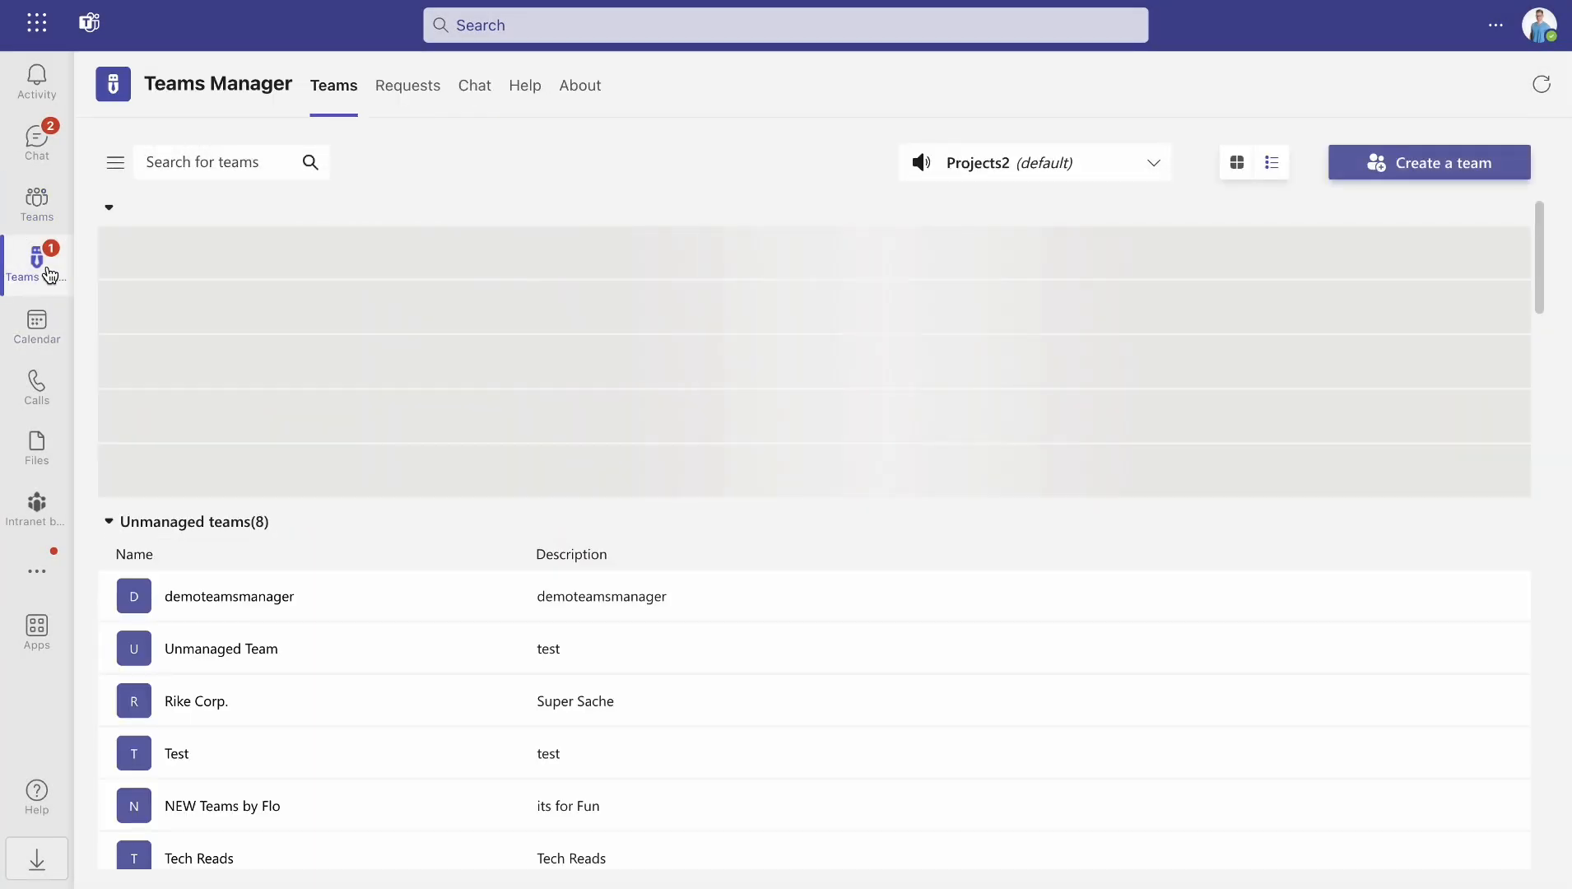
- Go to the Teams Manager settings and show the existing templates list
{"action": "left_click", "coordinate": [115, 161]}
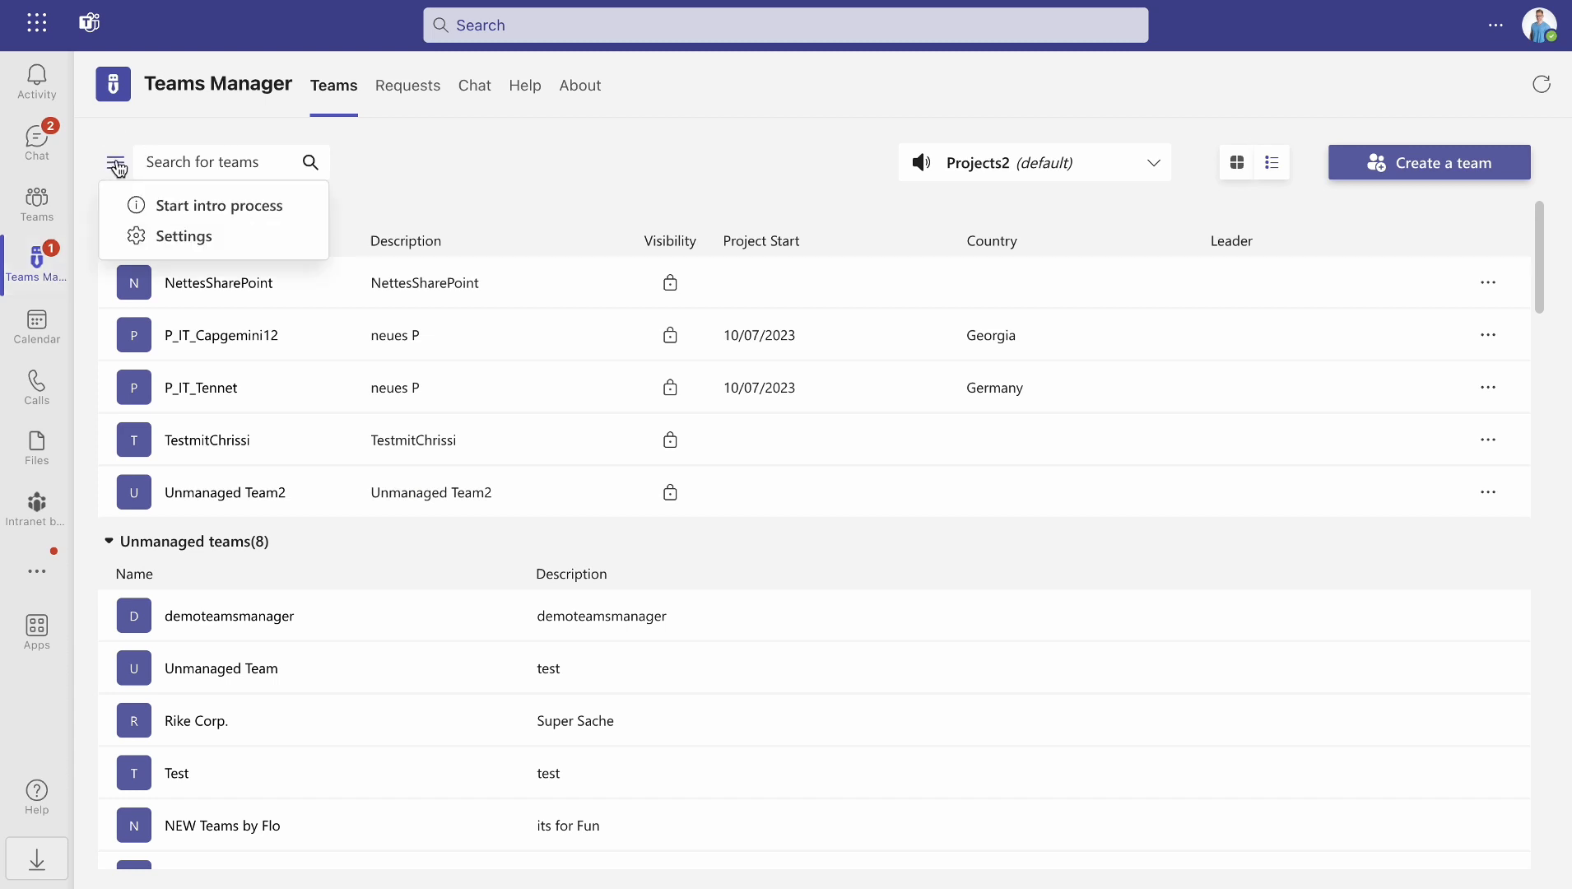
{"action": "left_click", "coordinate": [183, 236]}
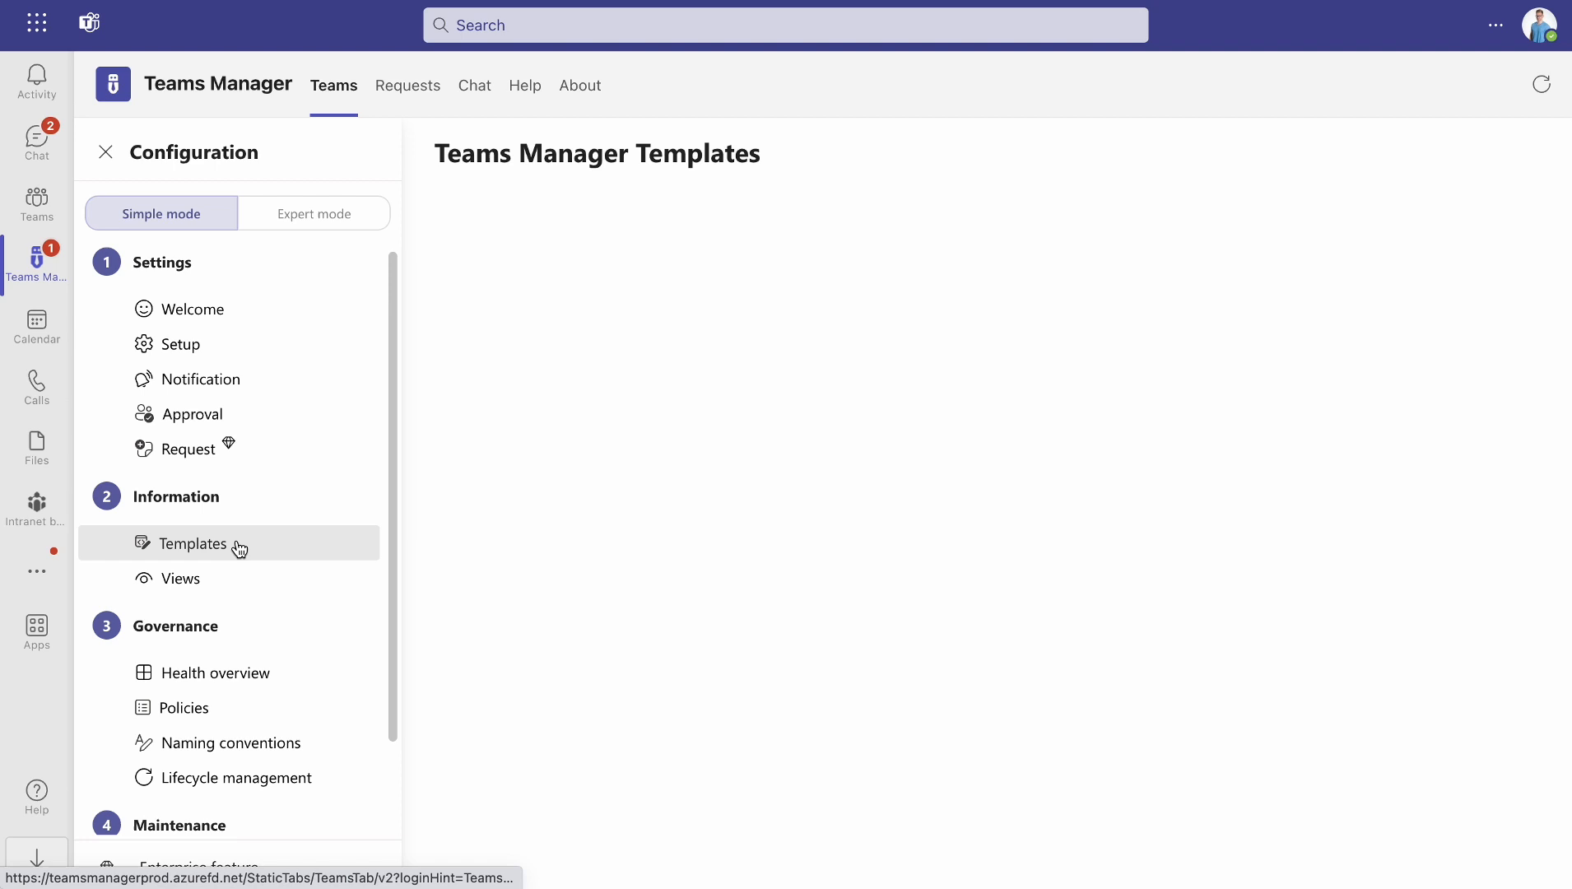
{"action": "left_click", "coordinate": [190, 543]}
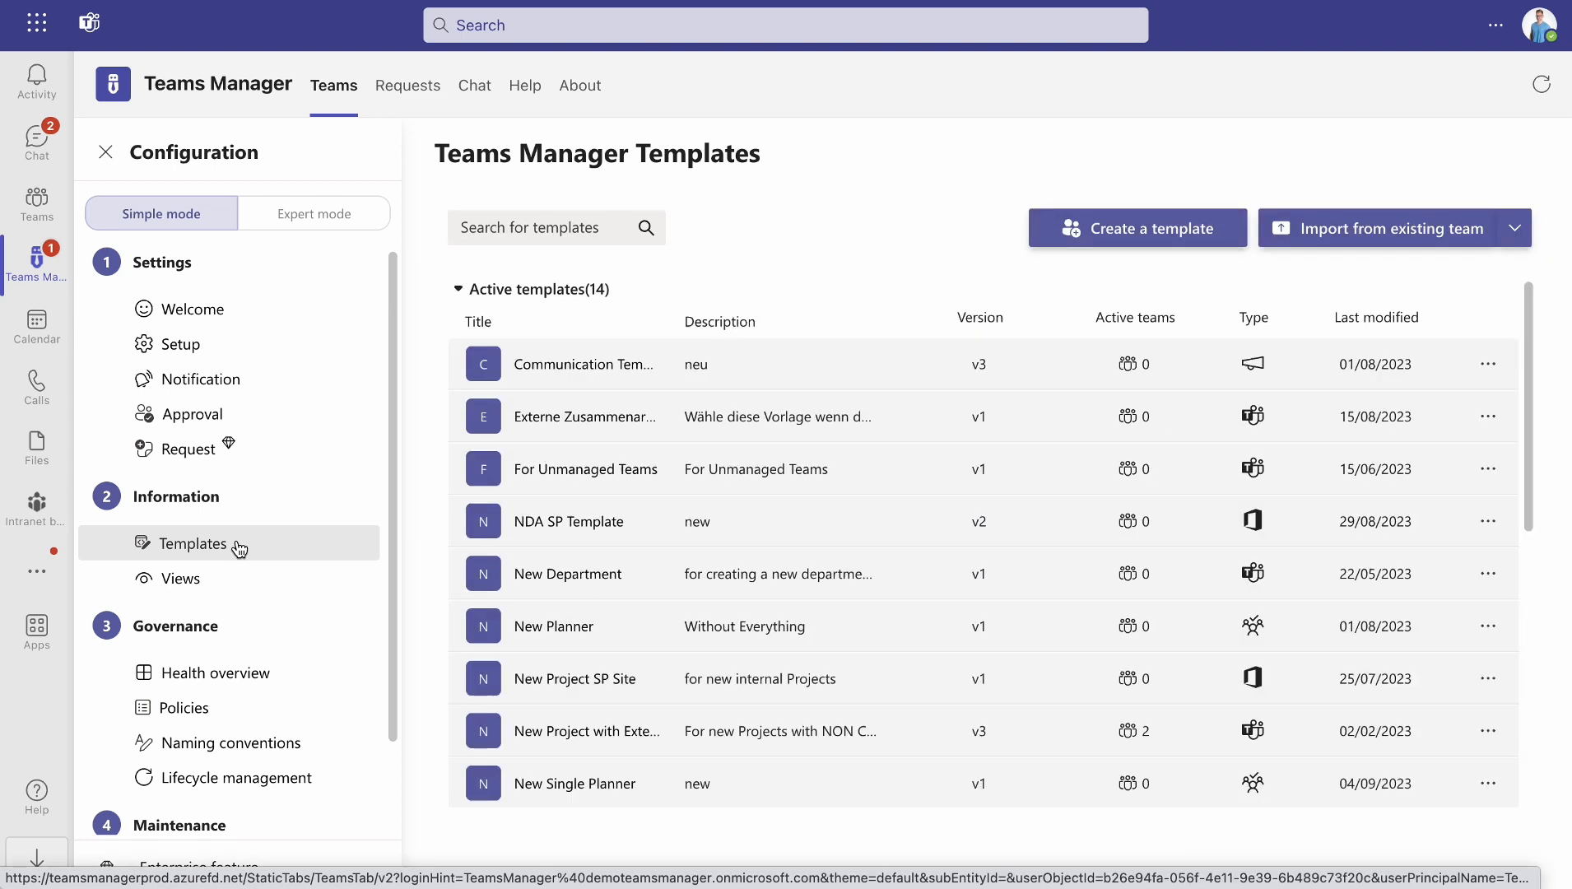
{"action": "mouse_move", "coordinate": [411, 476]}
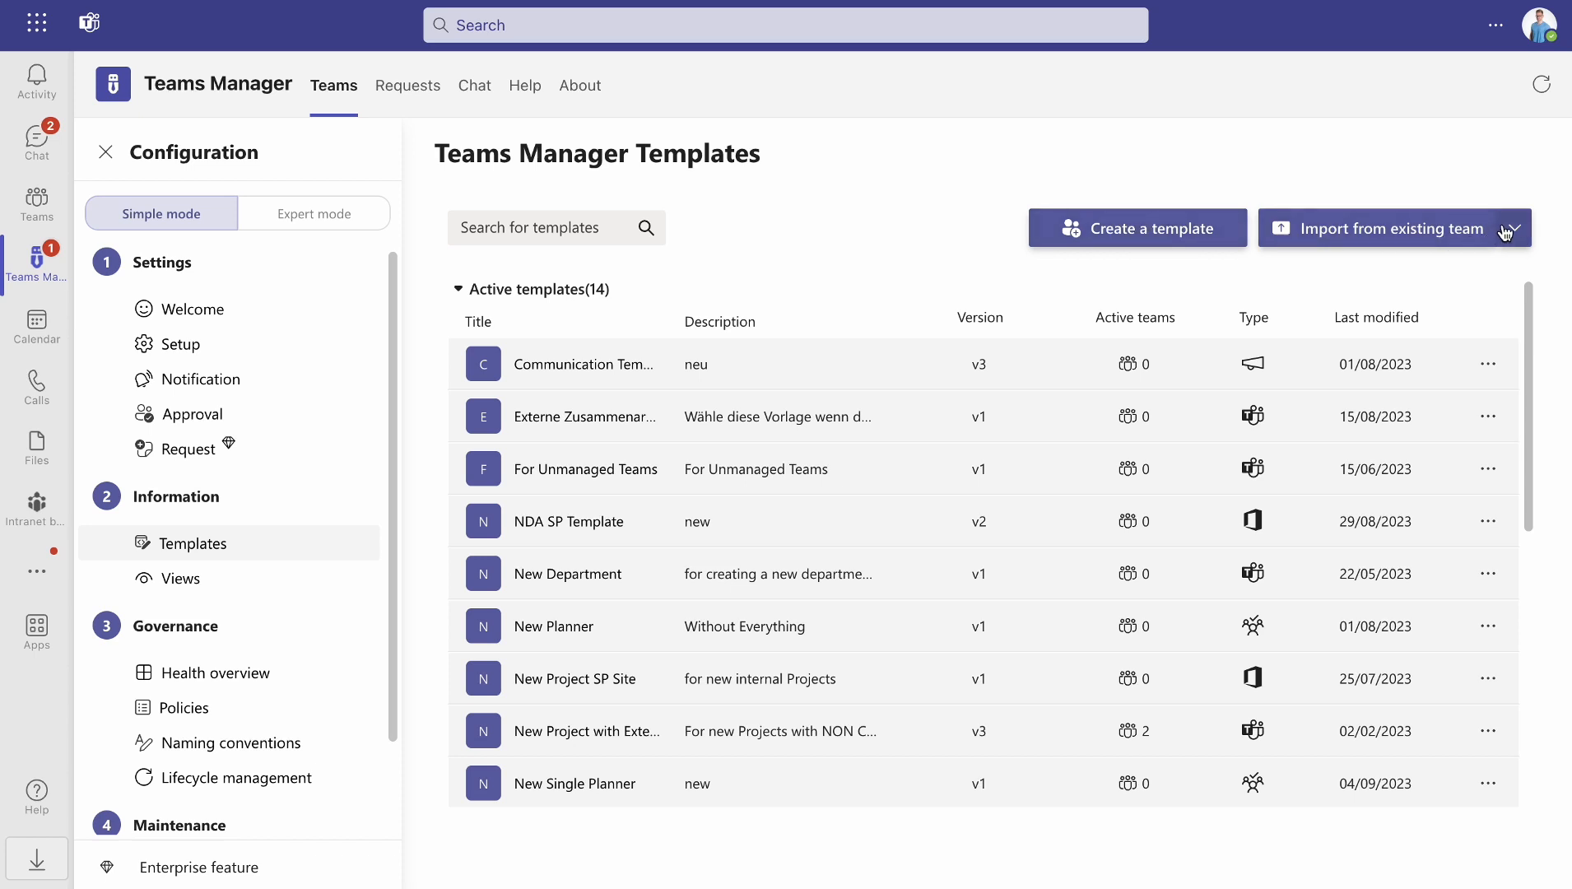
- Review the import options, dismiss the file upload form, and choose Import a teams template
{"action": "left_click", "coordinate": [1515, 228]}
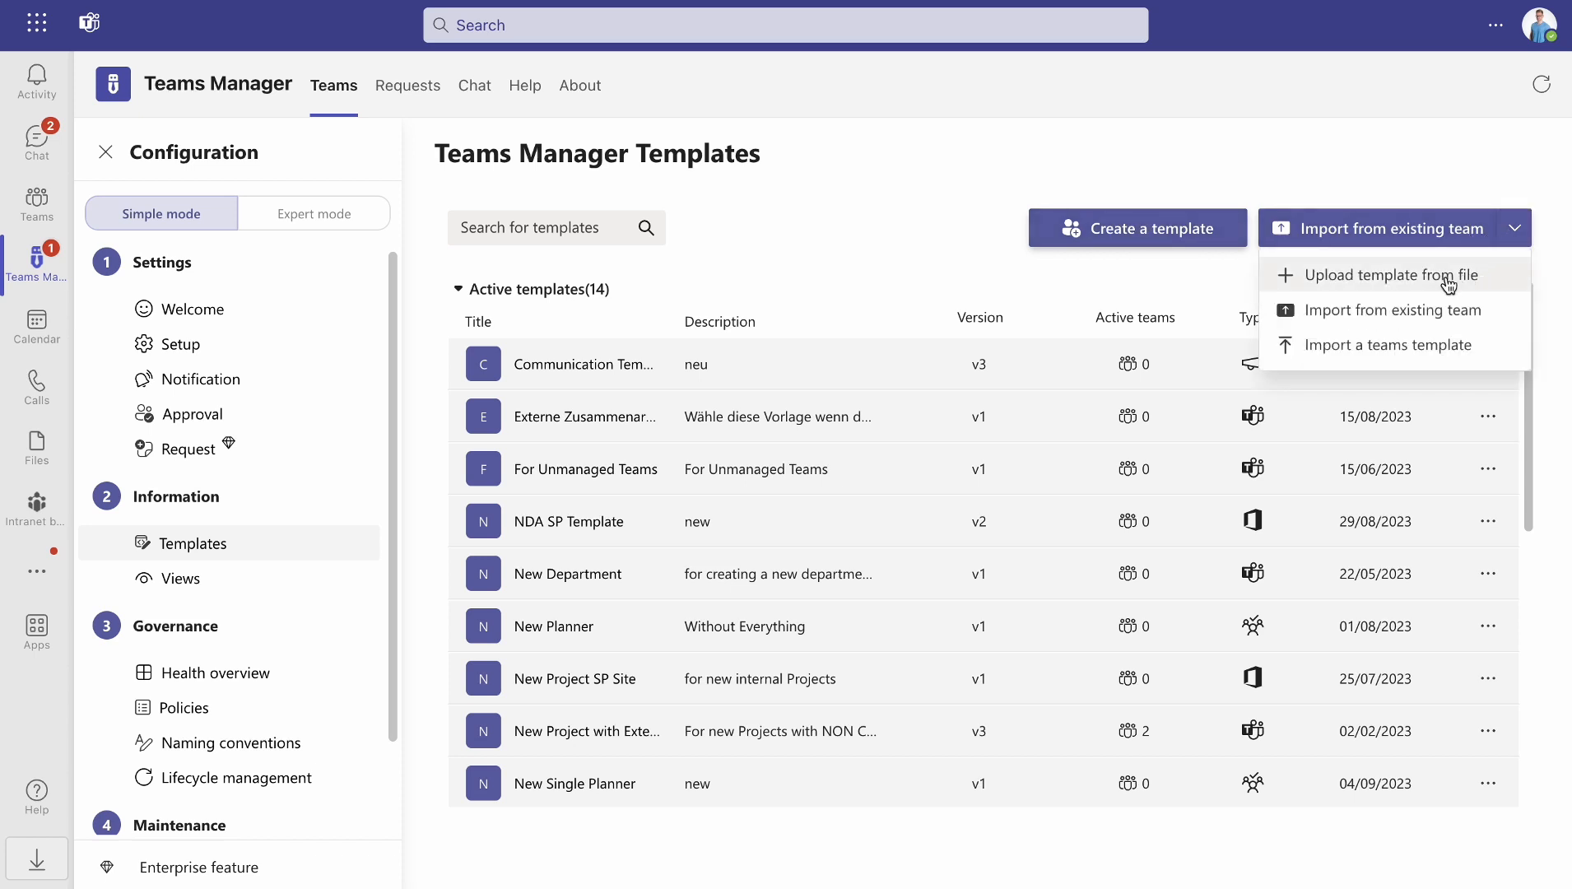
{"action": "mouse_move", "coordinate": [1374, 289]}
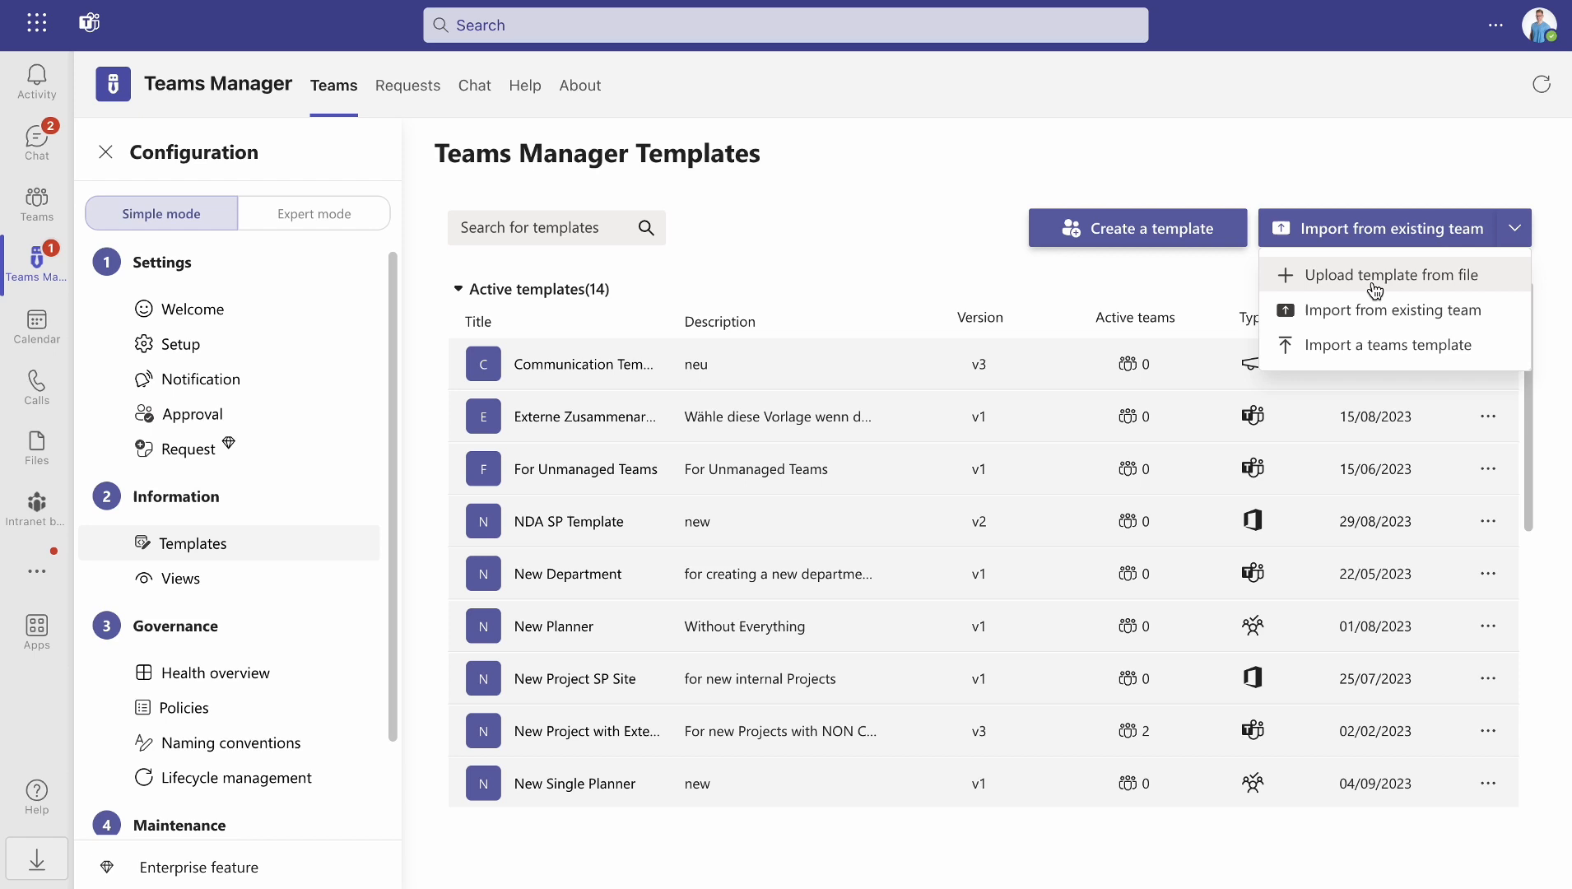
{"action": "left_click", "coordinate": [1391, 275]}
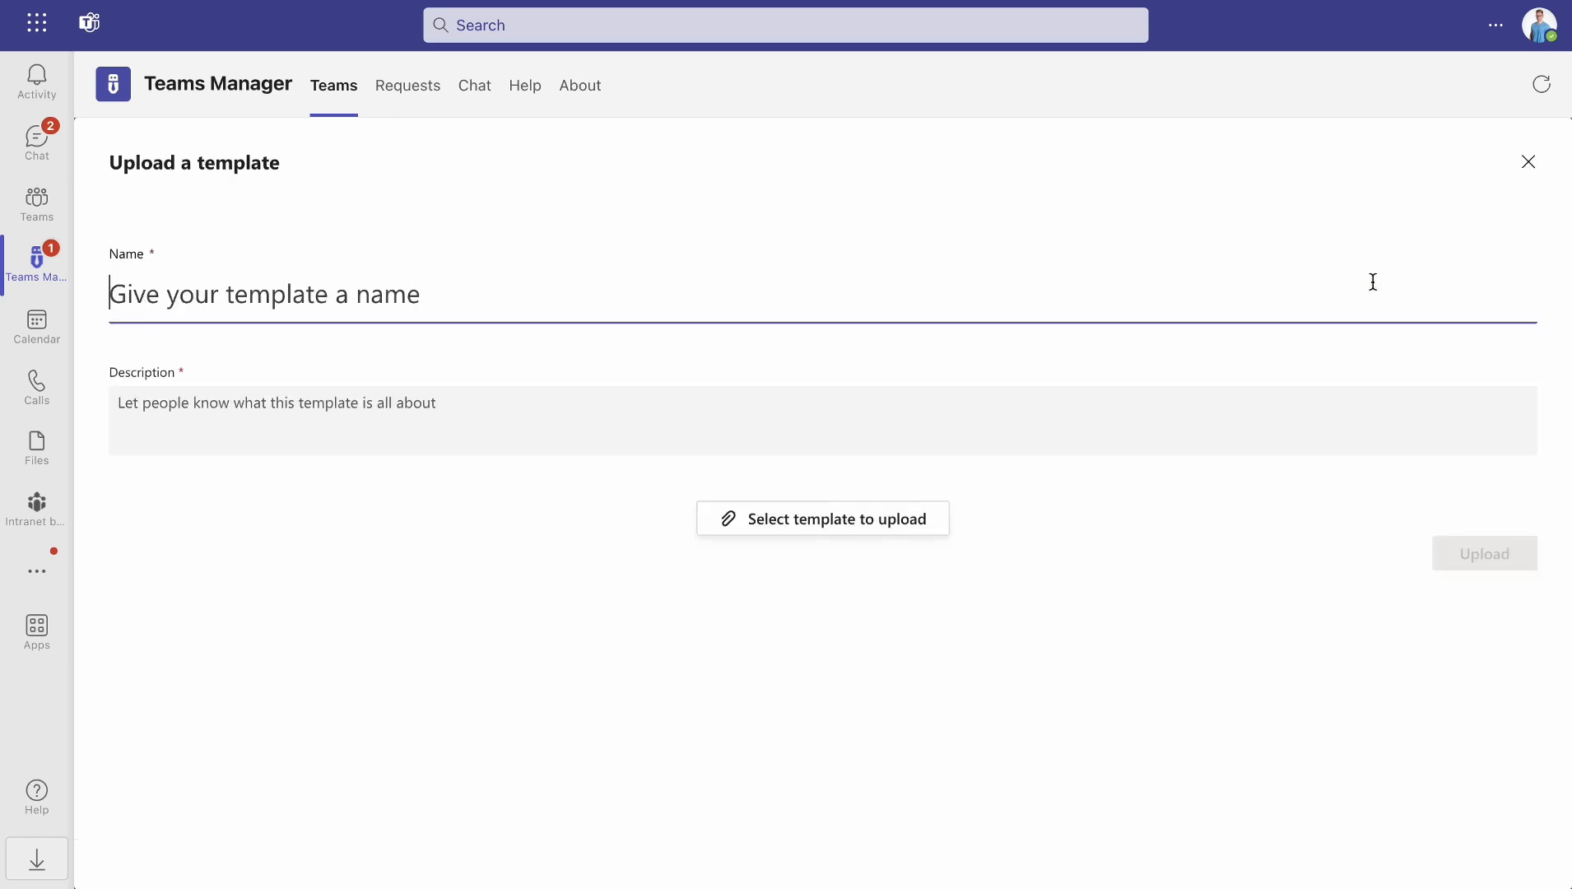
{"action": "left_click", "coordinate": [1528, 161]}
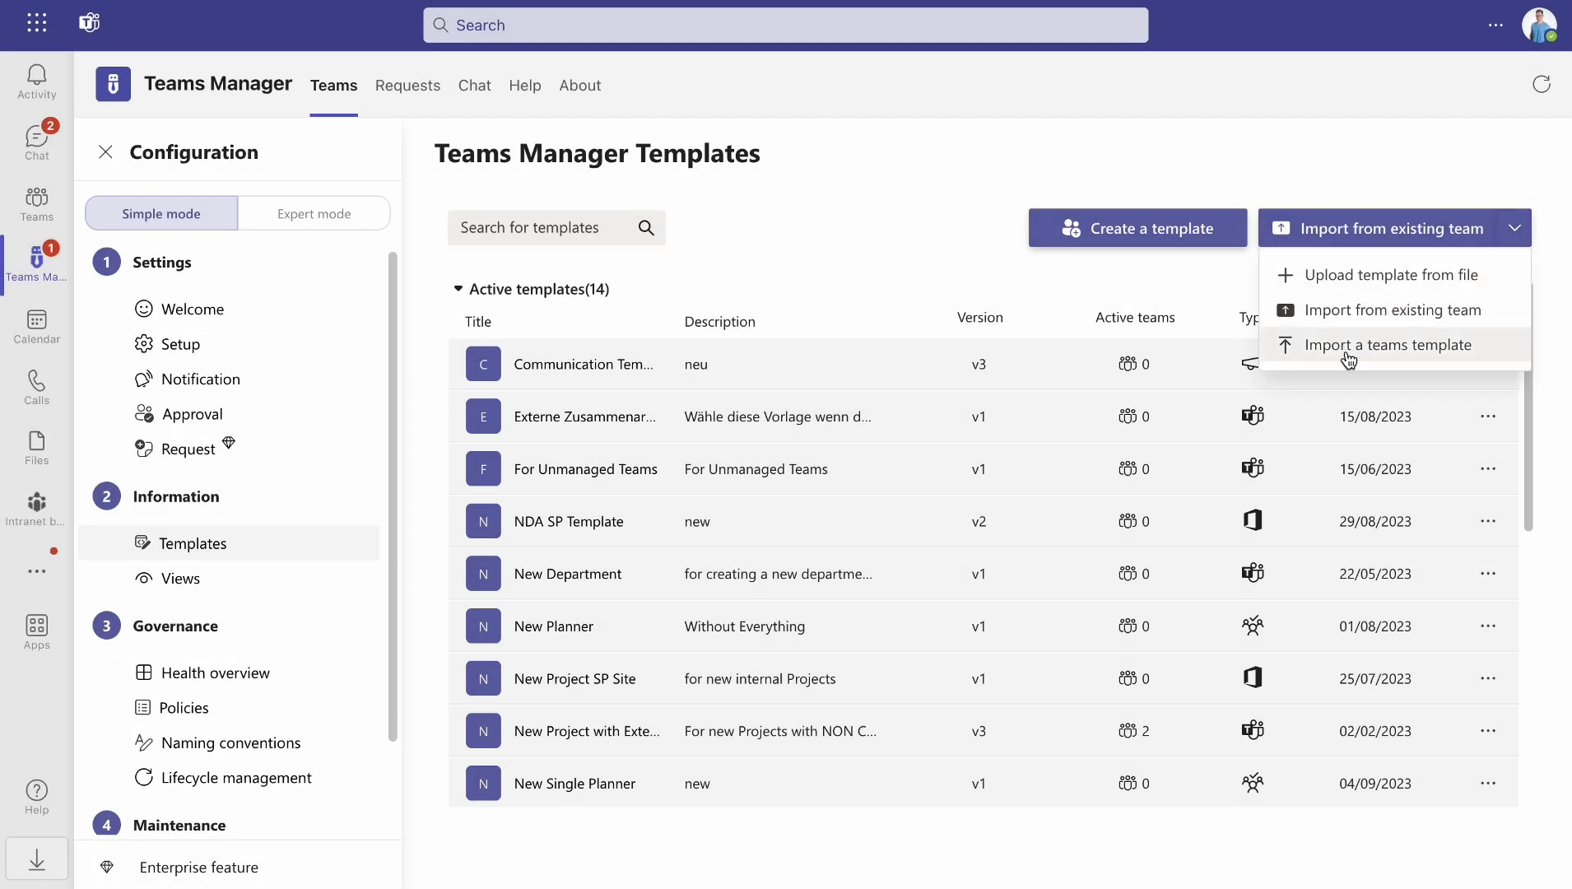
{"action": "left_click", "coordinate": [1392, 345]}
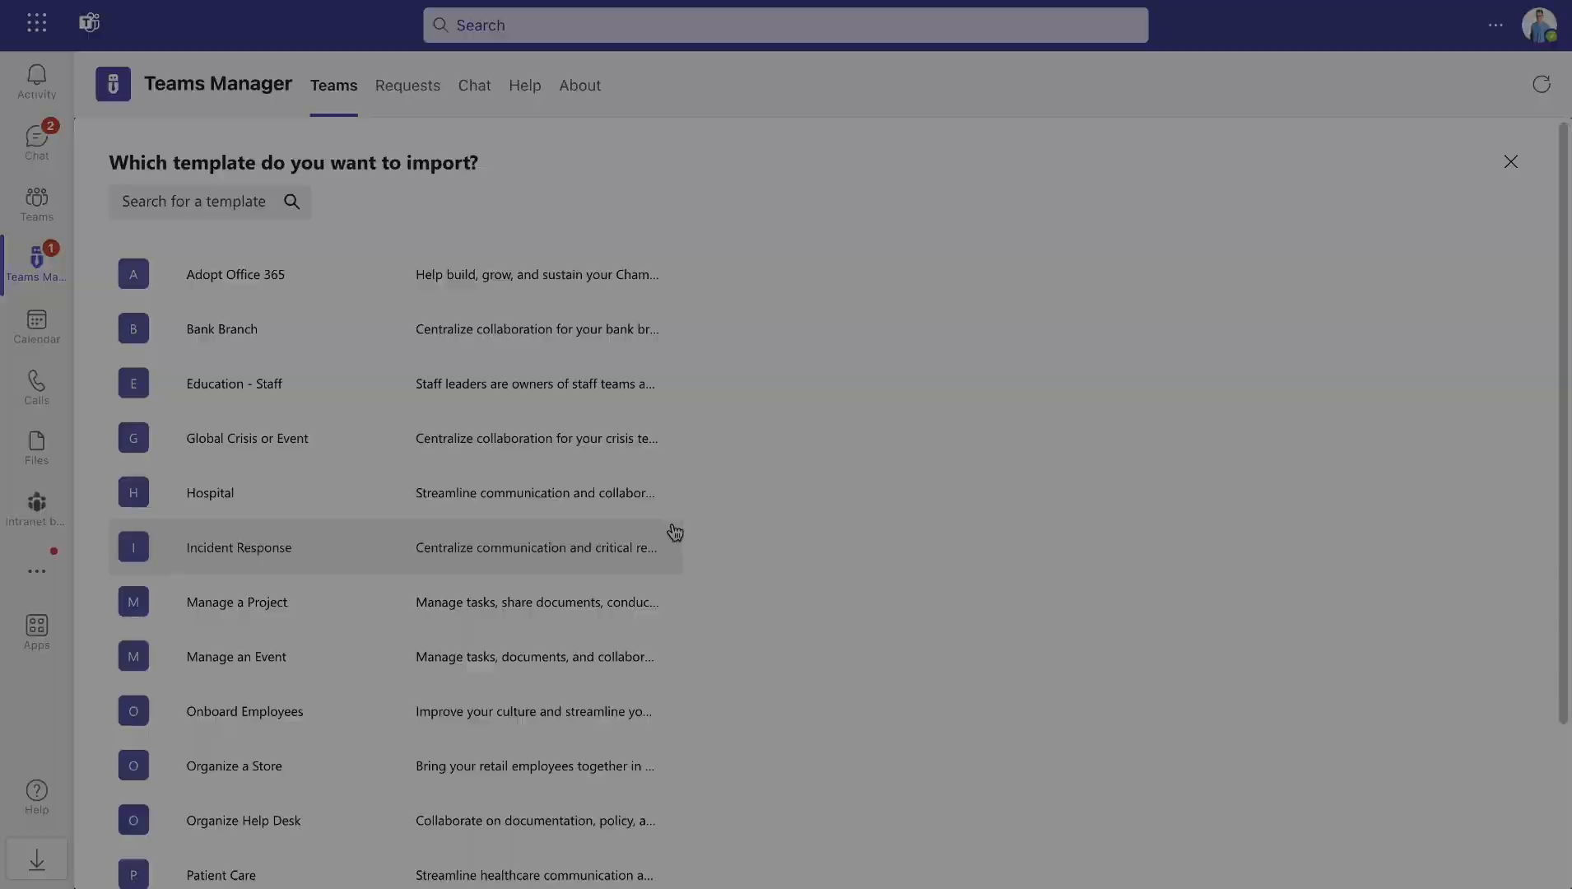
- Create a Team template named 'Marketing' described as 'Template for Marketing Teams'
{"action": "left_click", "coordinate": [1510, 161]}
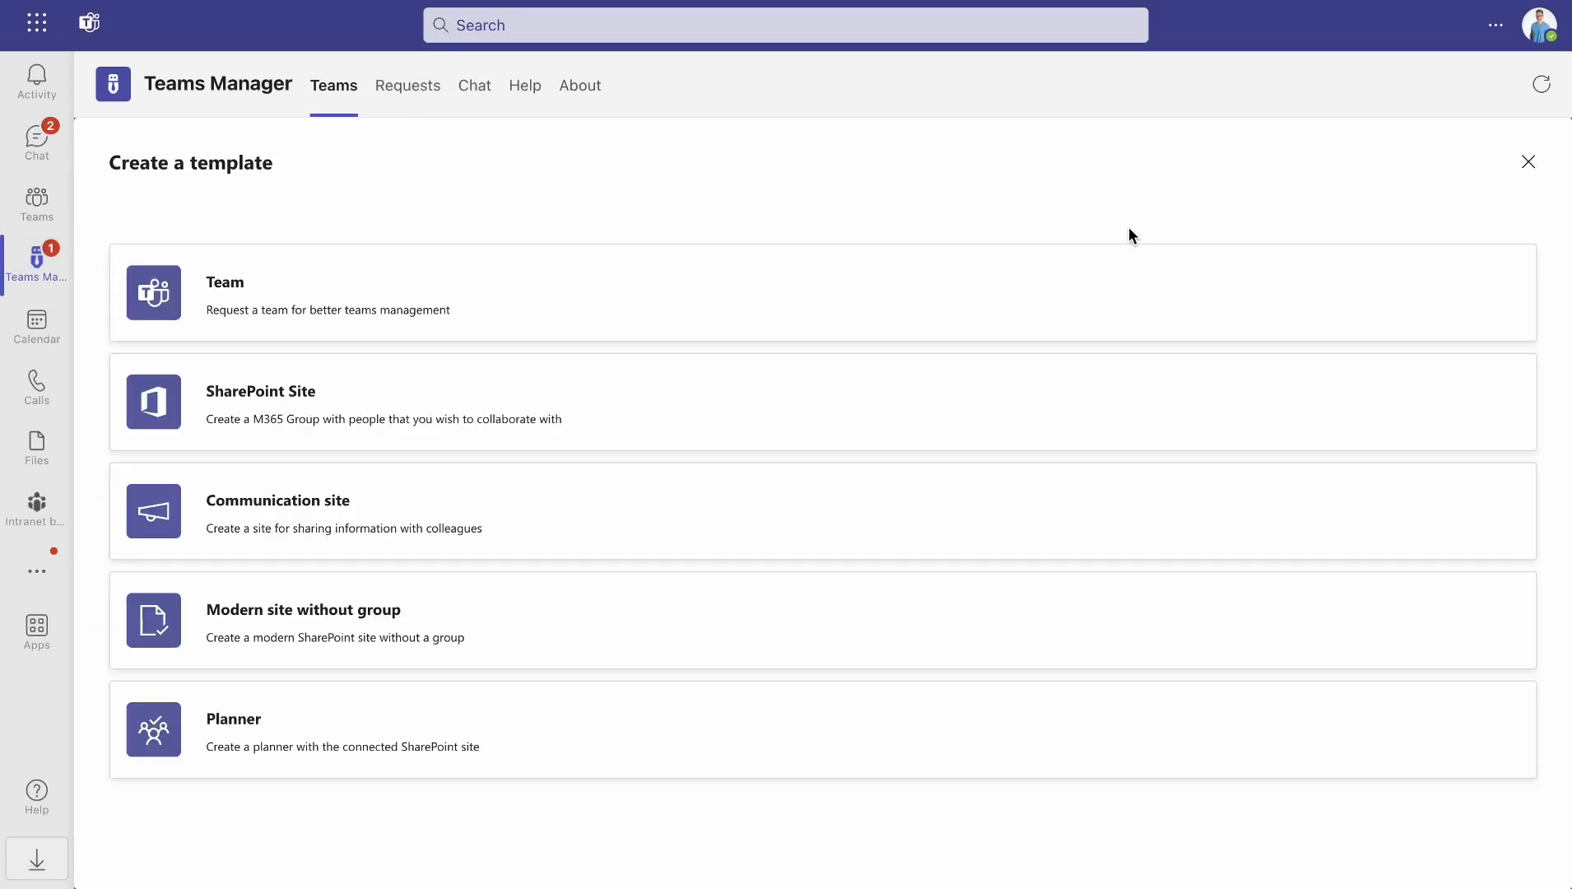
{"action": "mouse_move", "coordinate": [1108, 253]}
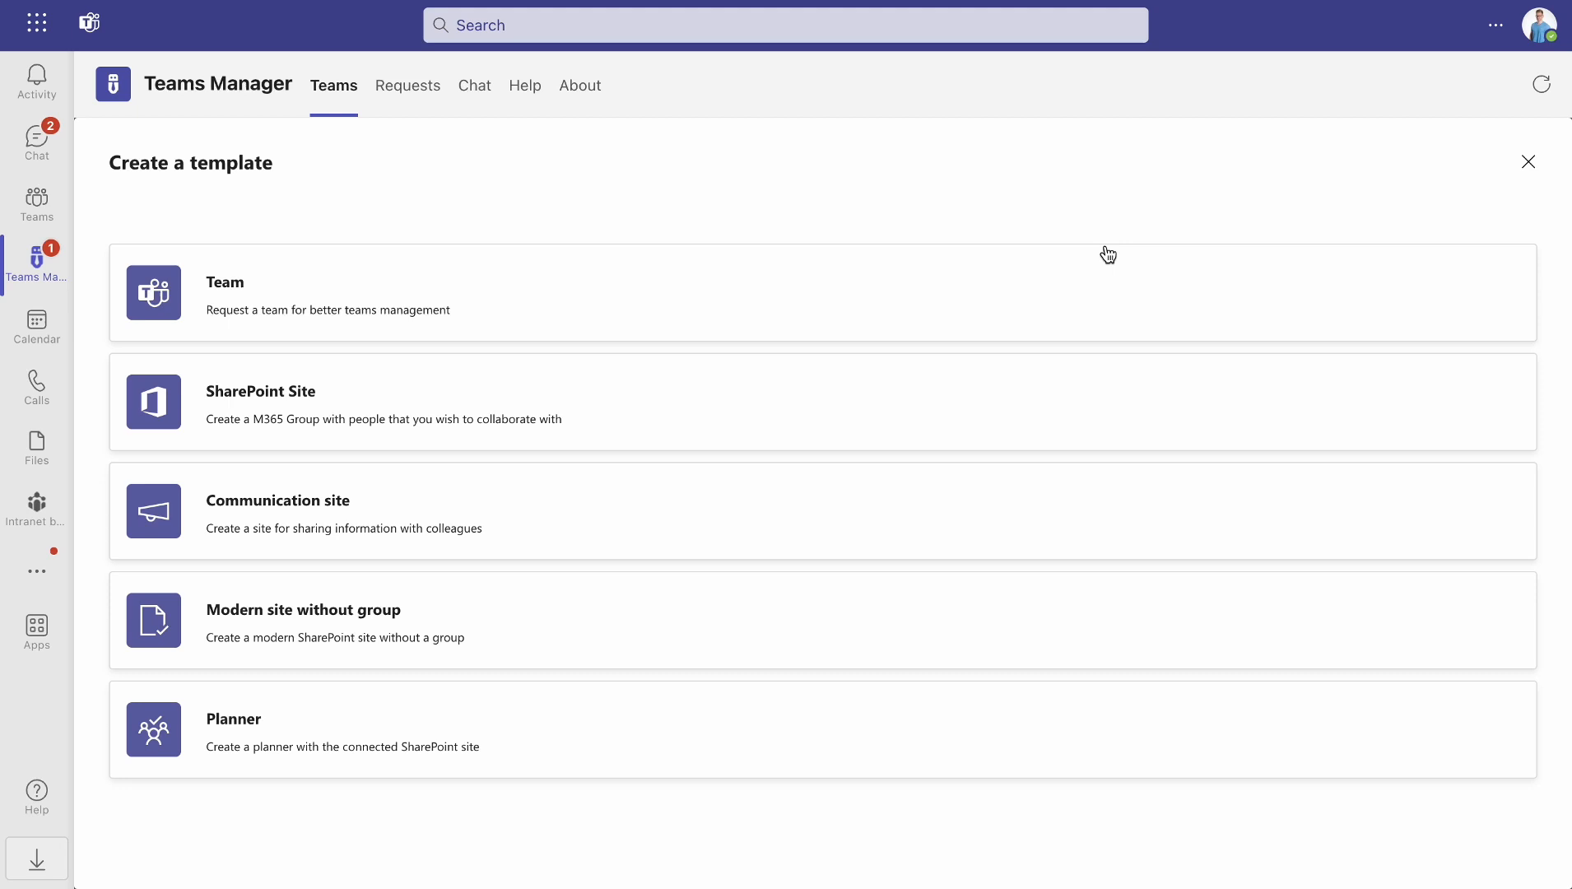
{"action": "mouse_move", "coordinate": [698, 304]}
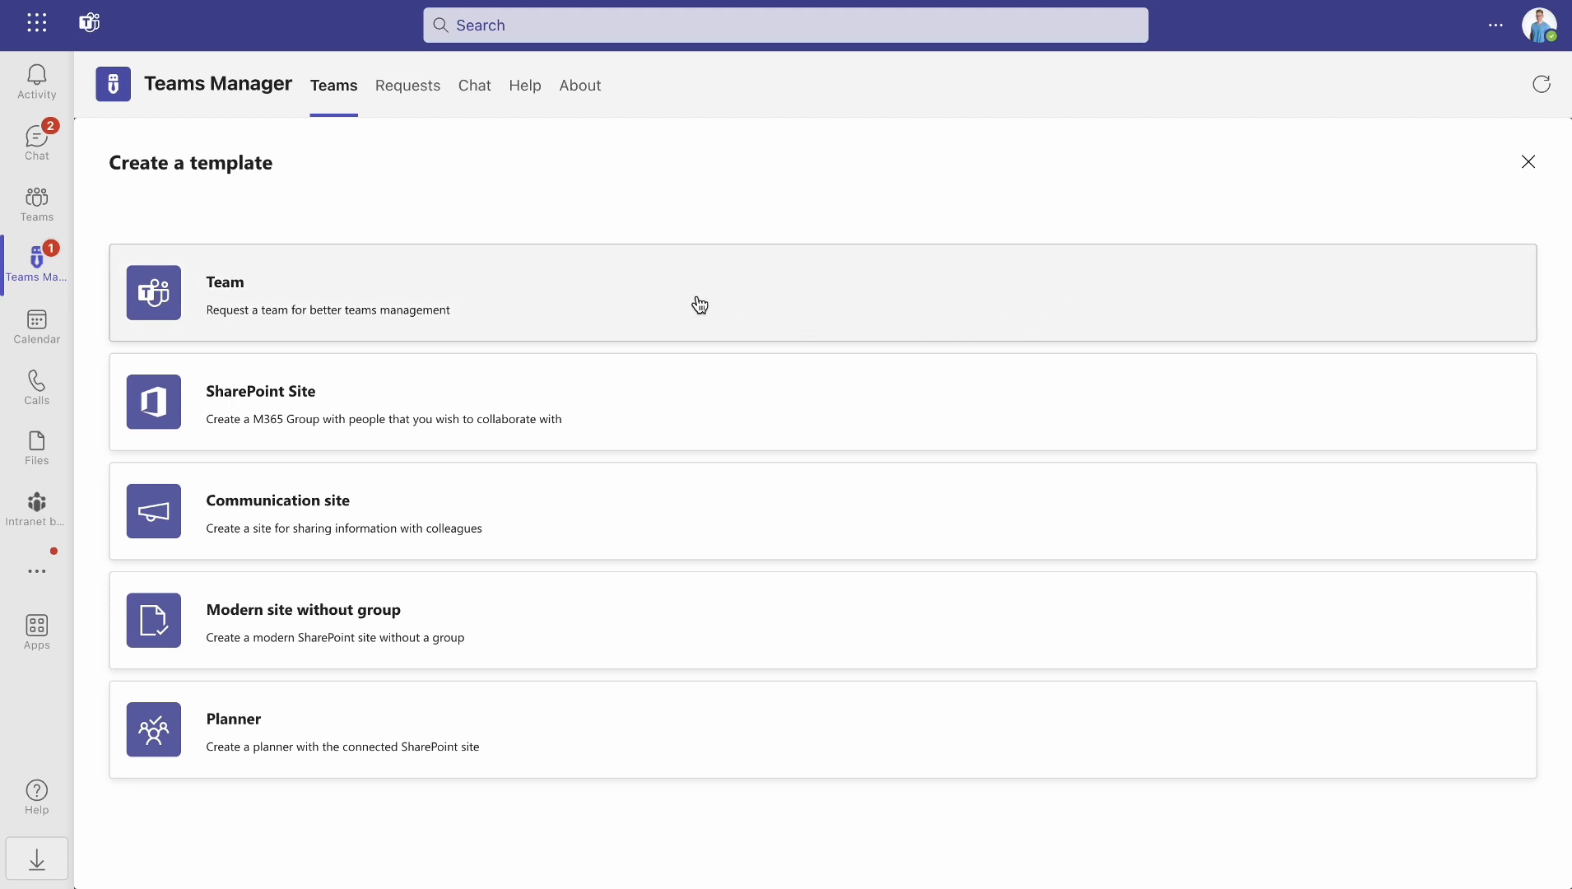
{"action": "mouse_move", "coordinate": [662, 408]}
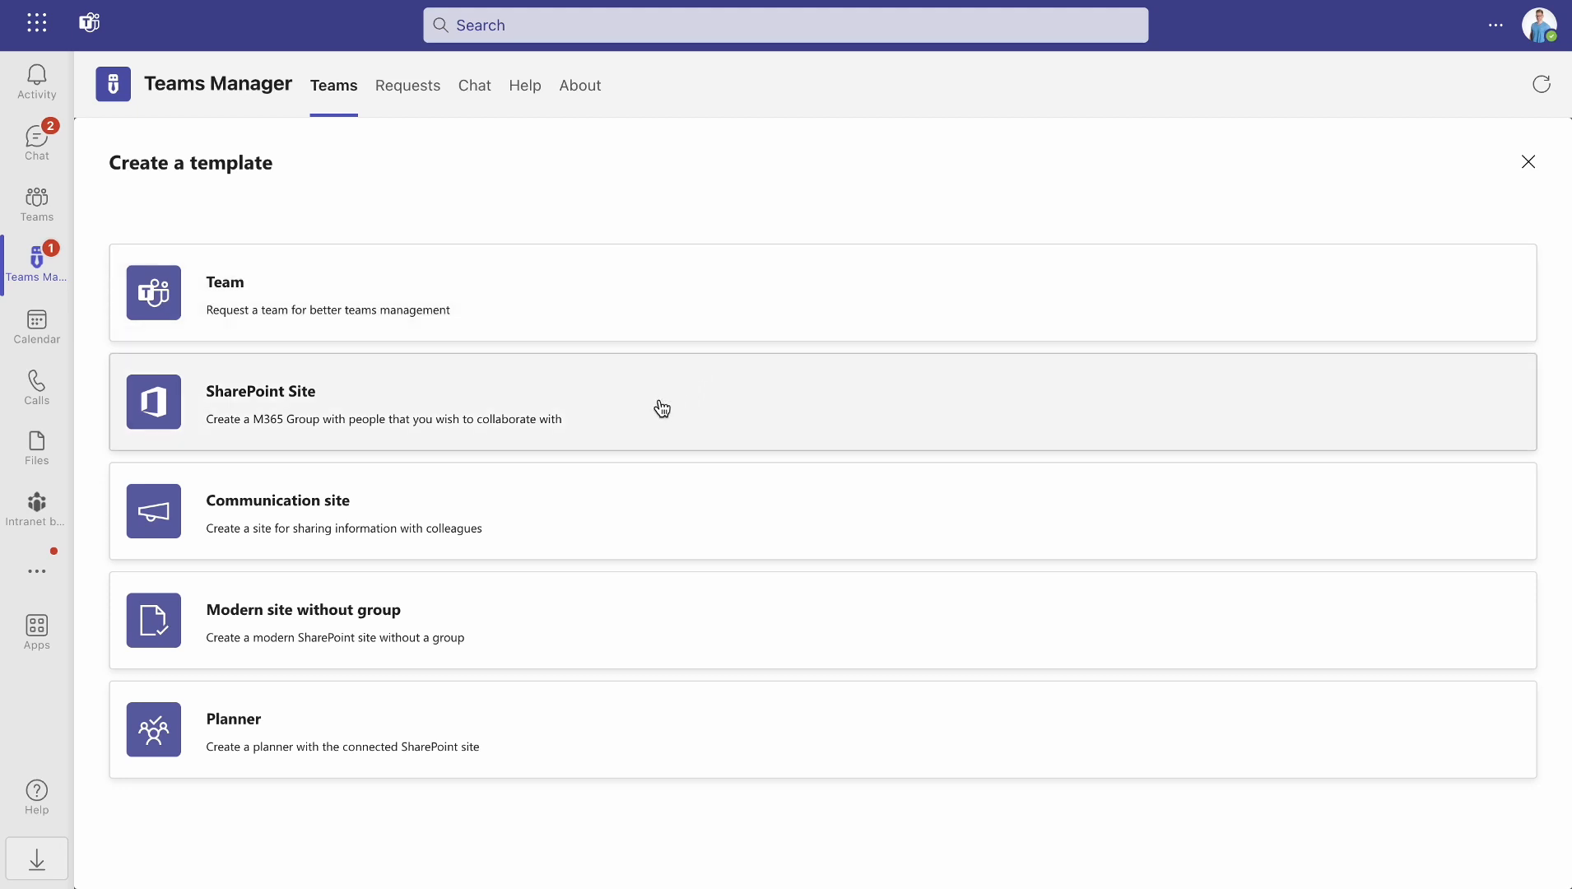
{"action": "mouse_move", "coordinate": [662, 554]}
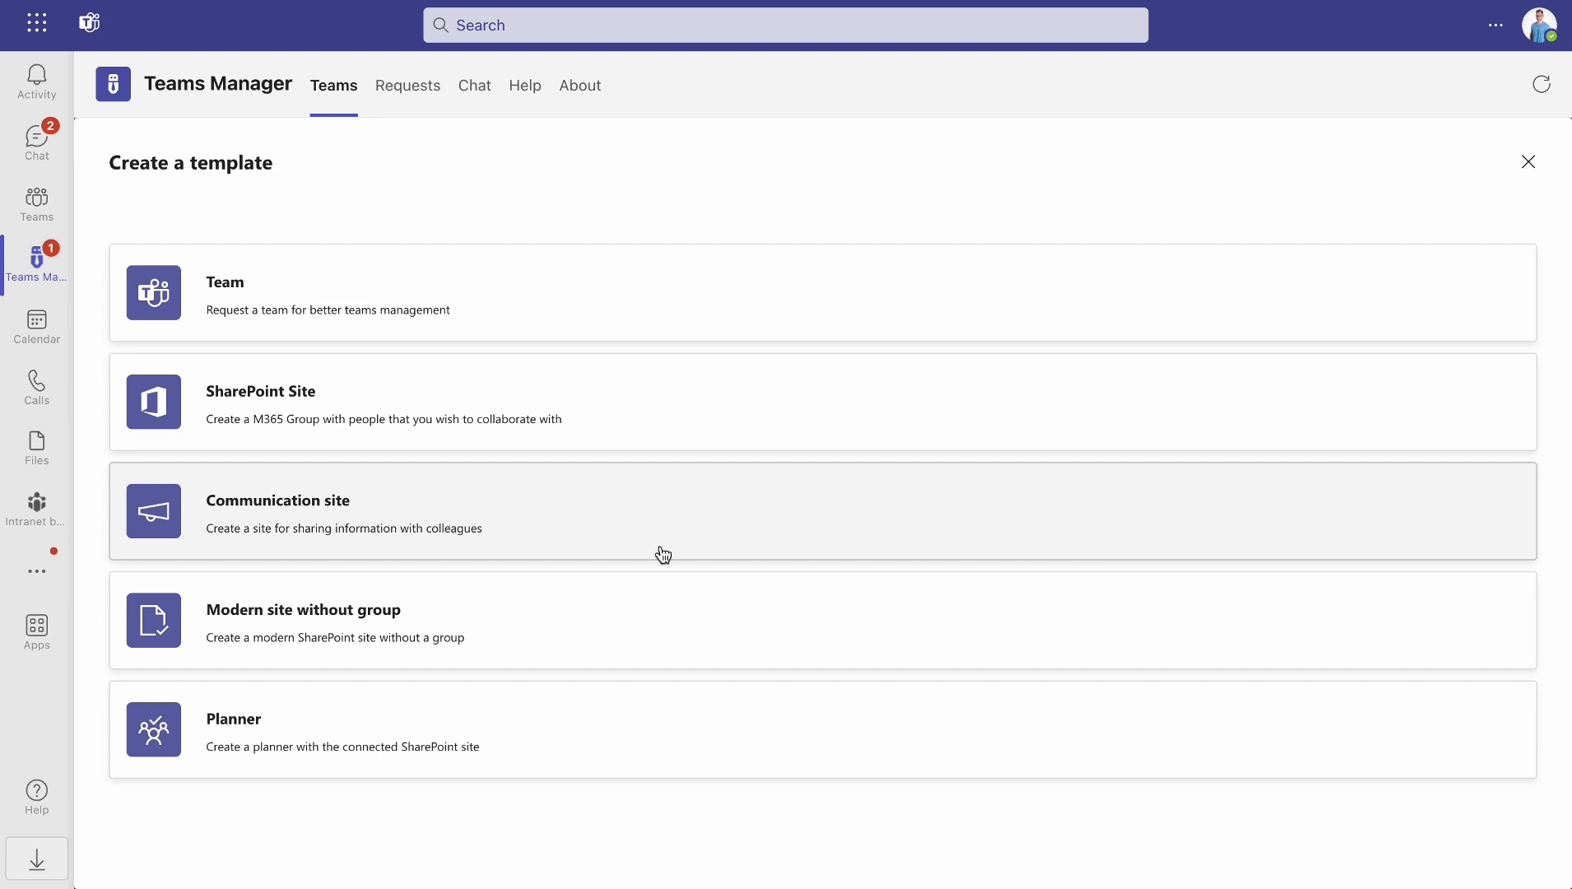
{"action": "mouse_move", "coordinate": [579, 735]}
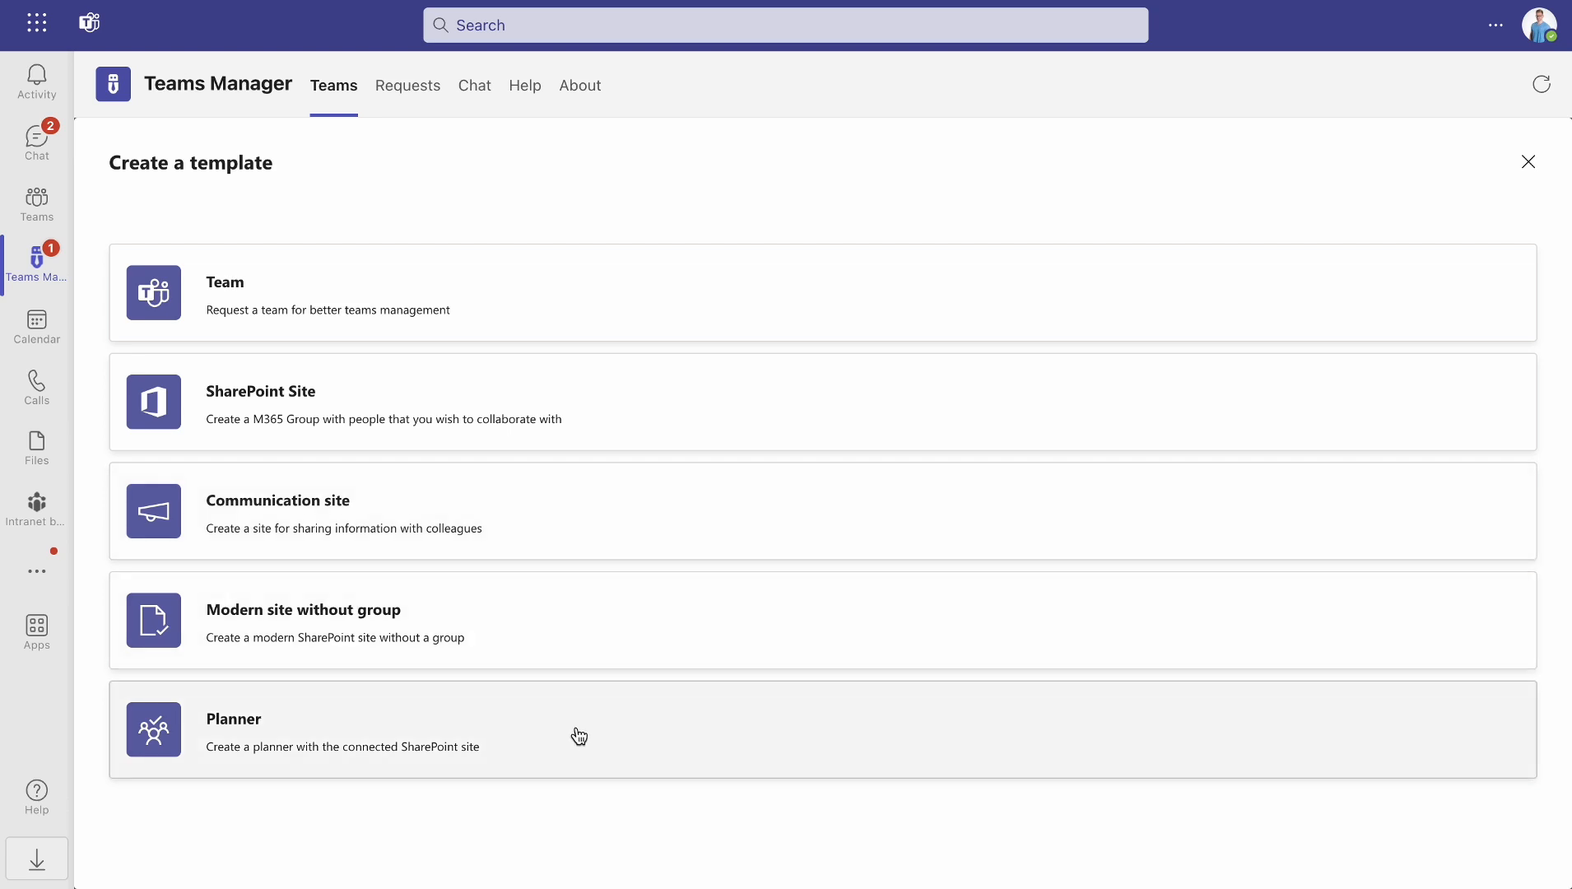
{"action": "mouse_move", "coordinate": [551, 735]}
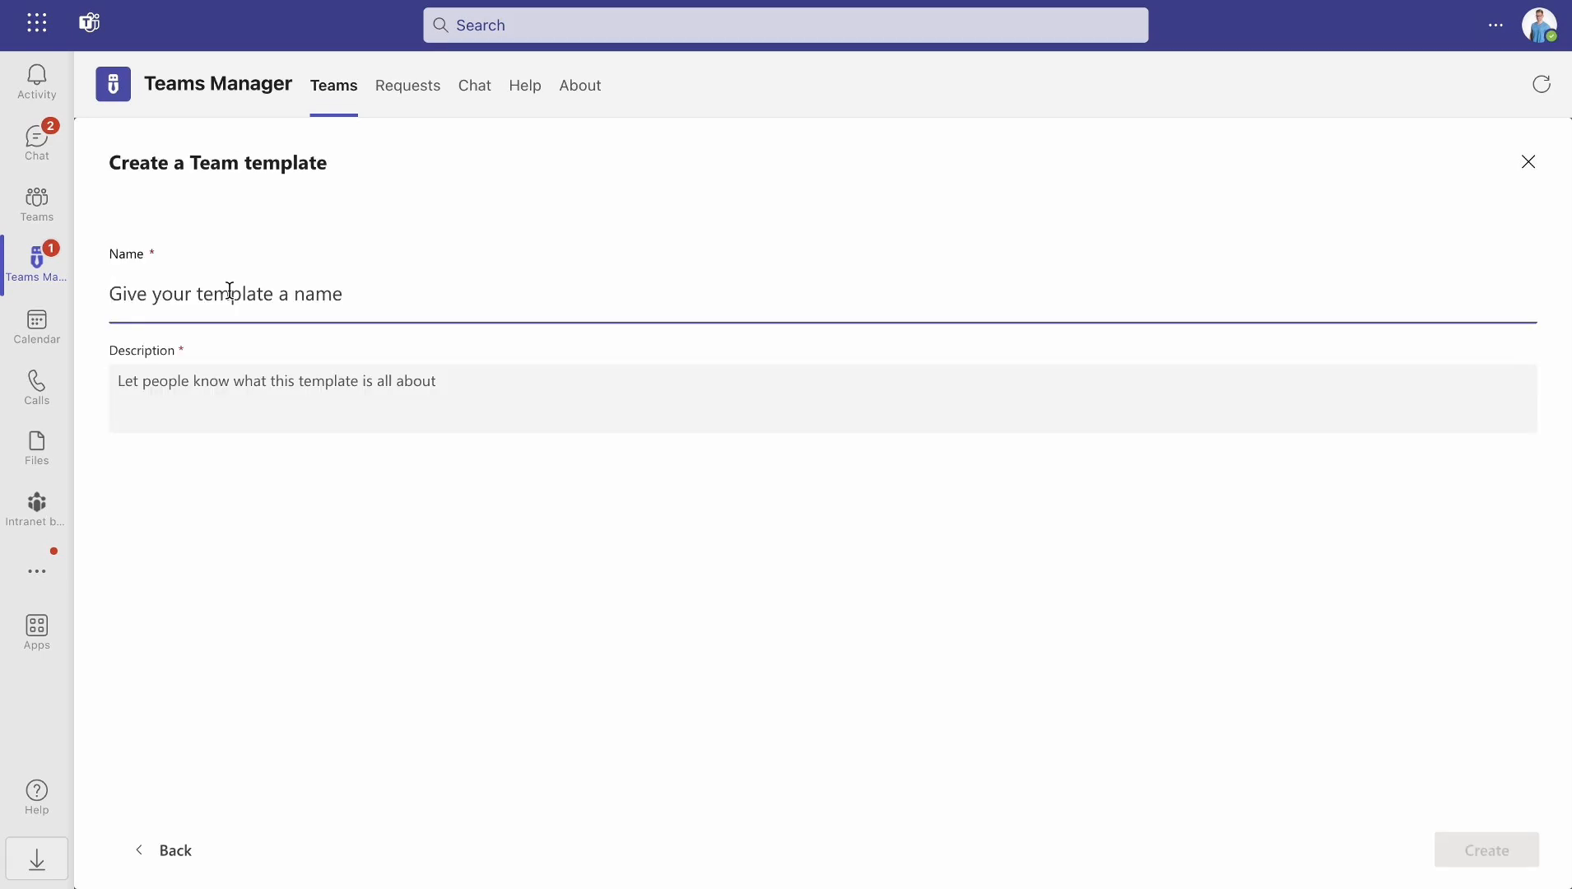
{"action": "type", "text": "Marketing"}
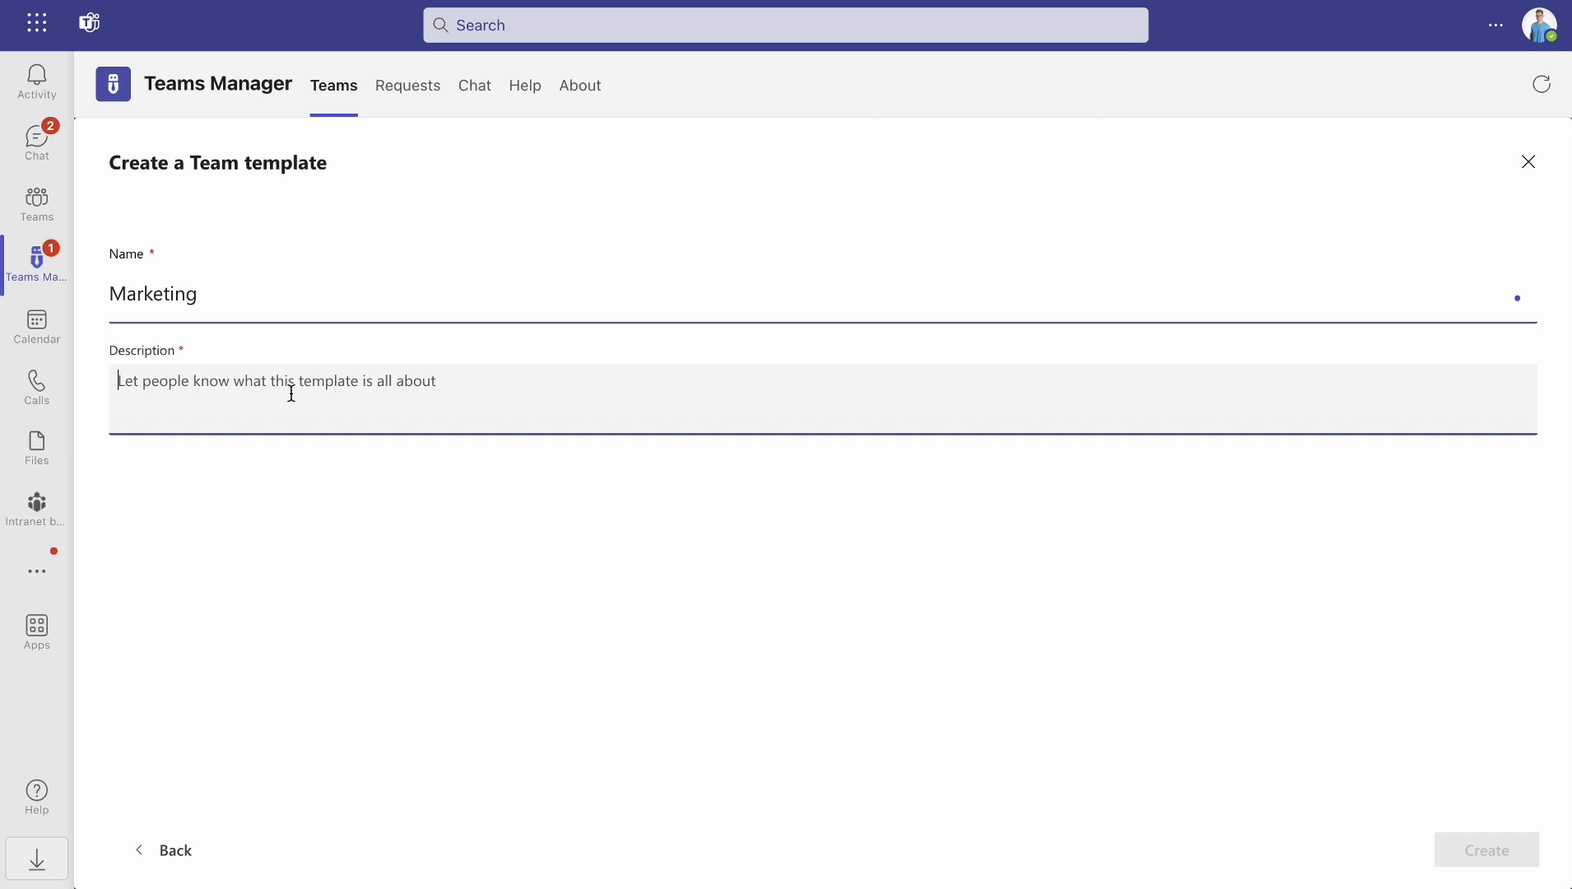
{"action": "type", "text": "Template for"}
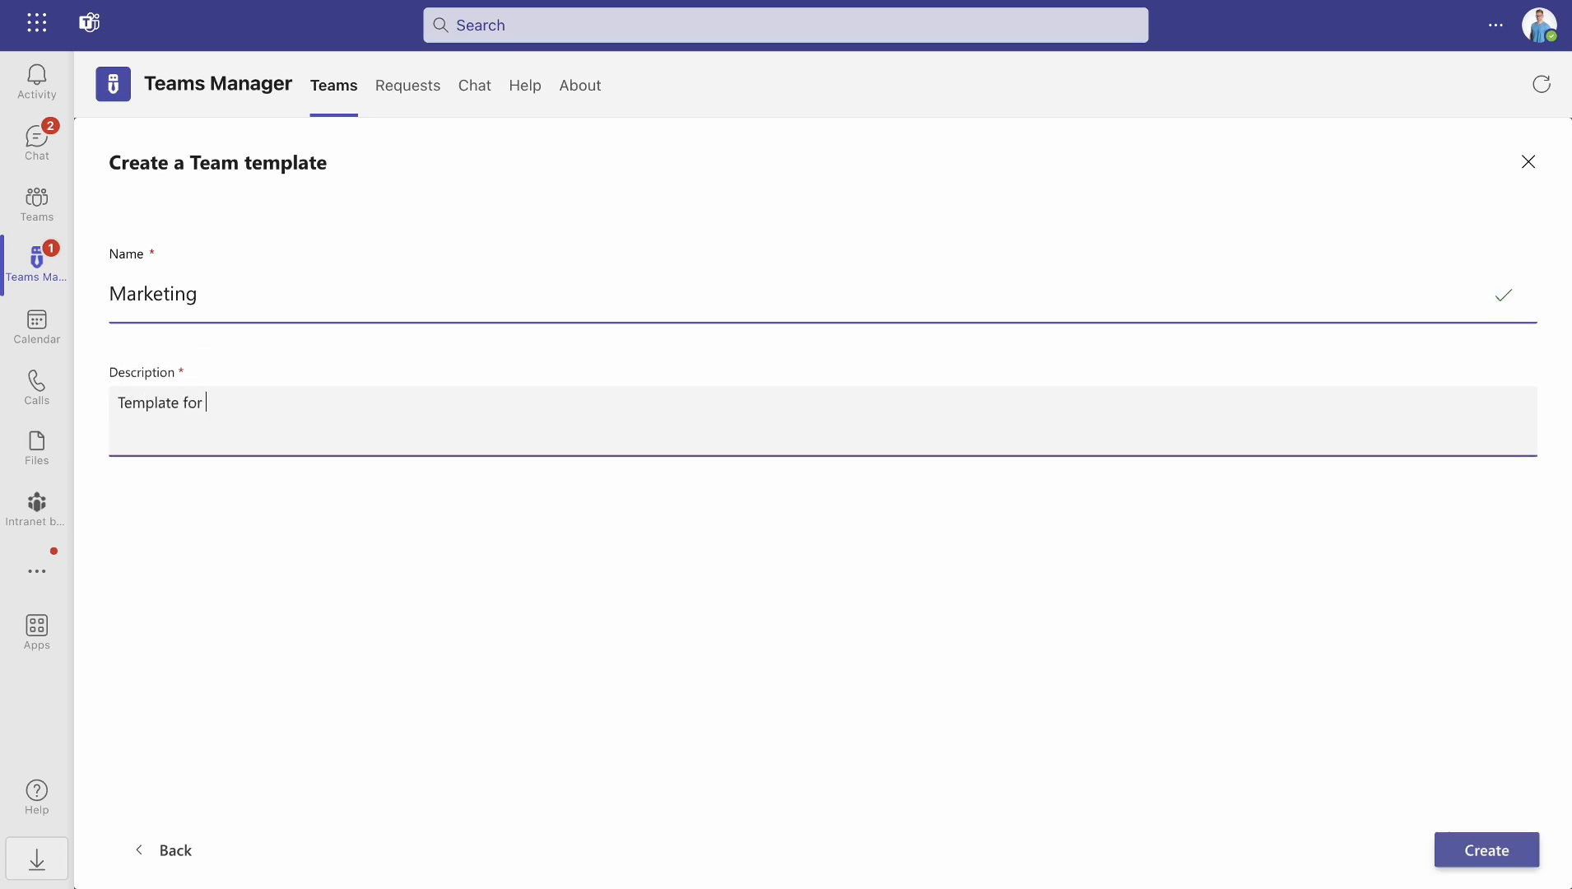
{"action": "type", "text": "Marketing Teams"}
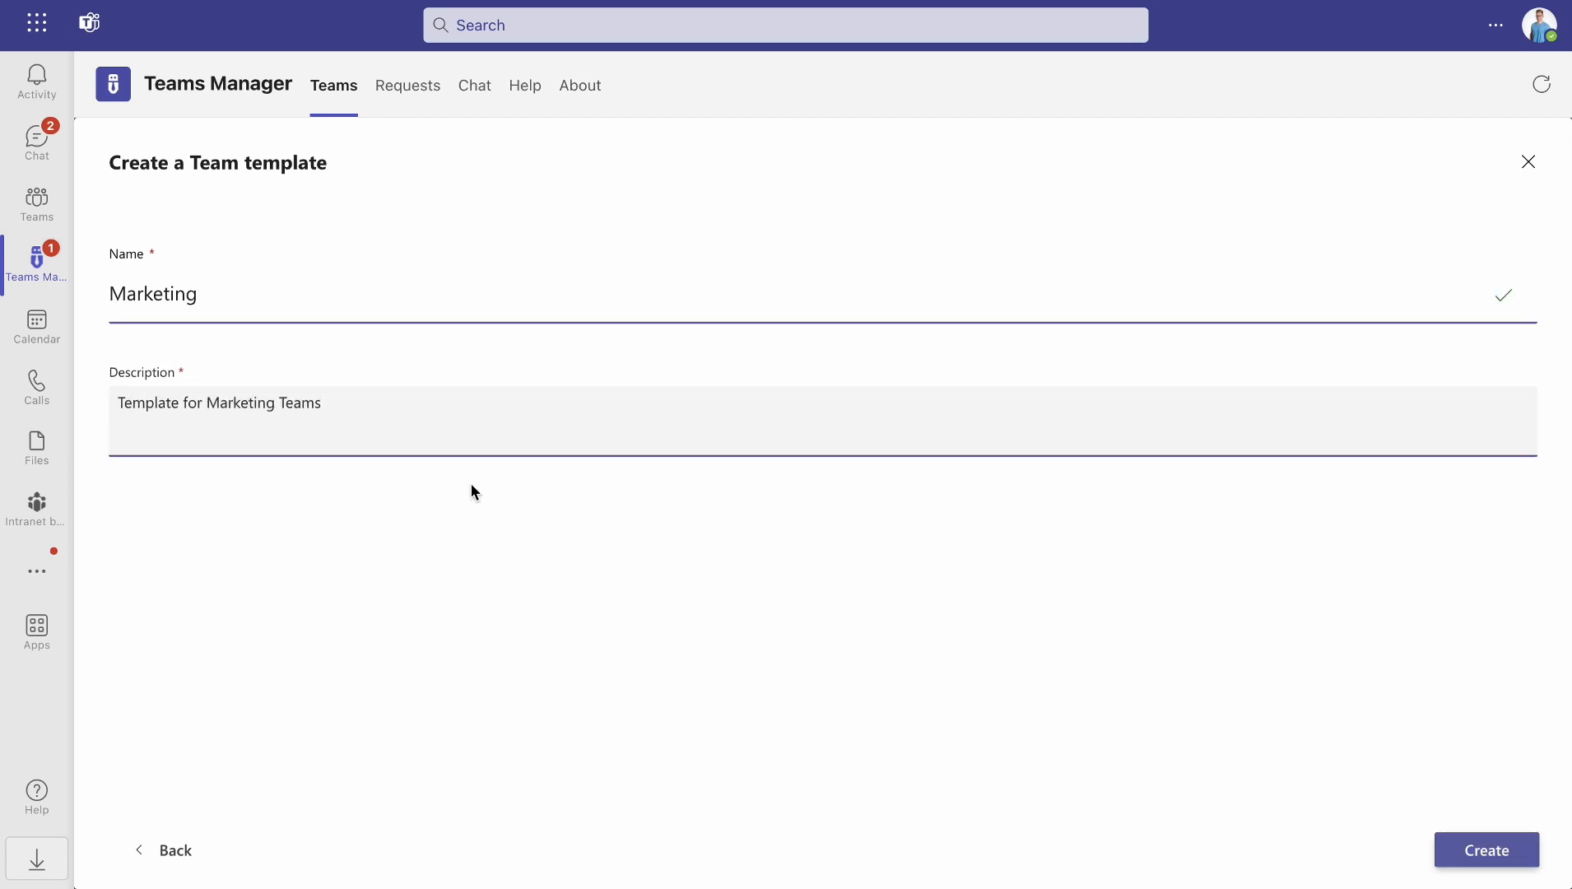
{"action": "left_click", "coordinate": [1486, 851]}
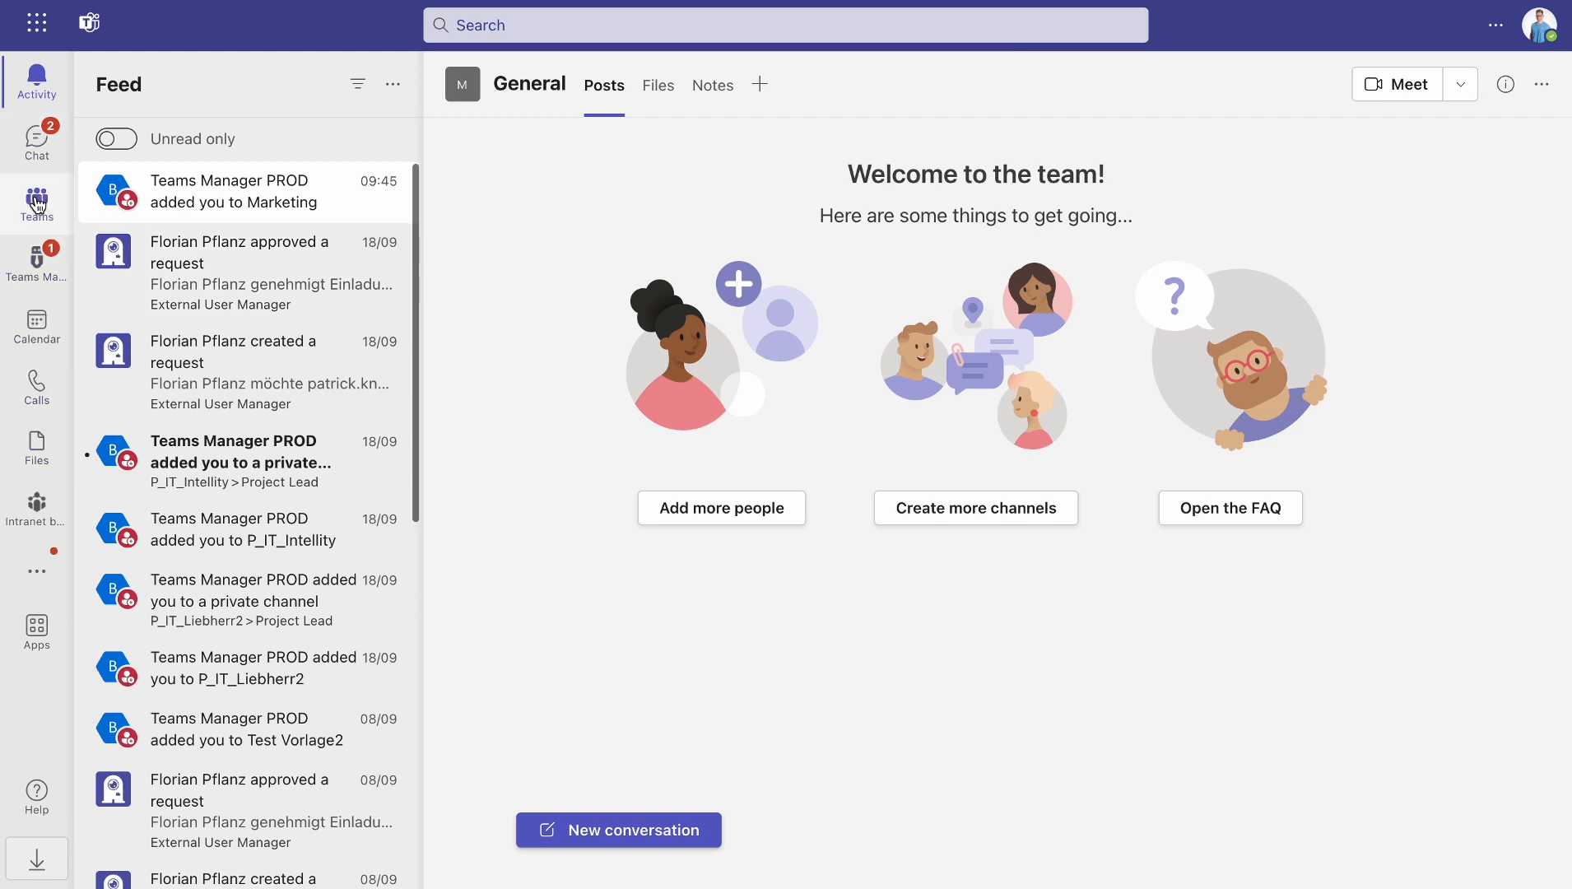
- Add a Content Marketing channel to the Marketing team
{"action": "left_click", "coordinate": [36, 202]}
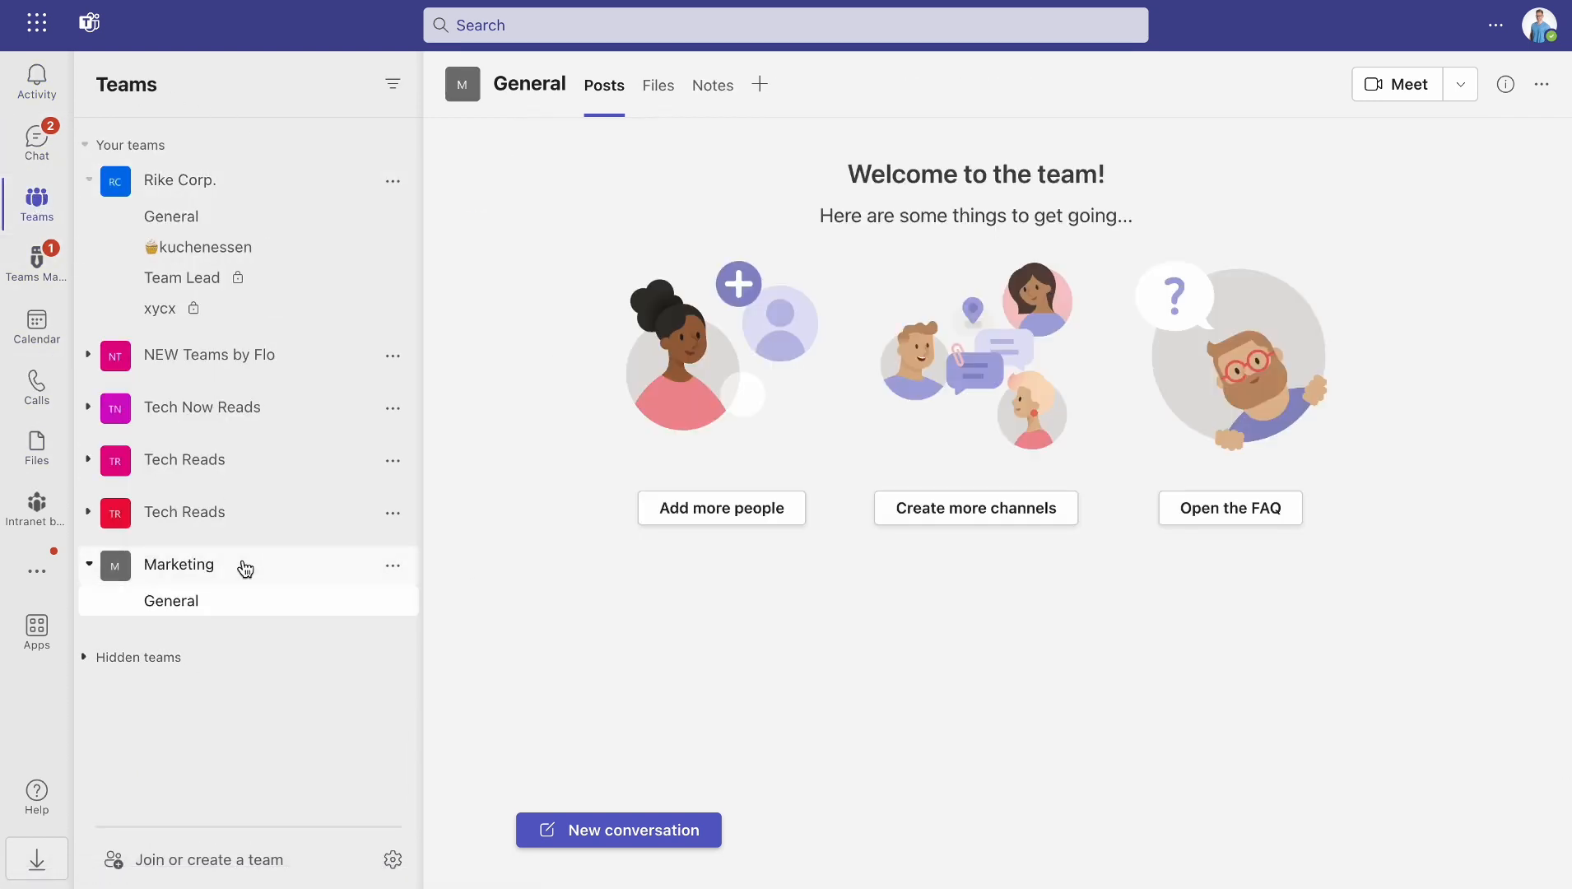
{"action": "left_click", "coordinate": [391, 566]}
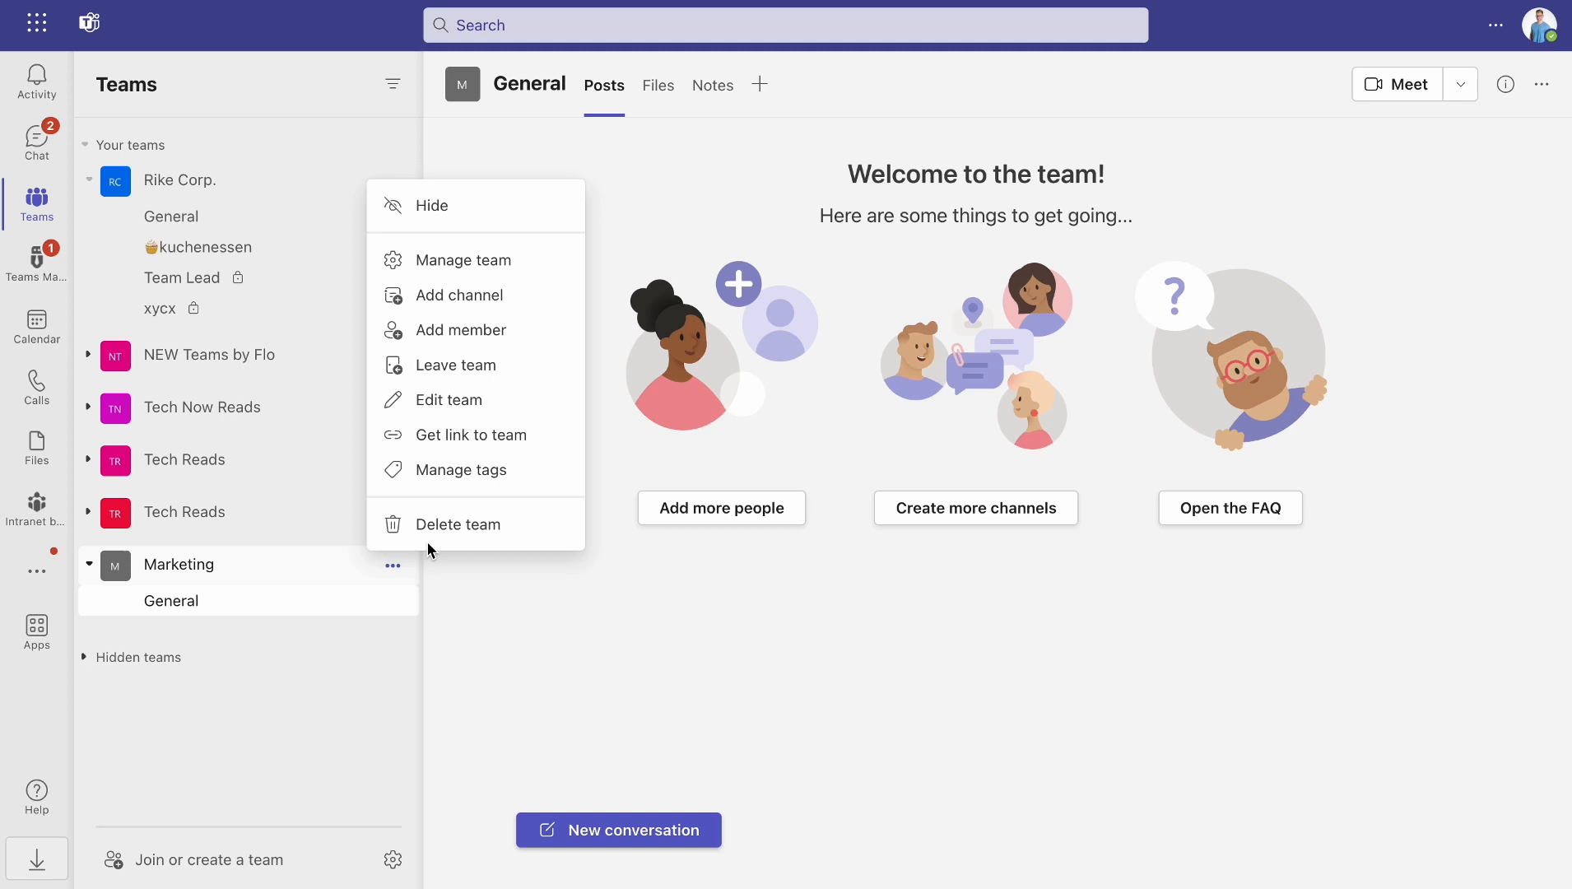
{"action": "left_click", "coordinate": [458, 295]}
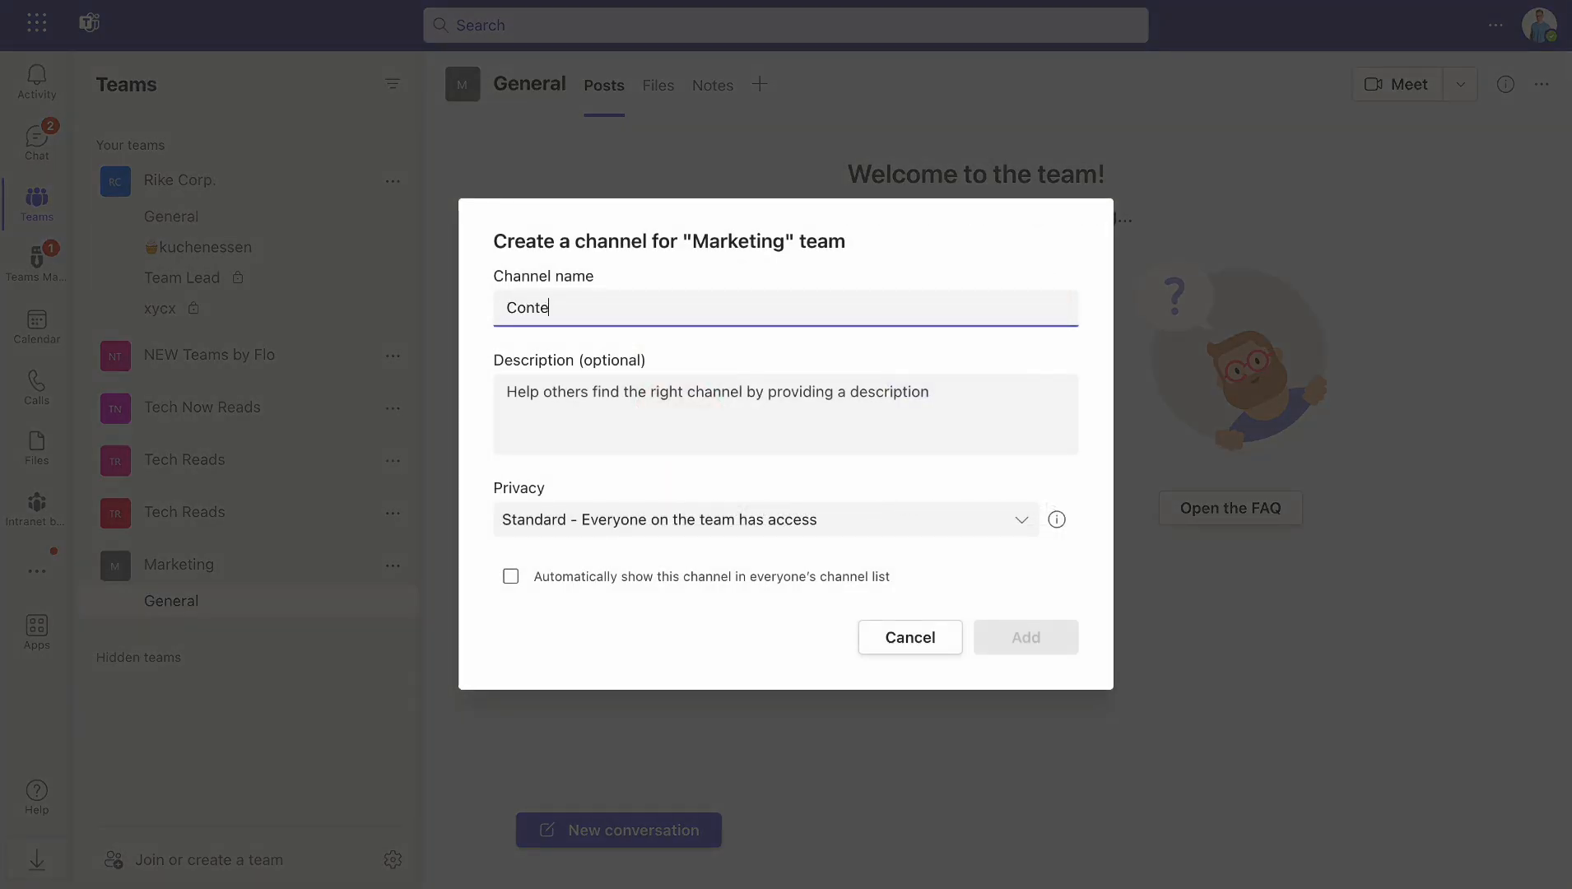
{"action": "left_click", "coordinate": [1025, 636]}
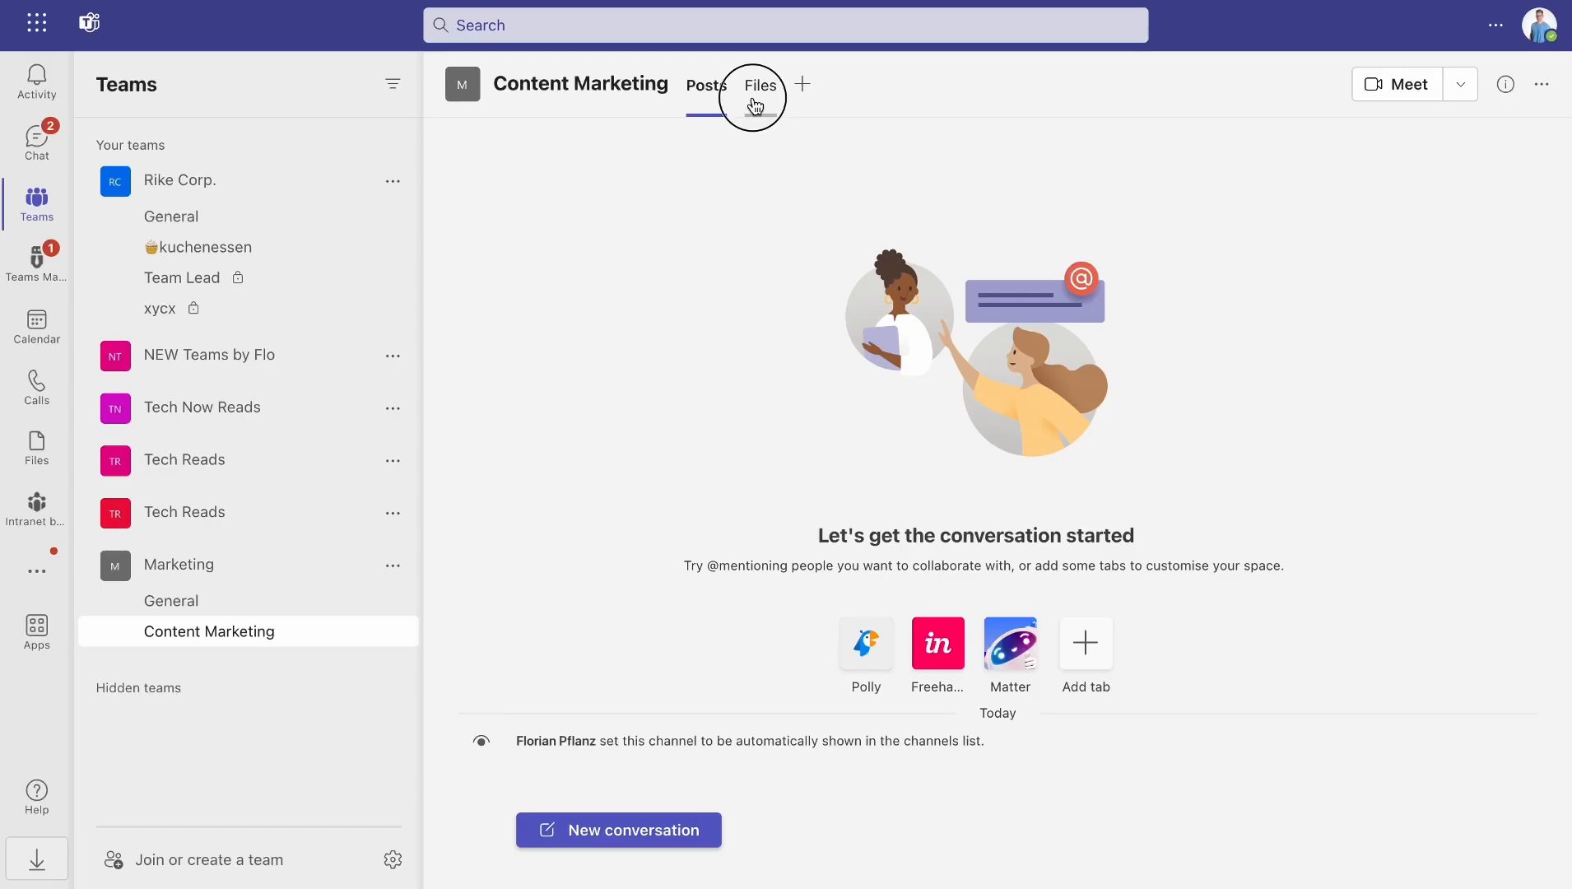
- Add the Meetings section and Week pages to the channel notebook, and open the tab app gallery
{"action": "left_click", "coordinate": [759, 84]}
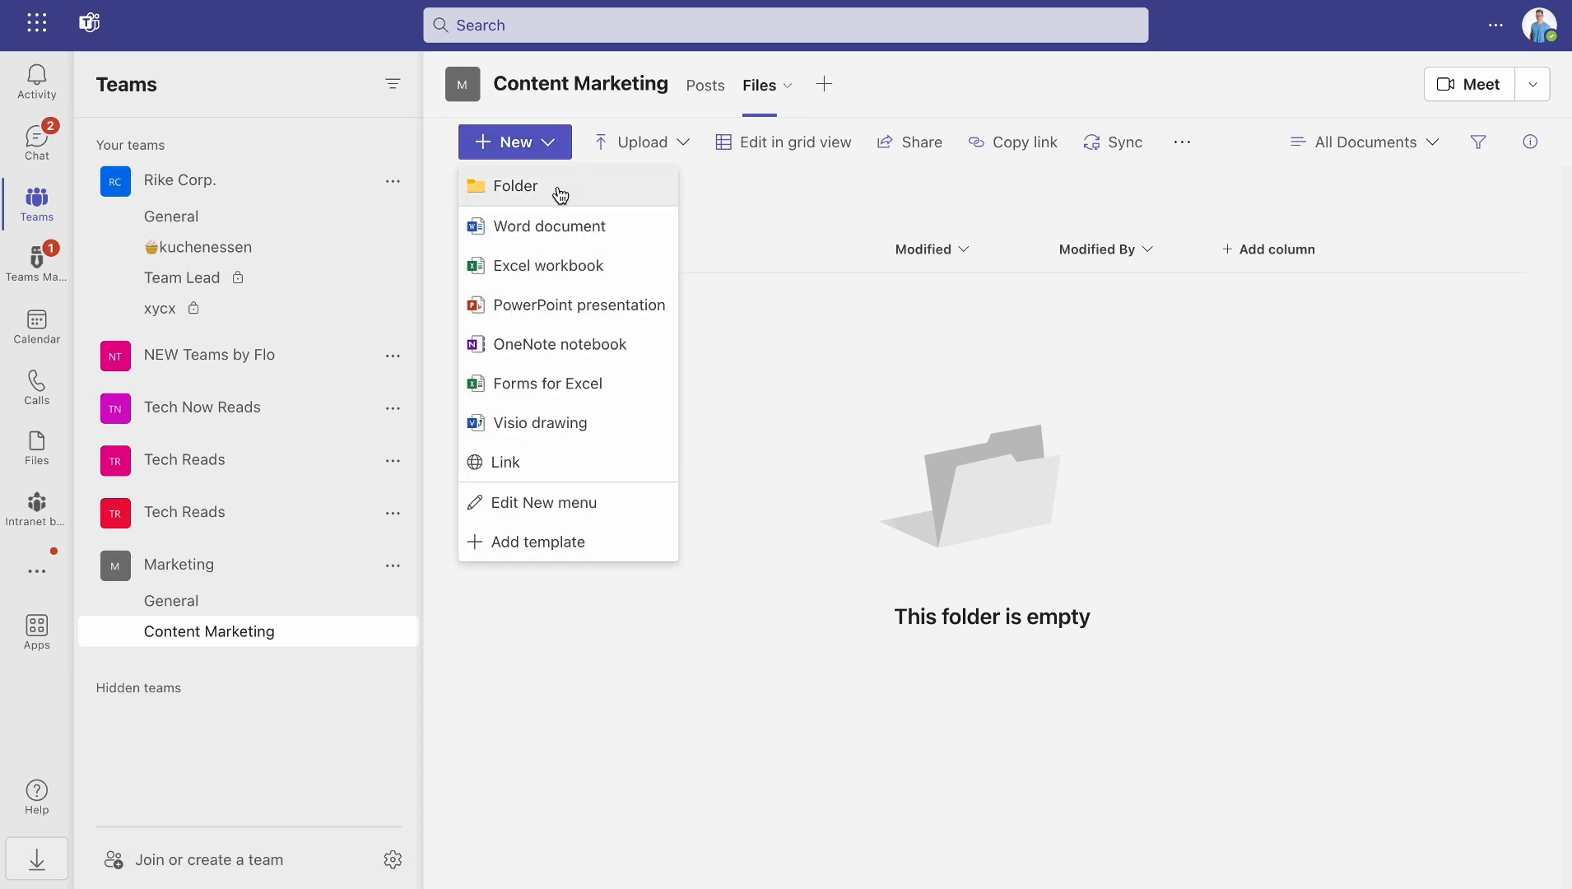
{"action": "left_click", "coordinate": [514, 185]}
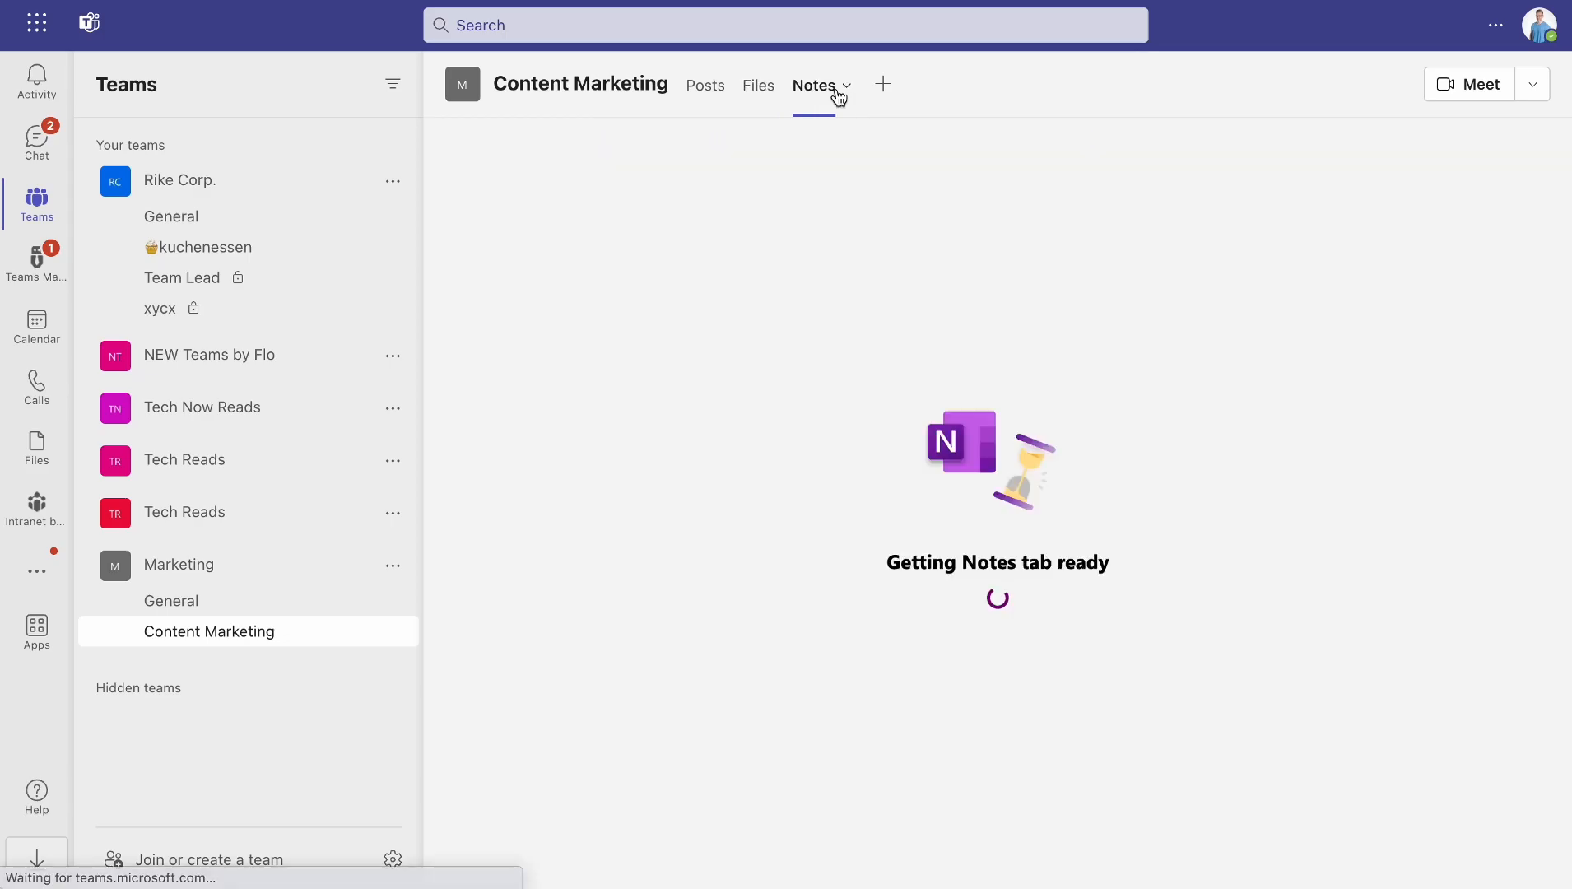
{"action": "type", "text": "Meetin"}
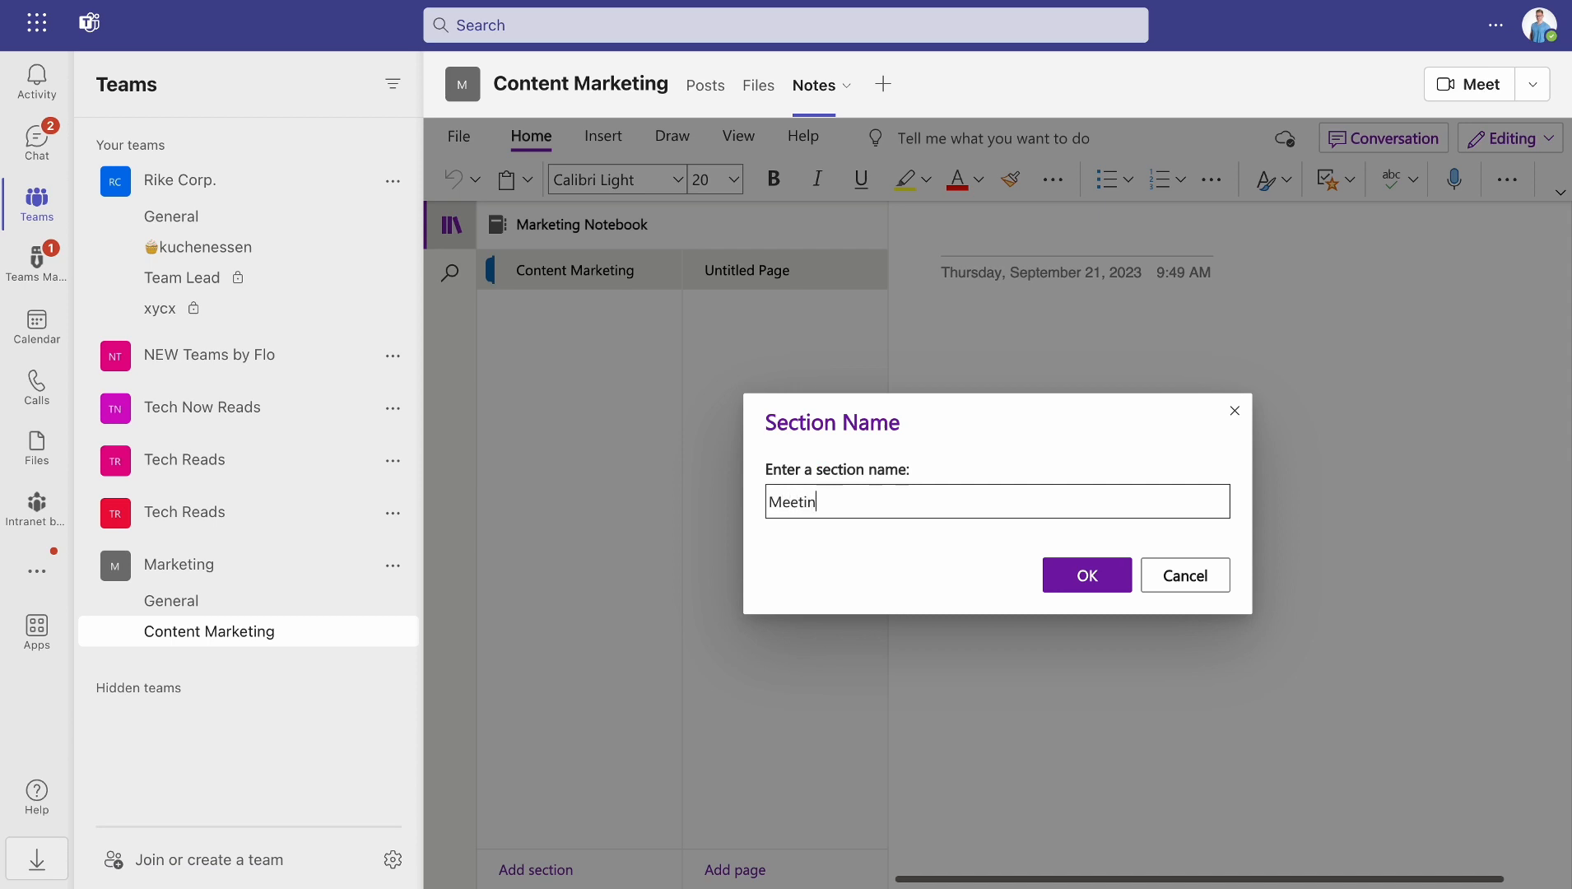
{"action": "type", "text": "gs"}
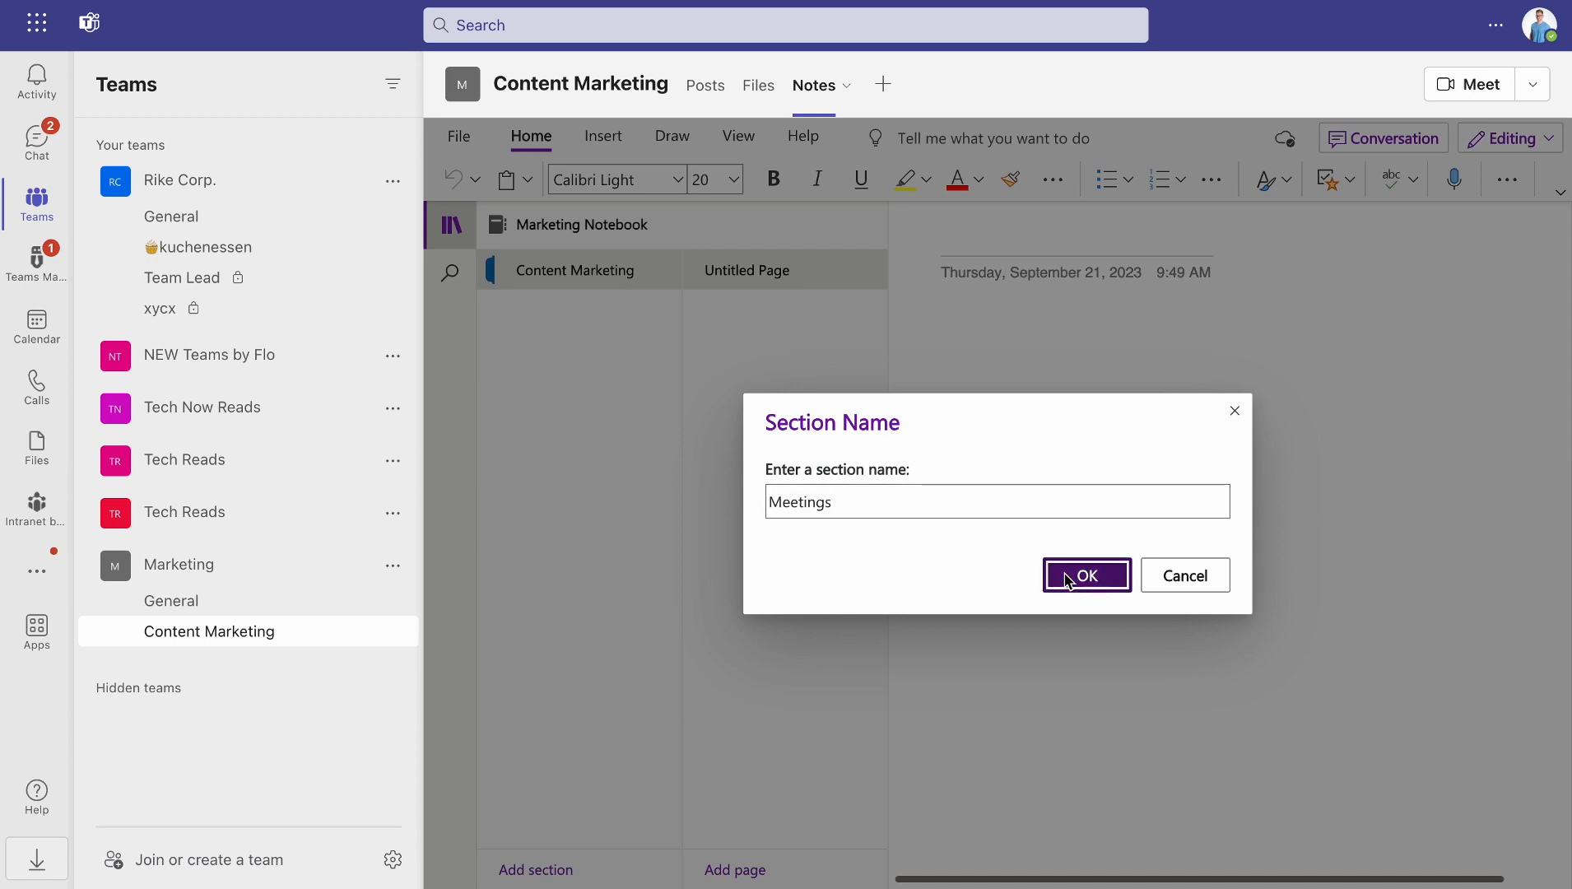
{"action": "left_click", "coordinate": [1085, 576]}
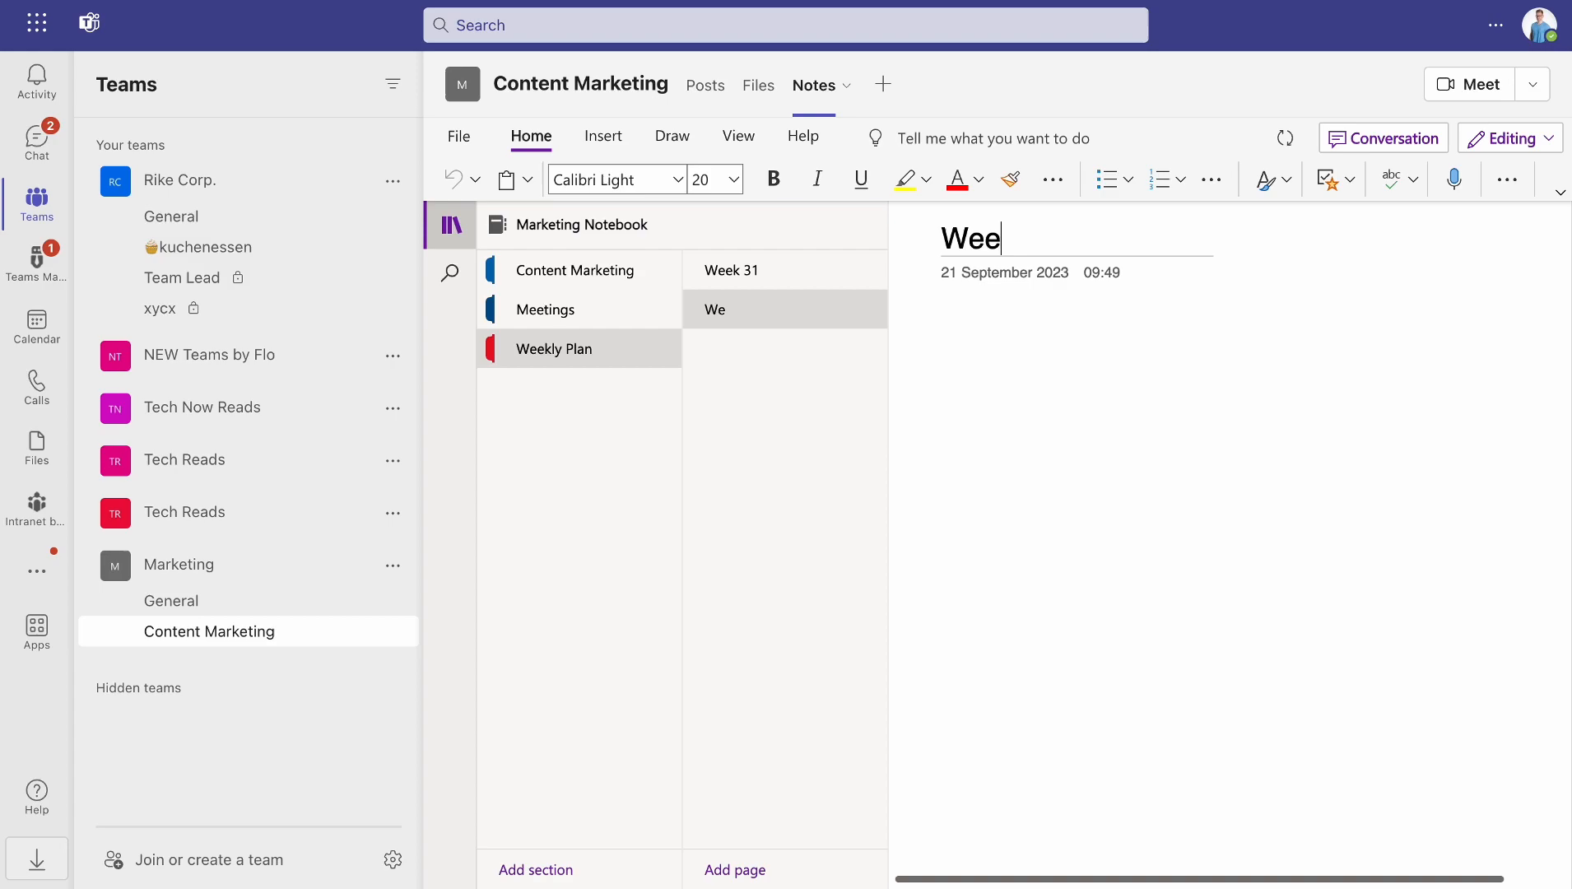
{"action": "type", "text": "k 32"}
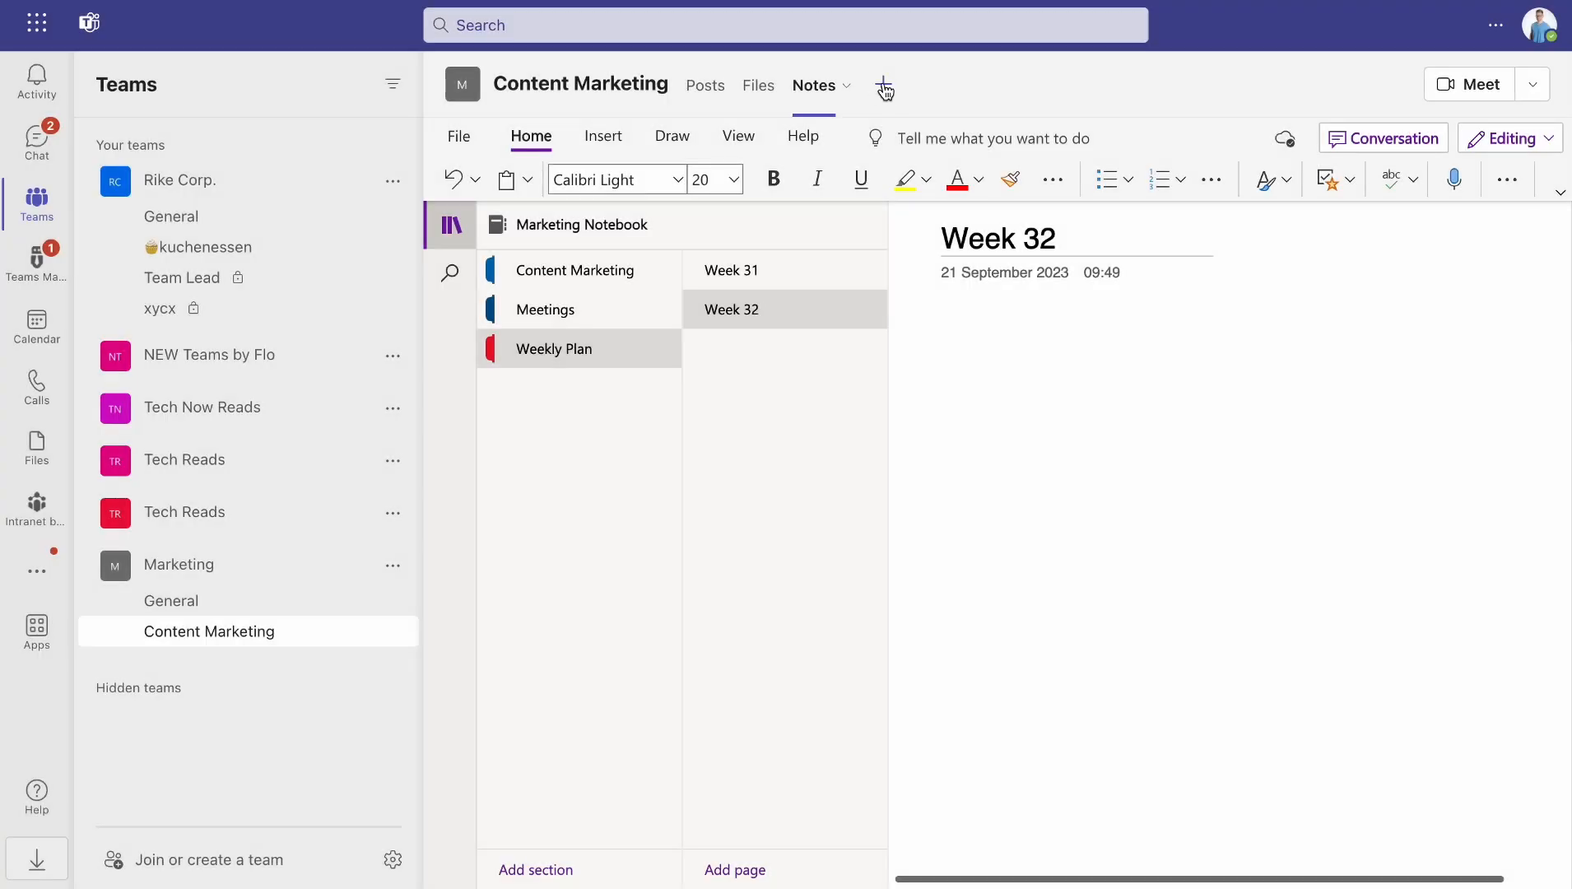
{"action": "left_click", "coordinate": [884, 85]}
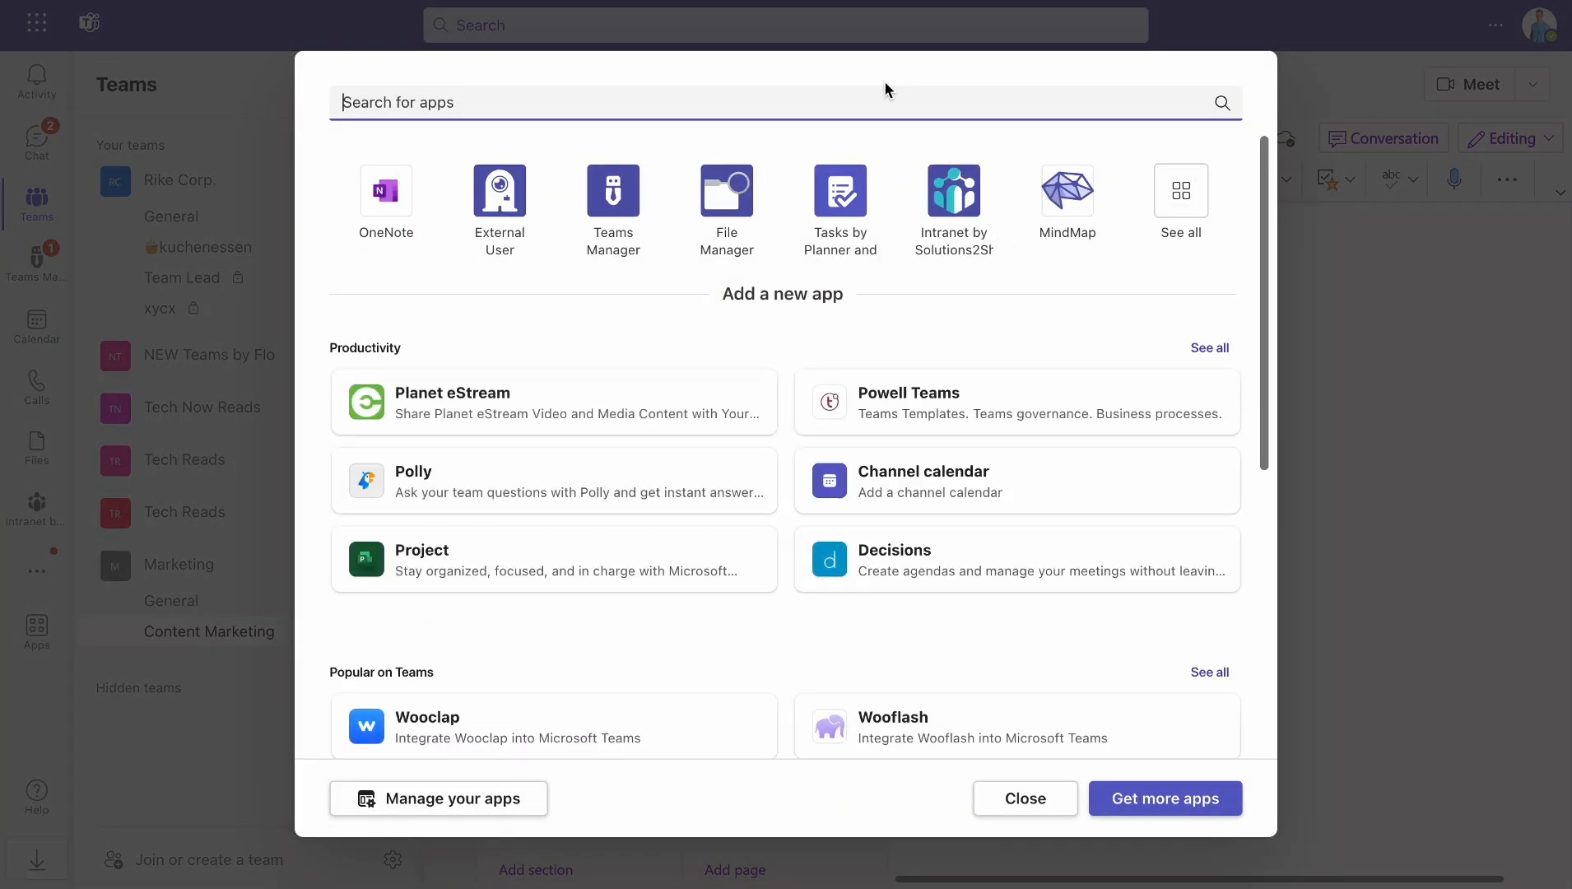
{"action": "mouse_move", "coordinate": [852, 479]}
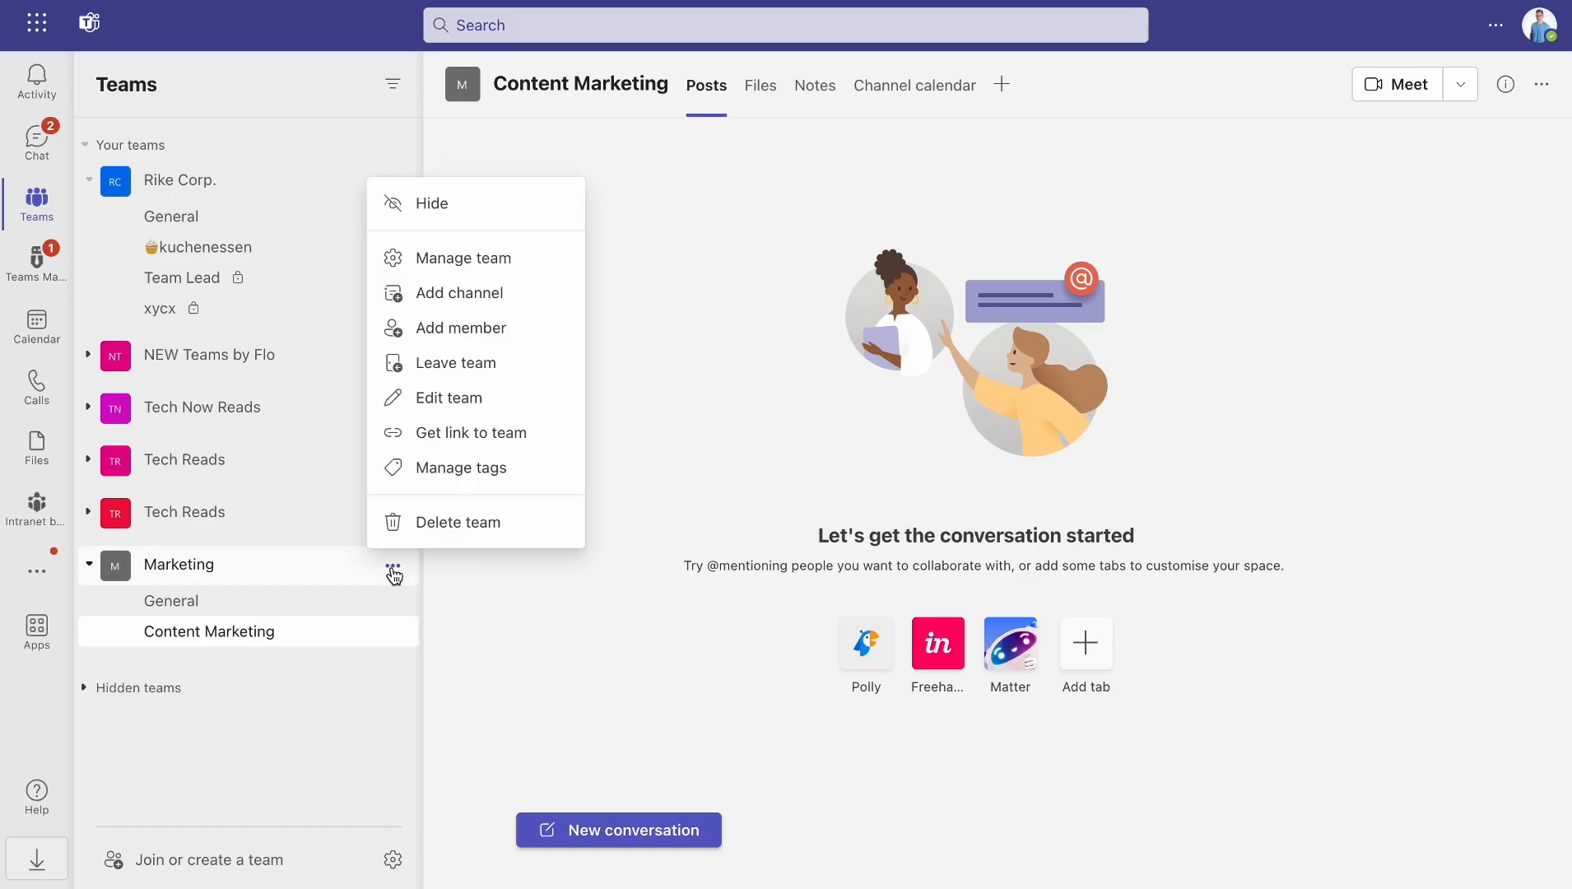
- Open the Marketing team's management page on its Settings tab
{"action": "left_click", "coordinate": [463, 258]}
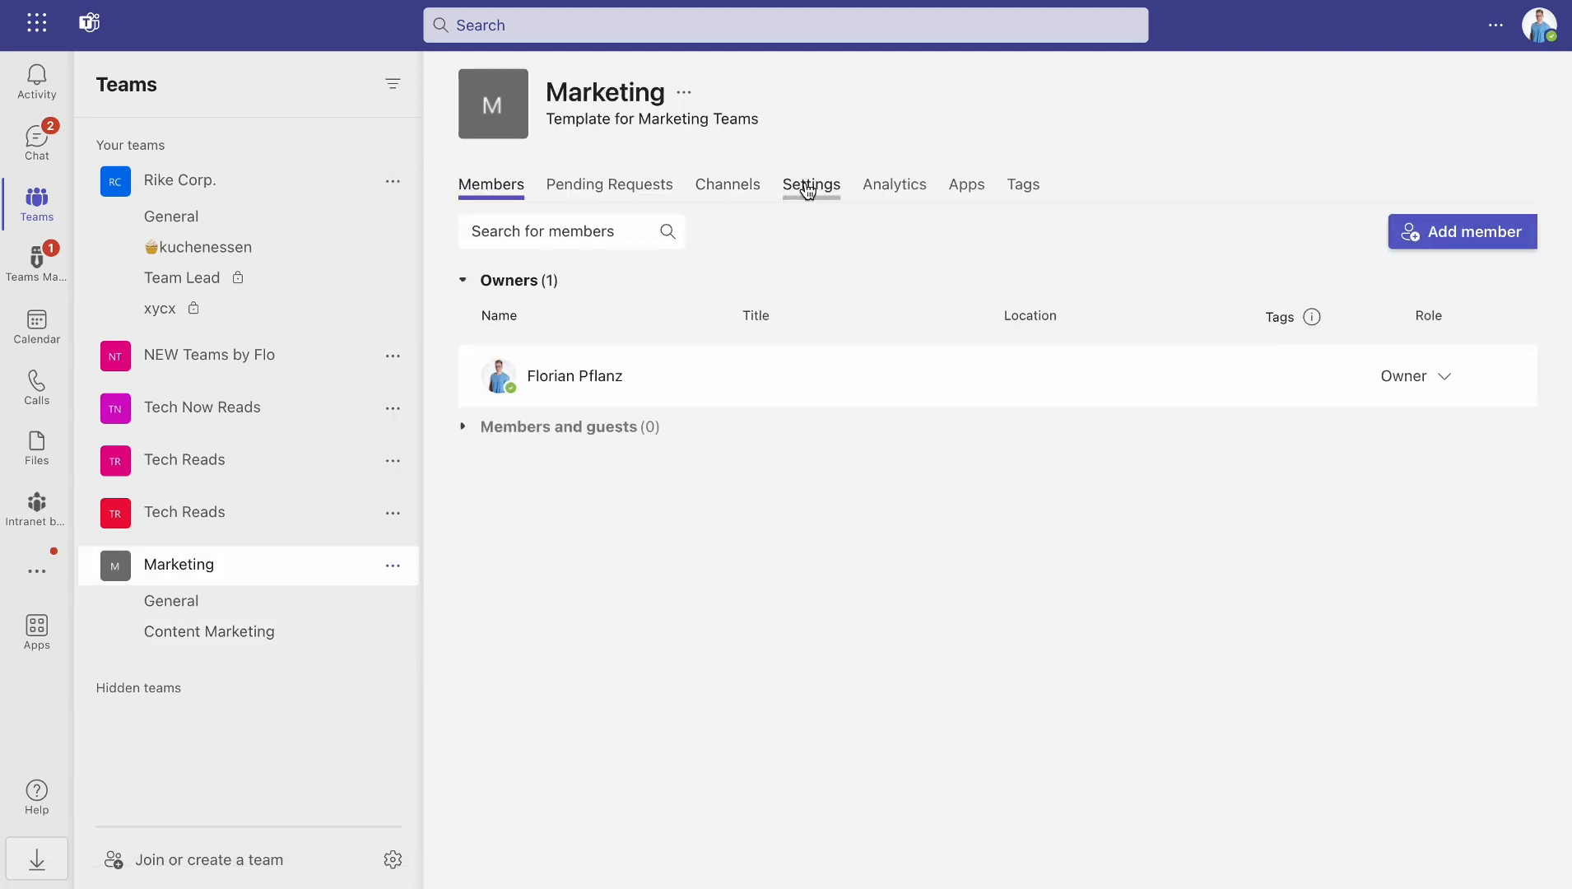
{"action": "left_click", "coordinate": [811, 184]}
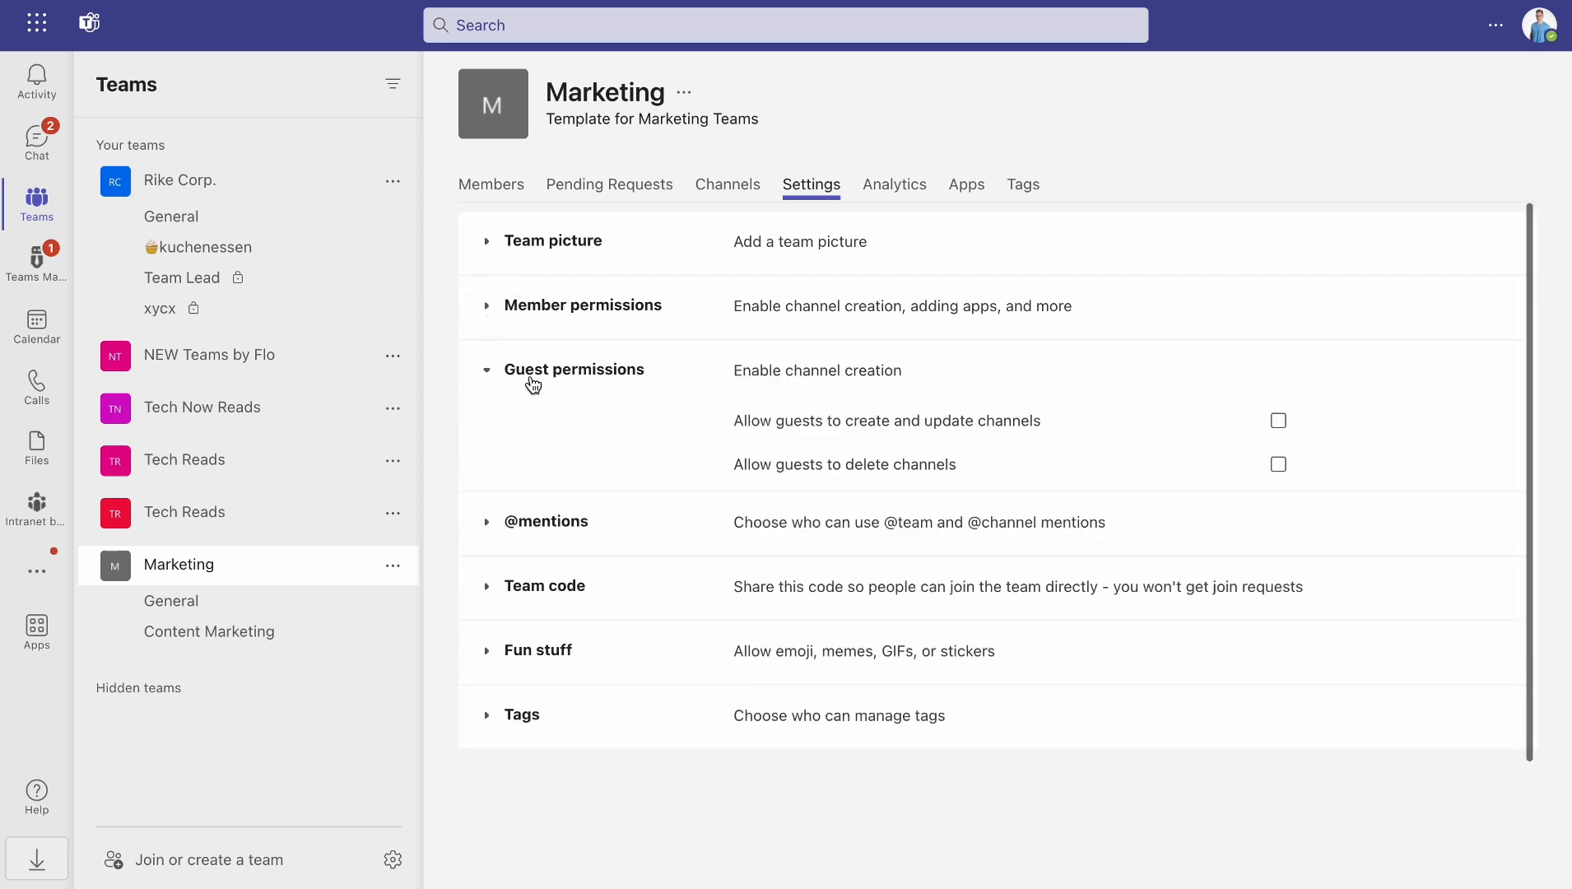
- Back in the Teams Manager template list, save the Marketing template from its actions menu
{"action": "left_click", "coordinate": [36, 259]}
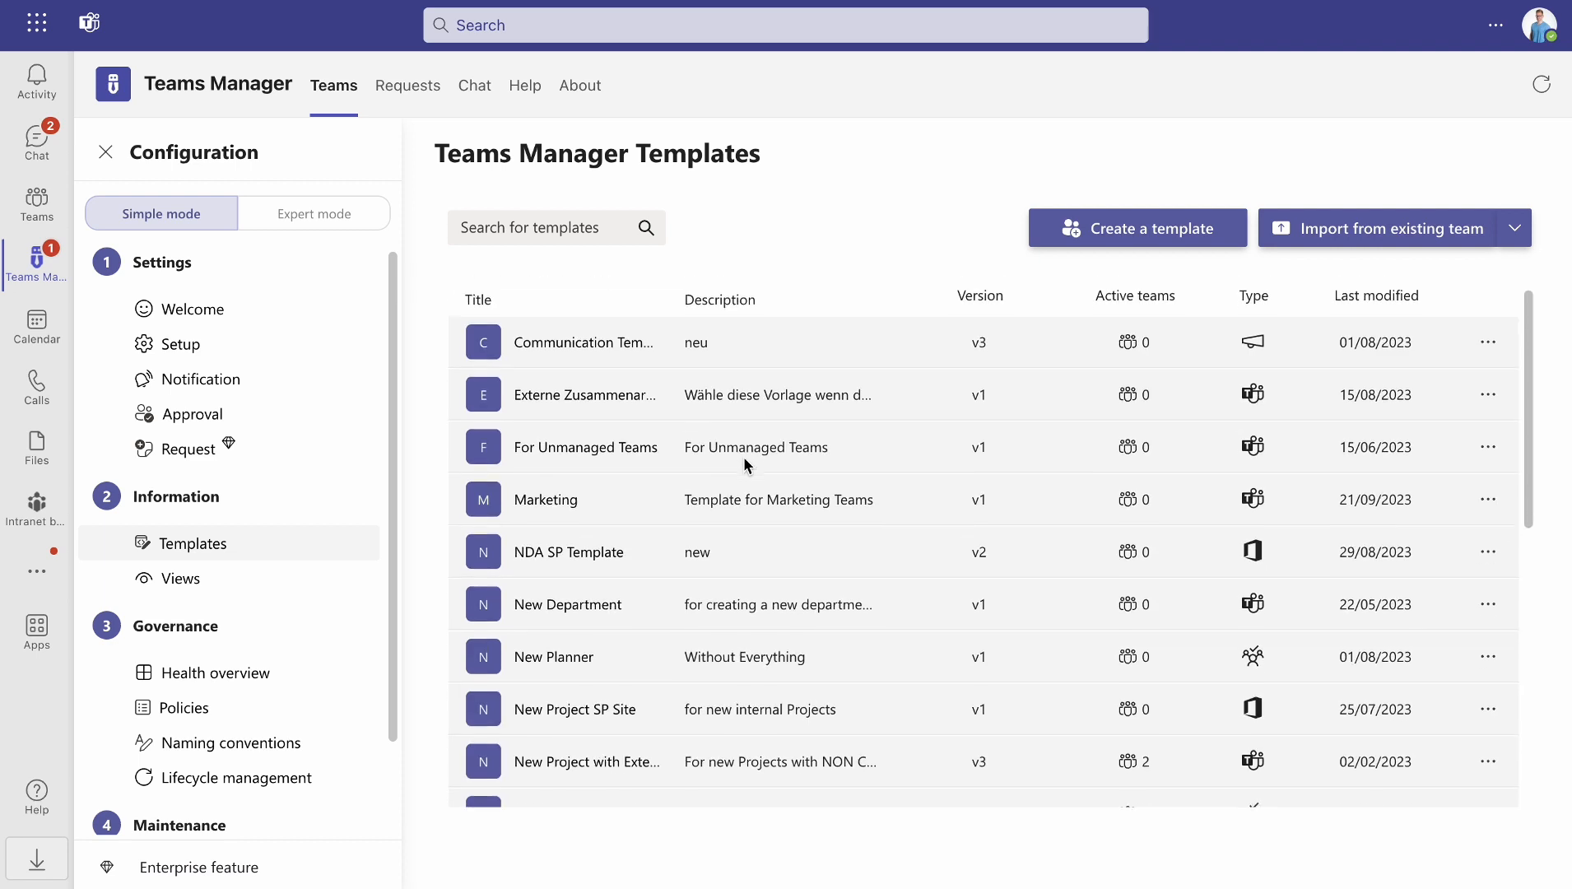
{"action": "scroll", "scroll_direction": "down", "scroll_amount": 3}
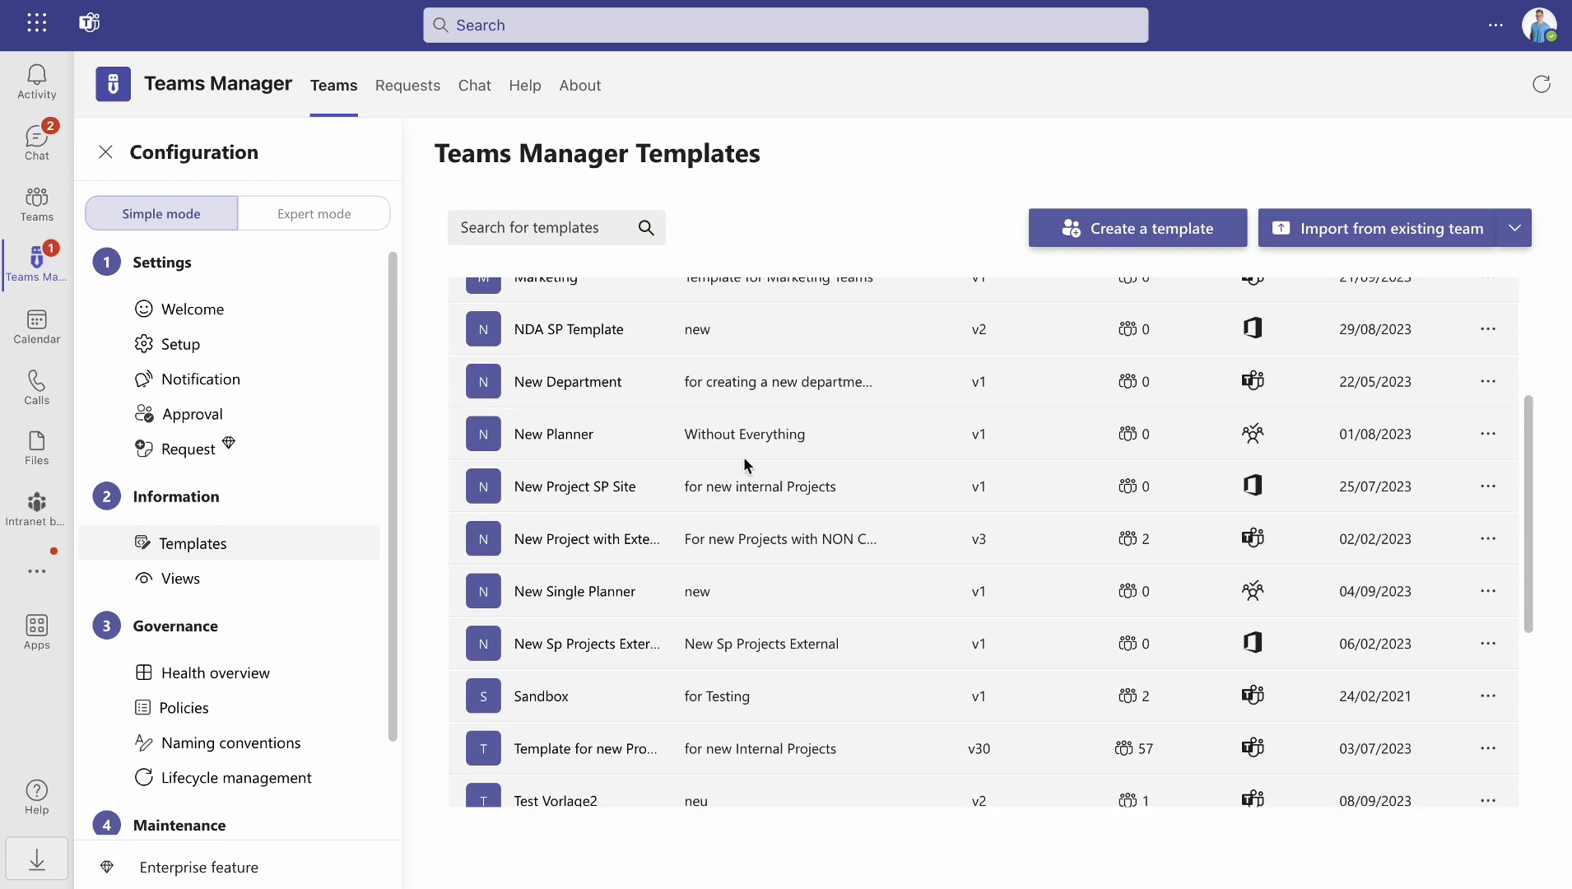
{"action": "mouse_move", "coordinate": [759, 480]}
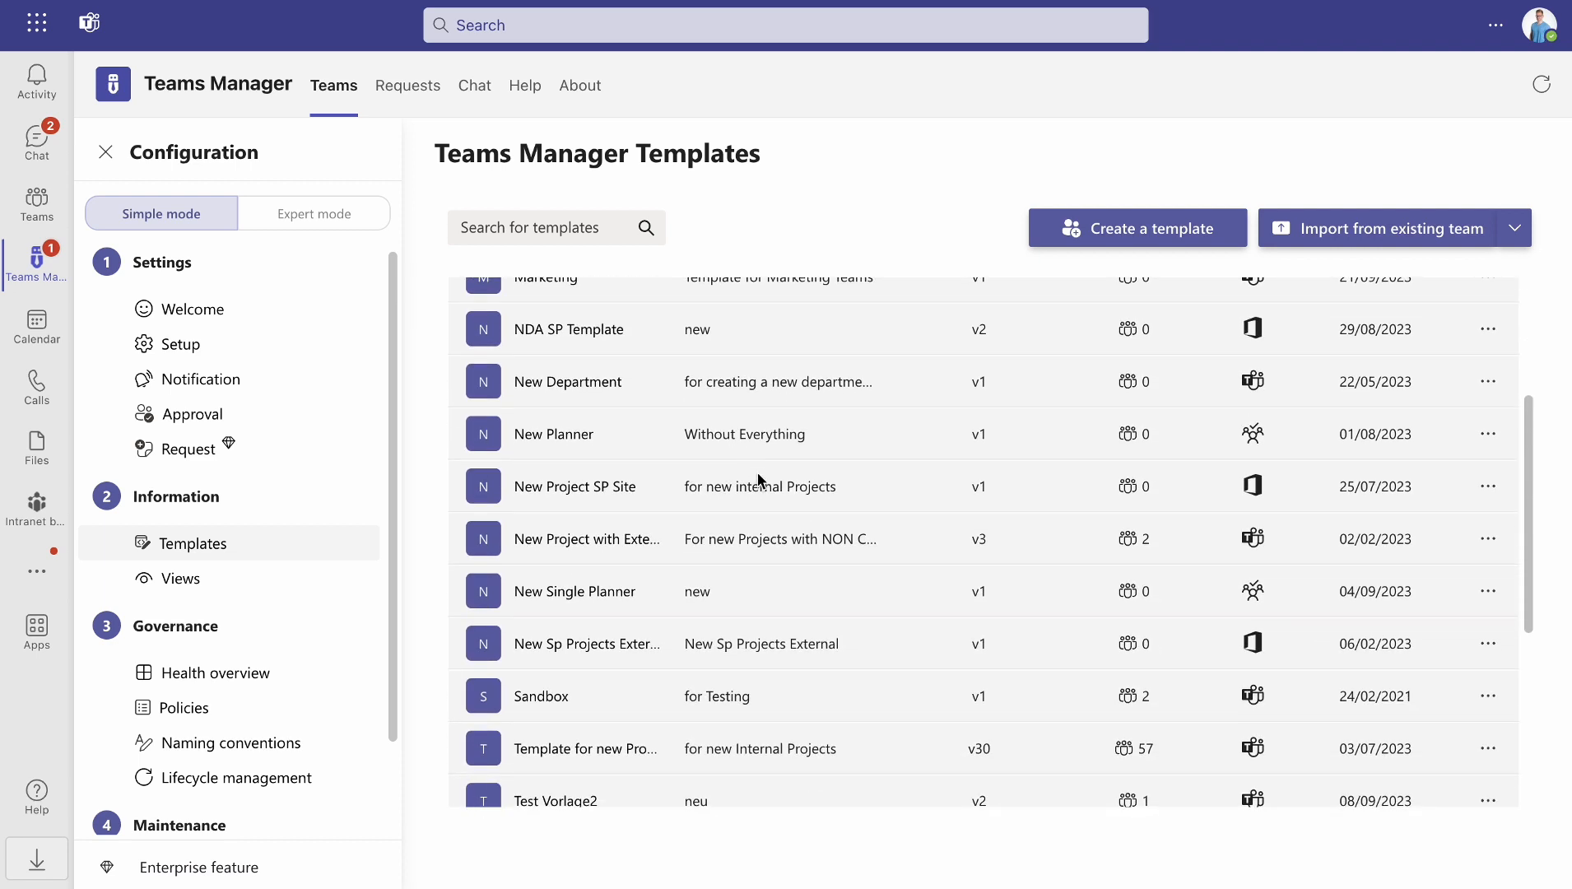
{"action": "scroll", "scroll_direction": "up", "scroll_amount": 3}
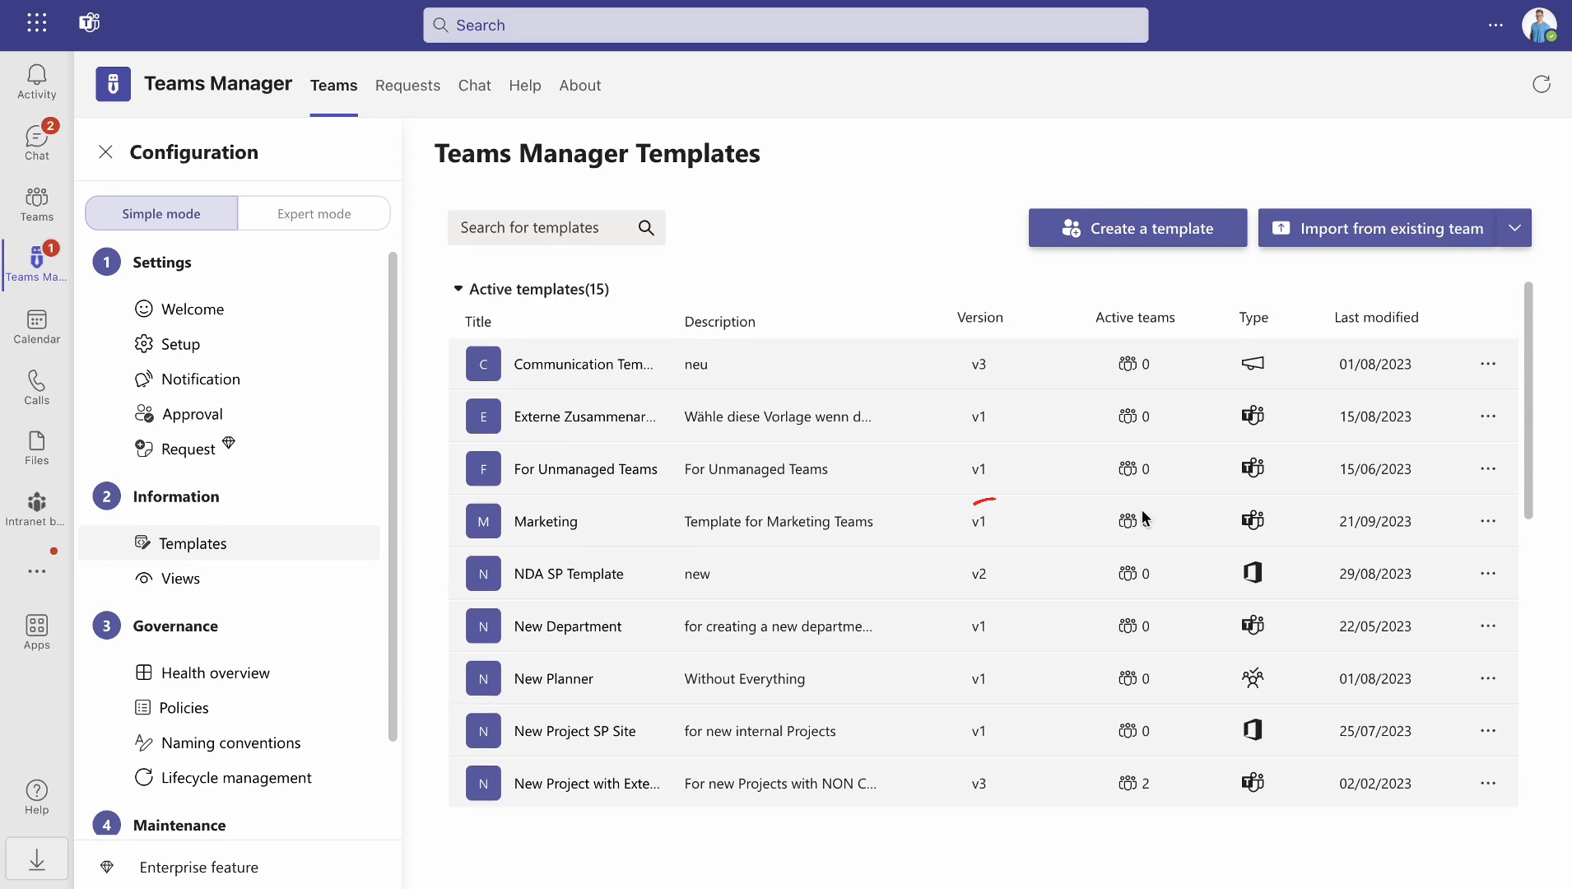
{"action": "mouse_move", "coordinate": [1164, 518]}
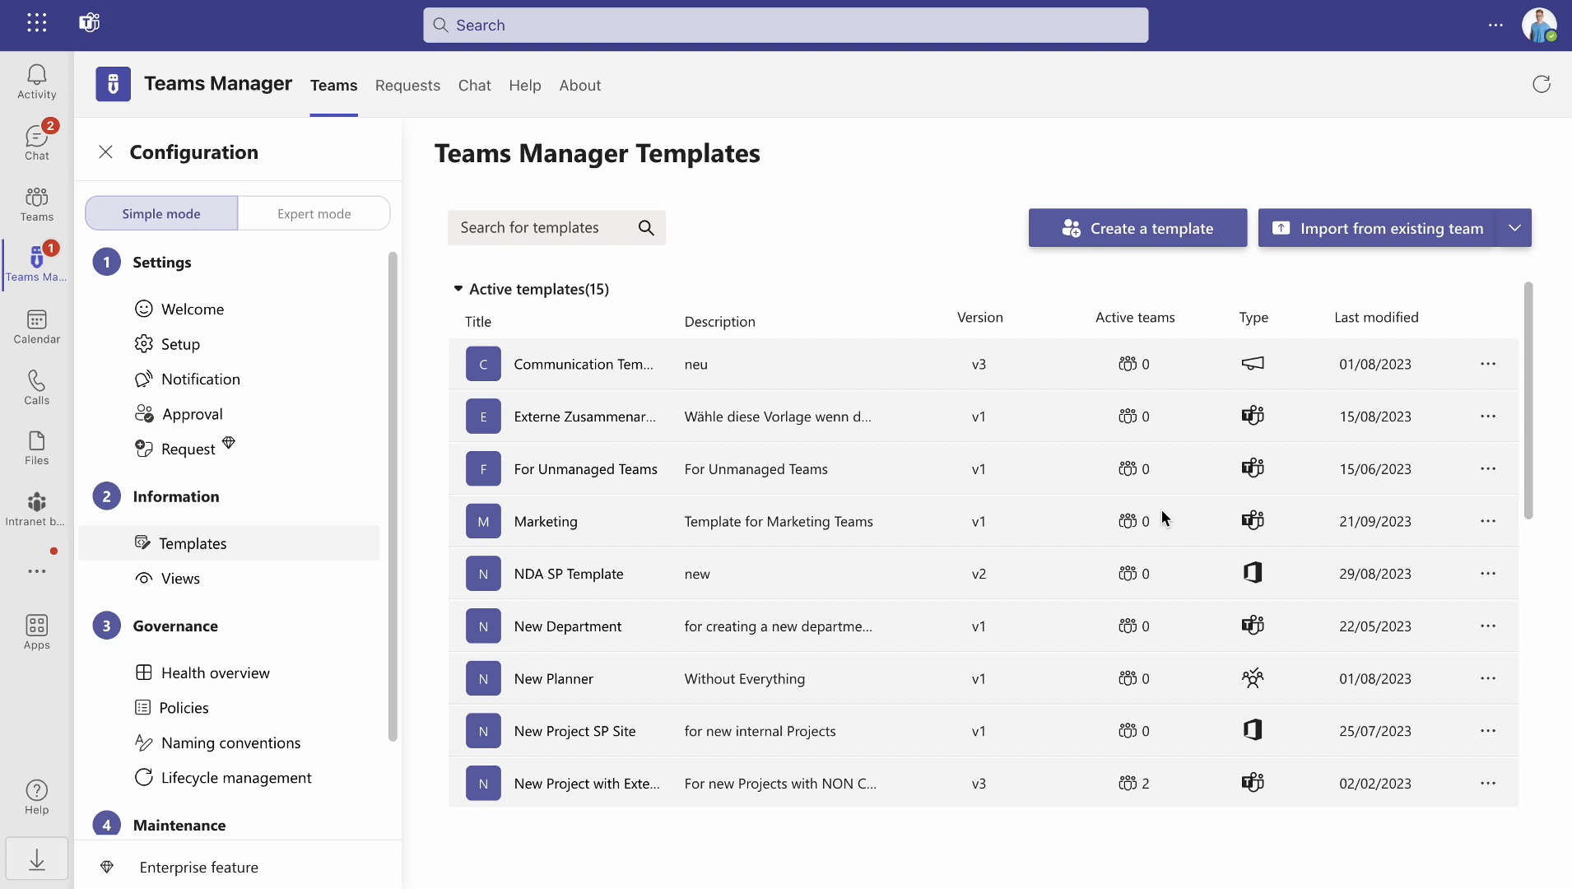
{"action": "left_click", "coordinate": [1489, 521]}
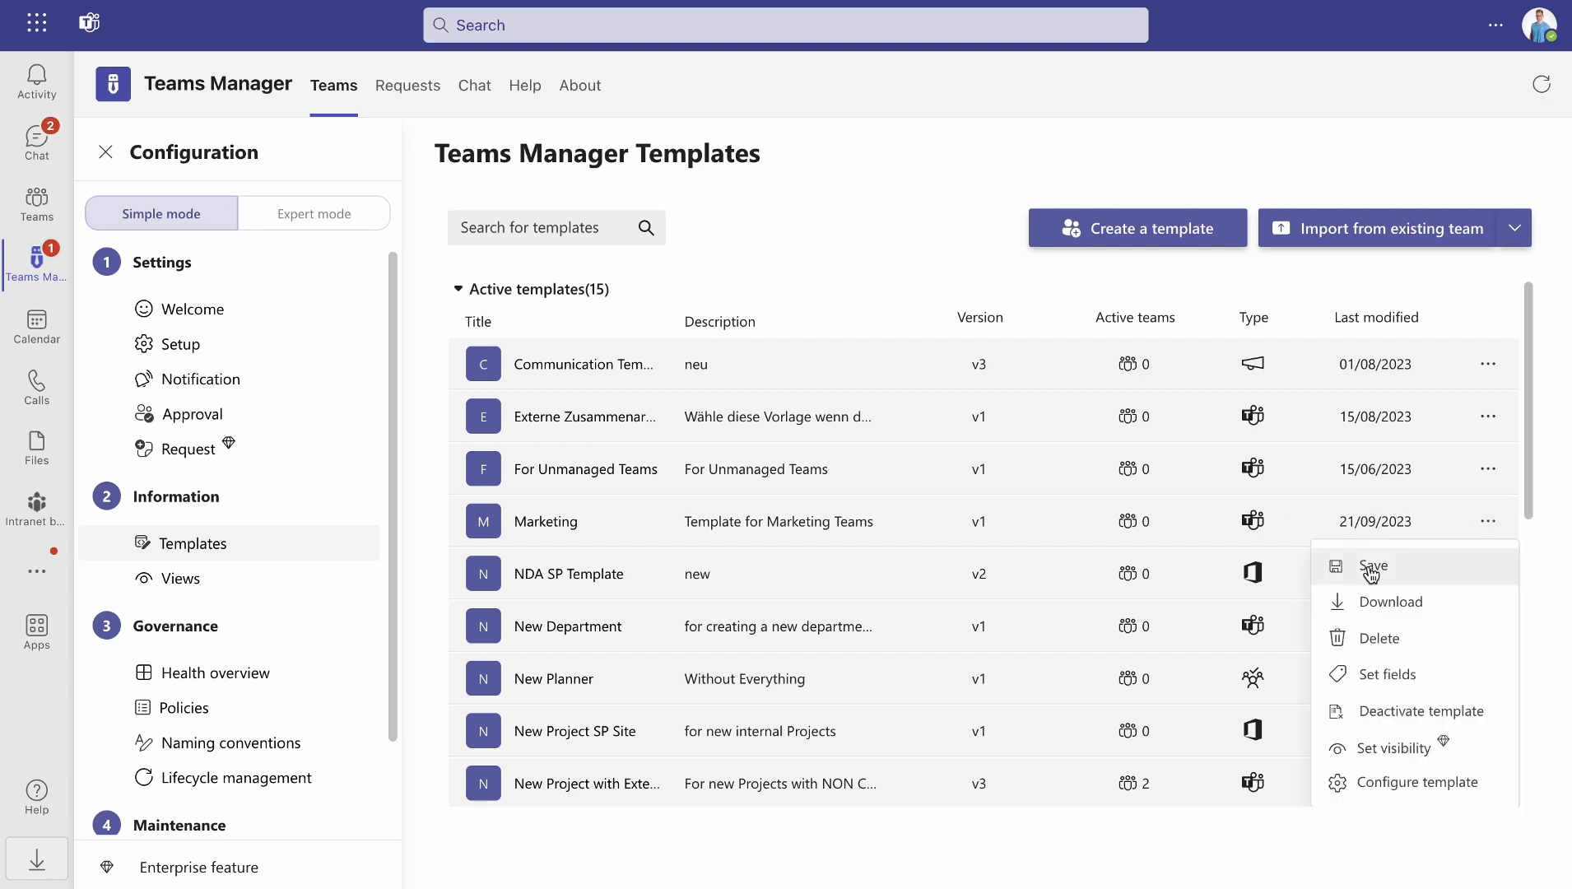
{"action": "left_click", "coordinate": [1374, 566]}
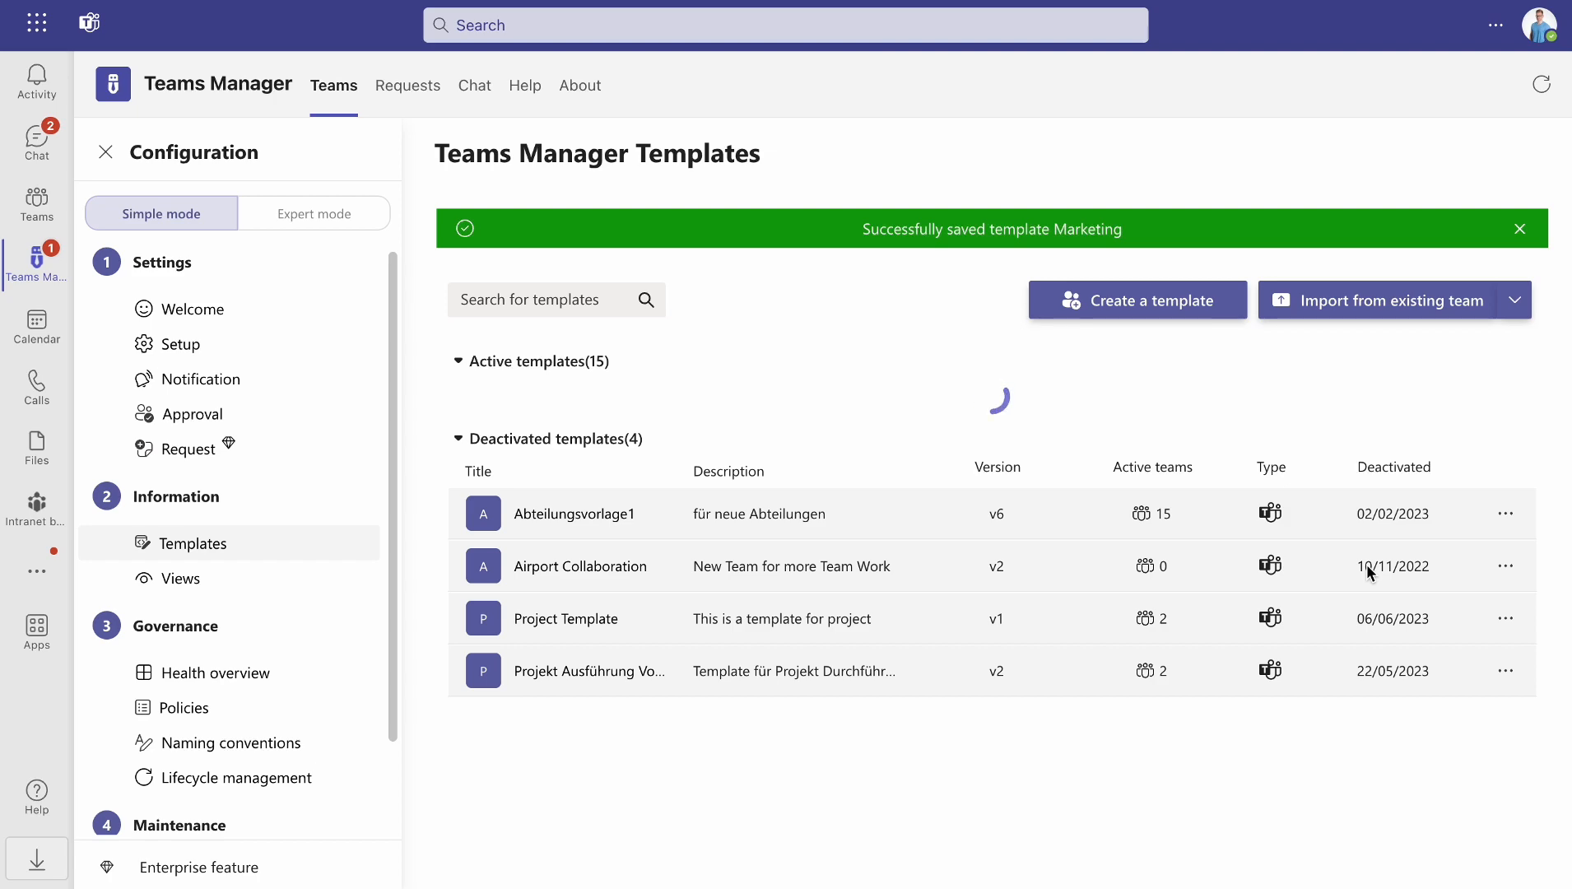
- From the Requests tab, add a new team request set to Private
{"action": "left_click", "coordinate": [407, 85]}
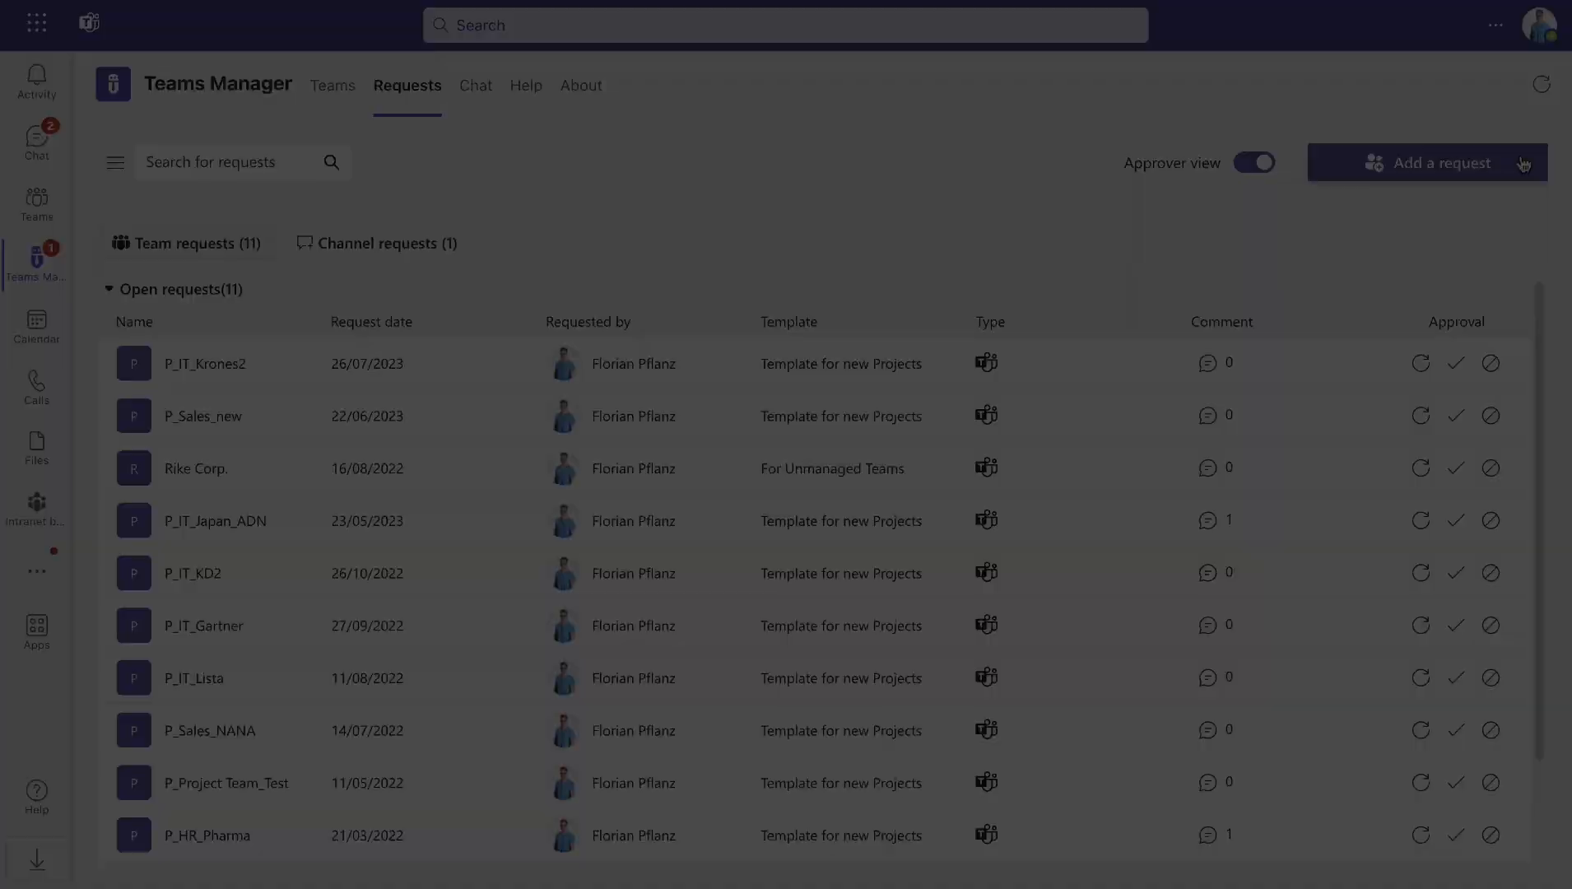
{"action": "left_click", "coordinate": [1425, 162]}
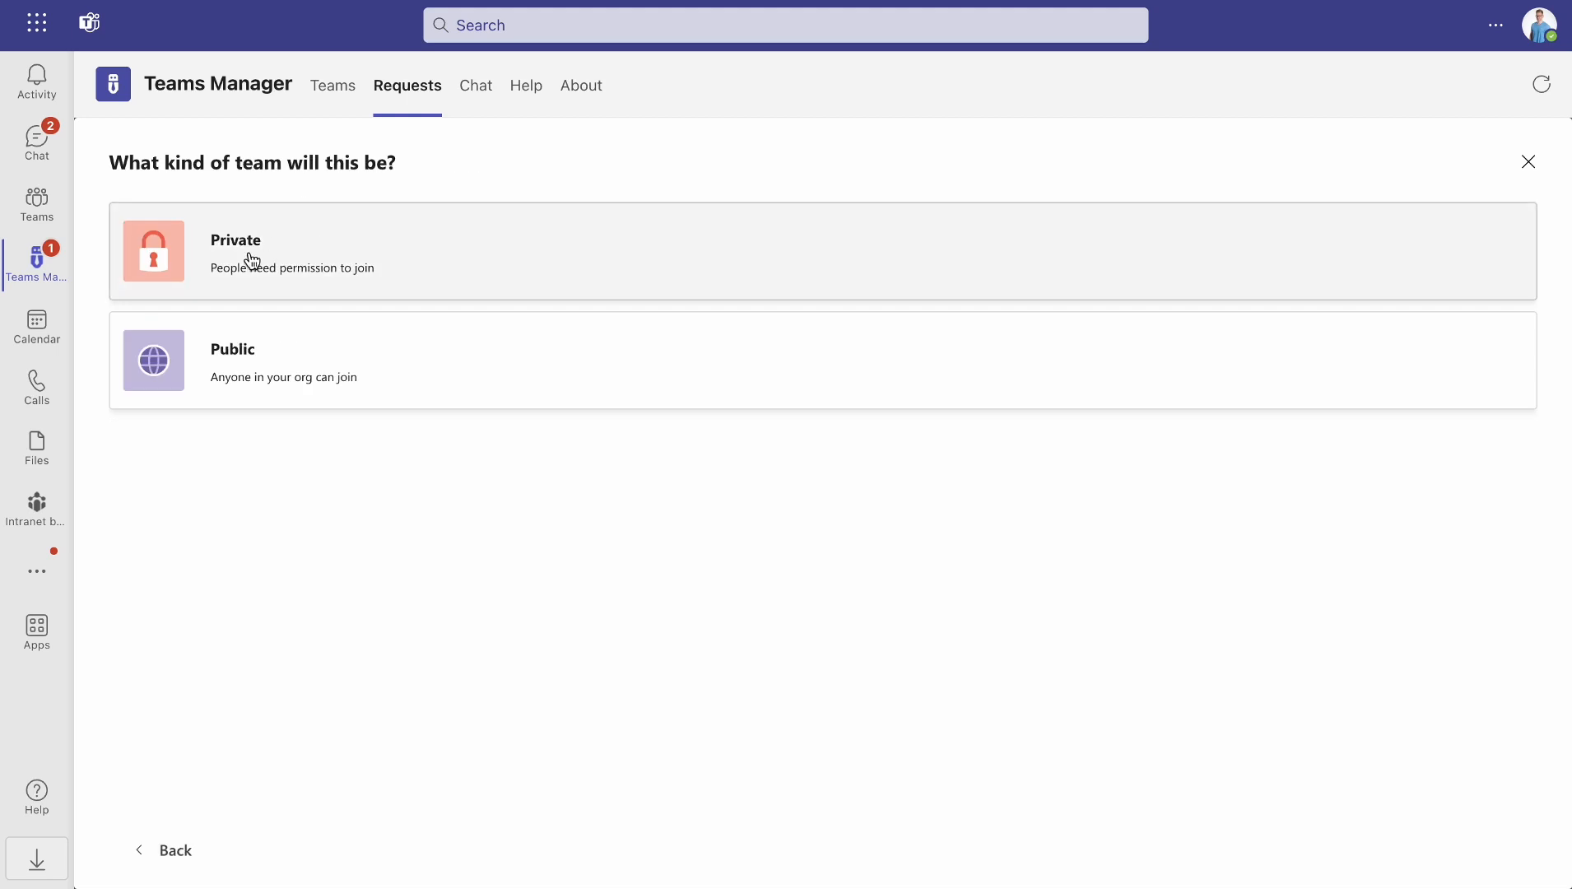
{"action": "left_click", "coordinate": [802, 252]}
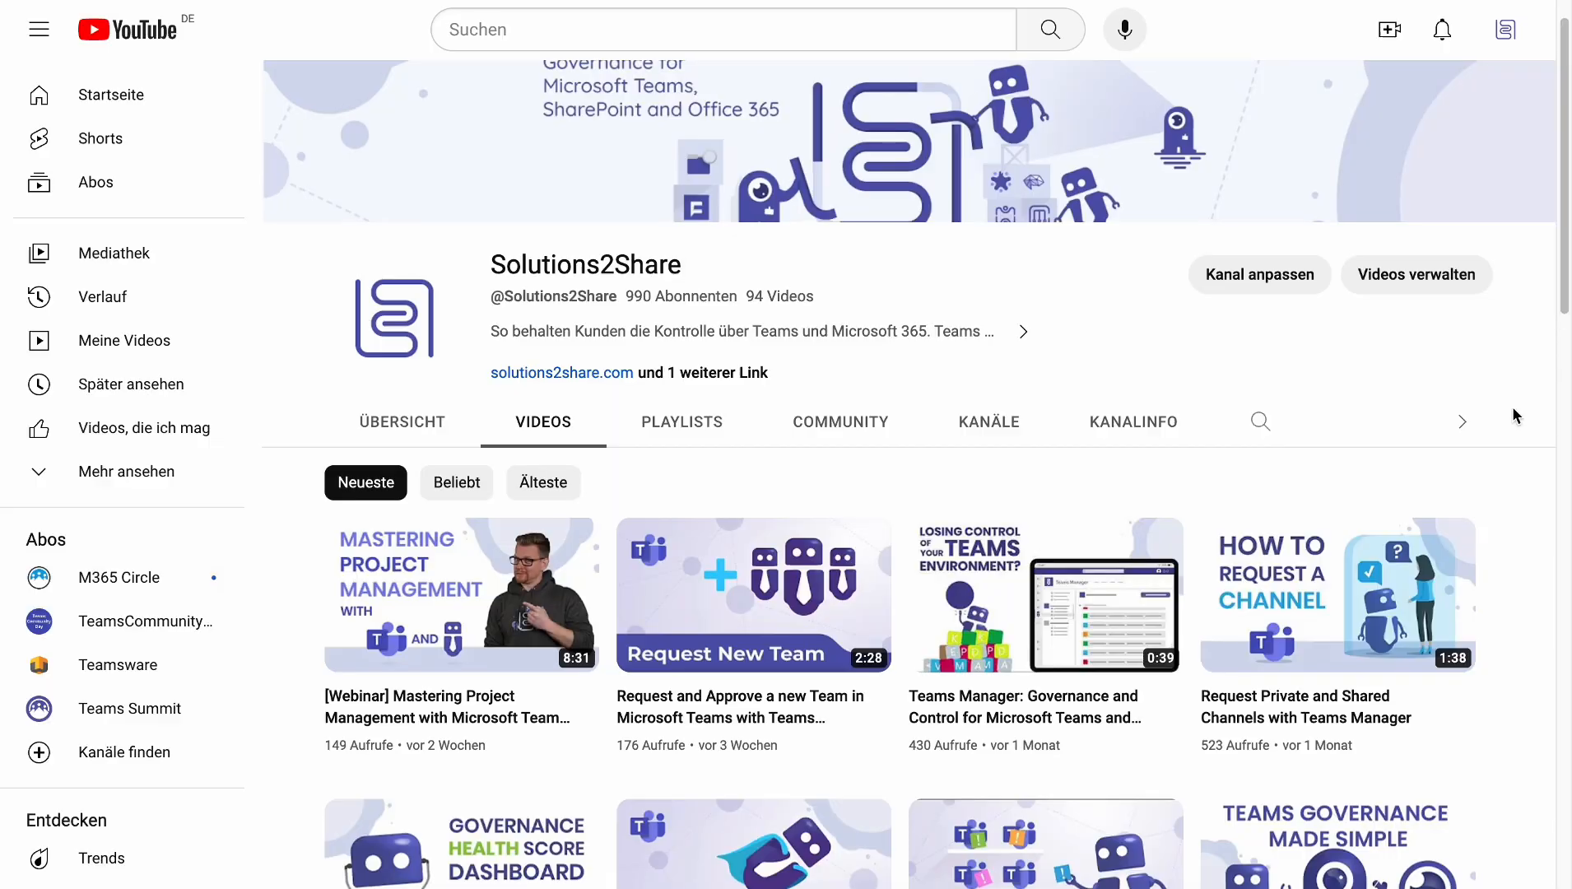
- Scroll through the Solutions2Share channel videos and the Teams Manager blog articles
{"action": "scroll", "scroll_direction": "down", "scroll_amount": 3}
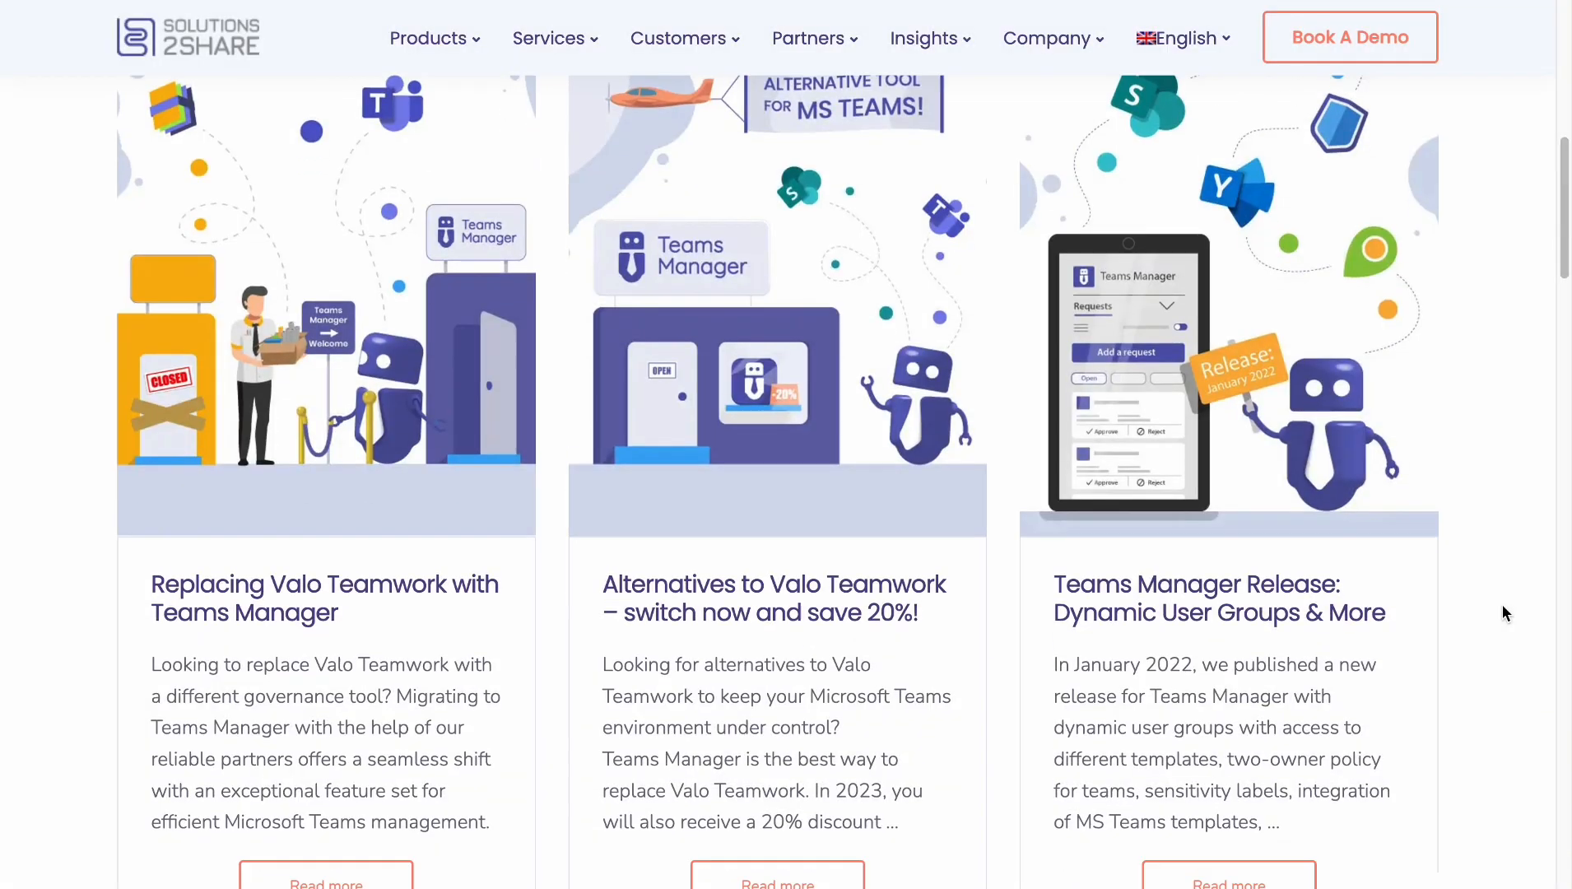
{"action": "scroll", "scroll_direction": "down", "scroll_amount": 3}
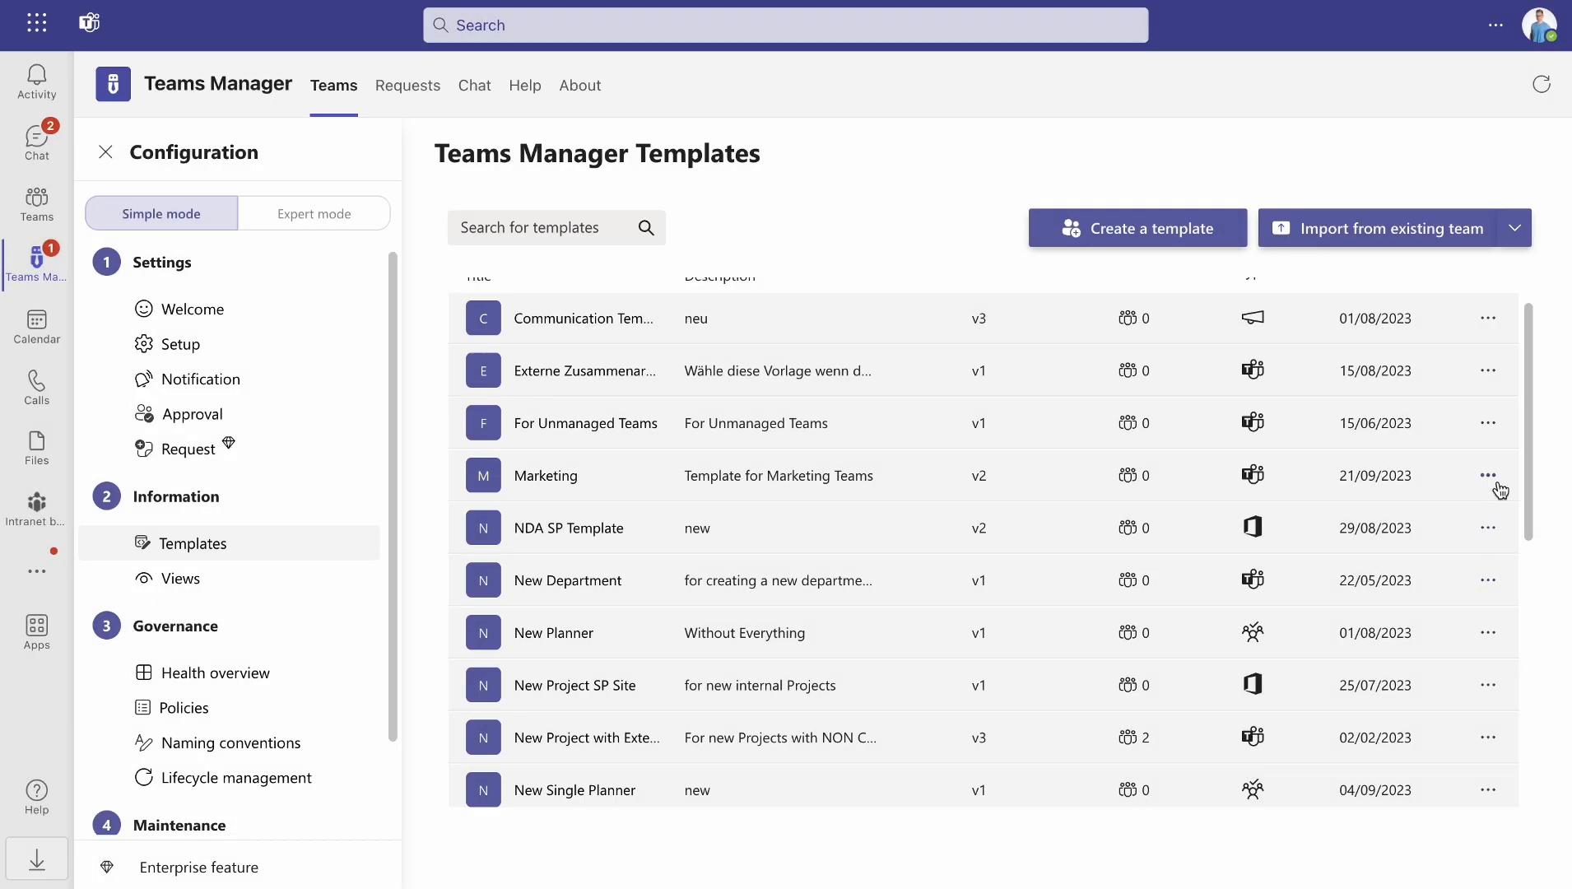
- Deactivate the Marketing v2 template and confirm, then choose Activate template under Deactivated templates
{"action": "left_click", "coordinate": [1489, 475]}
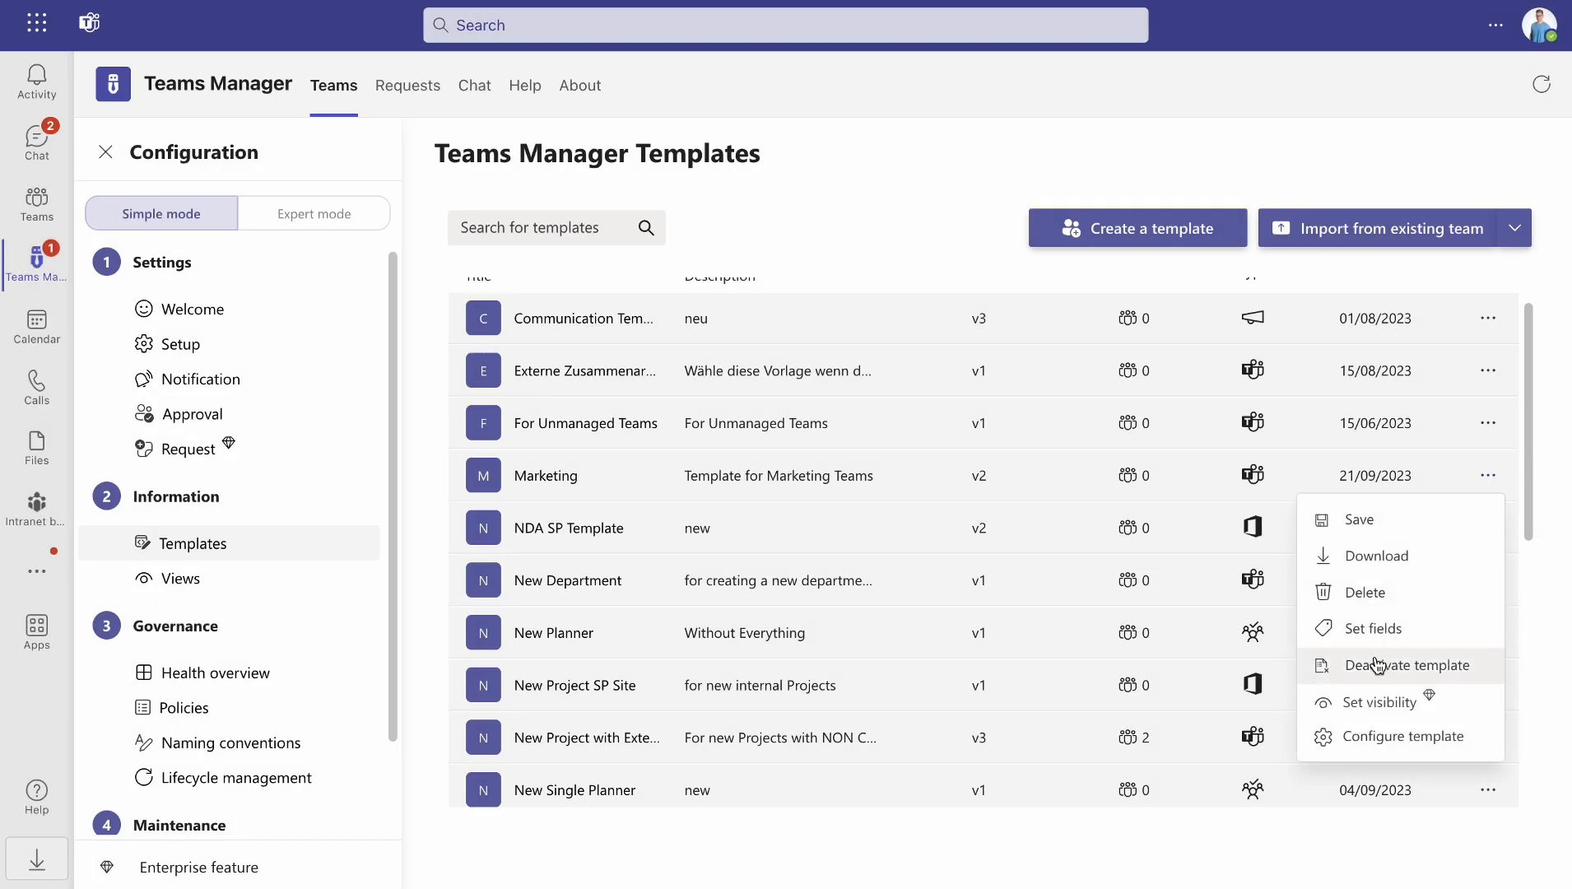
{"action": "left_click", "coordinate": [1403, 664]}
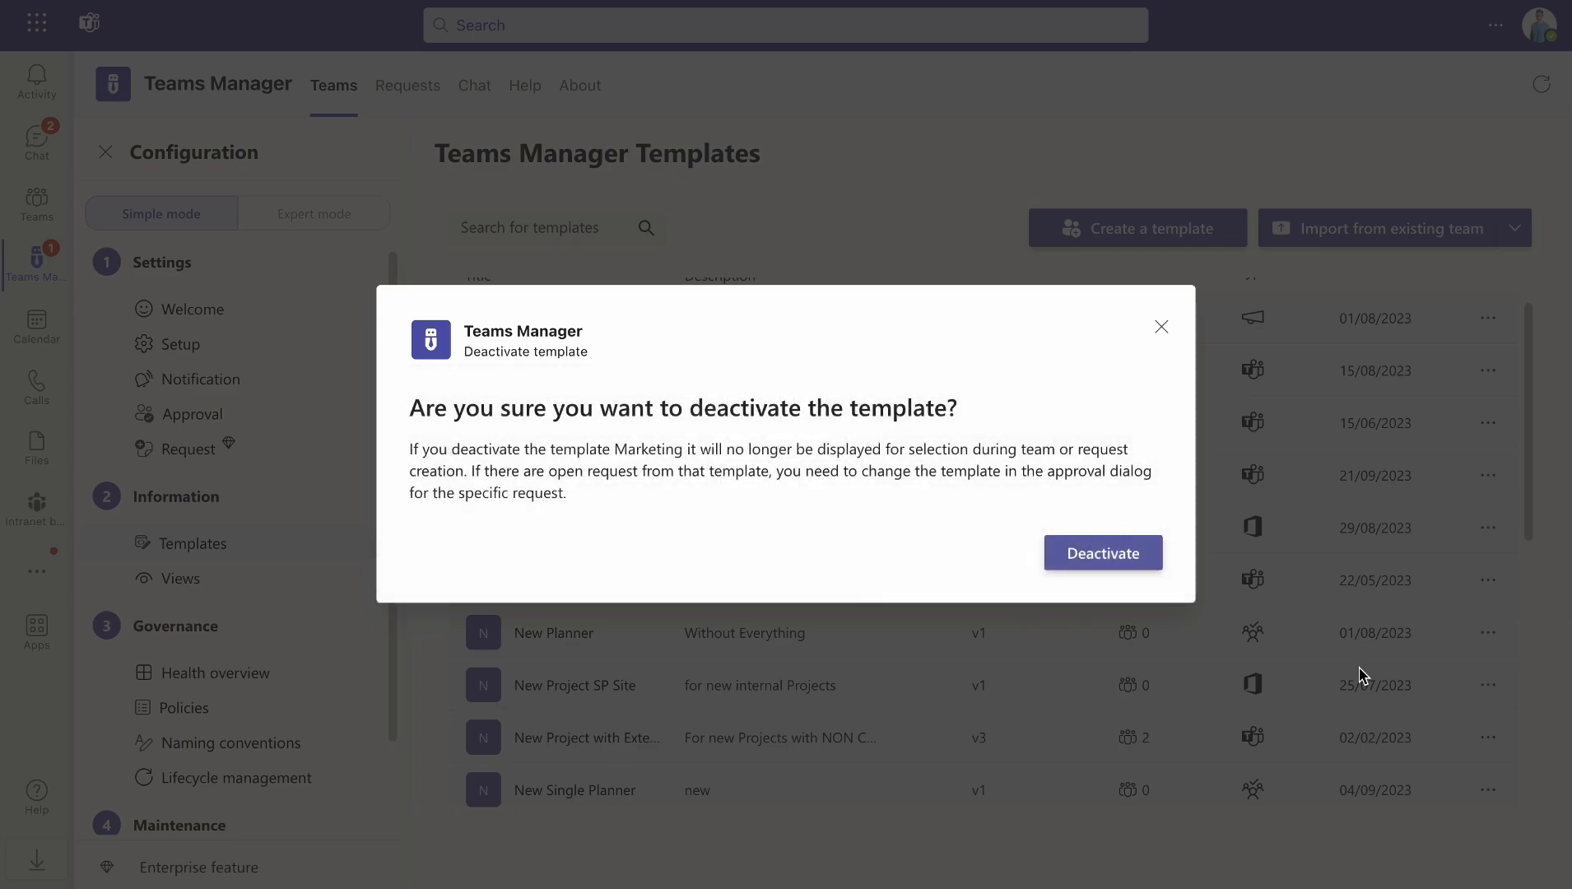
{"action": "left_click", "coordinate": [1102, 553]}
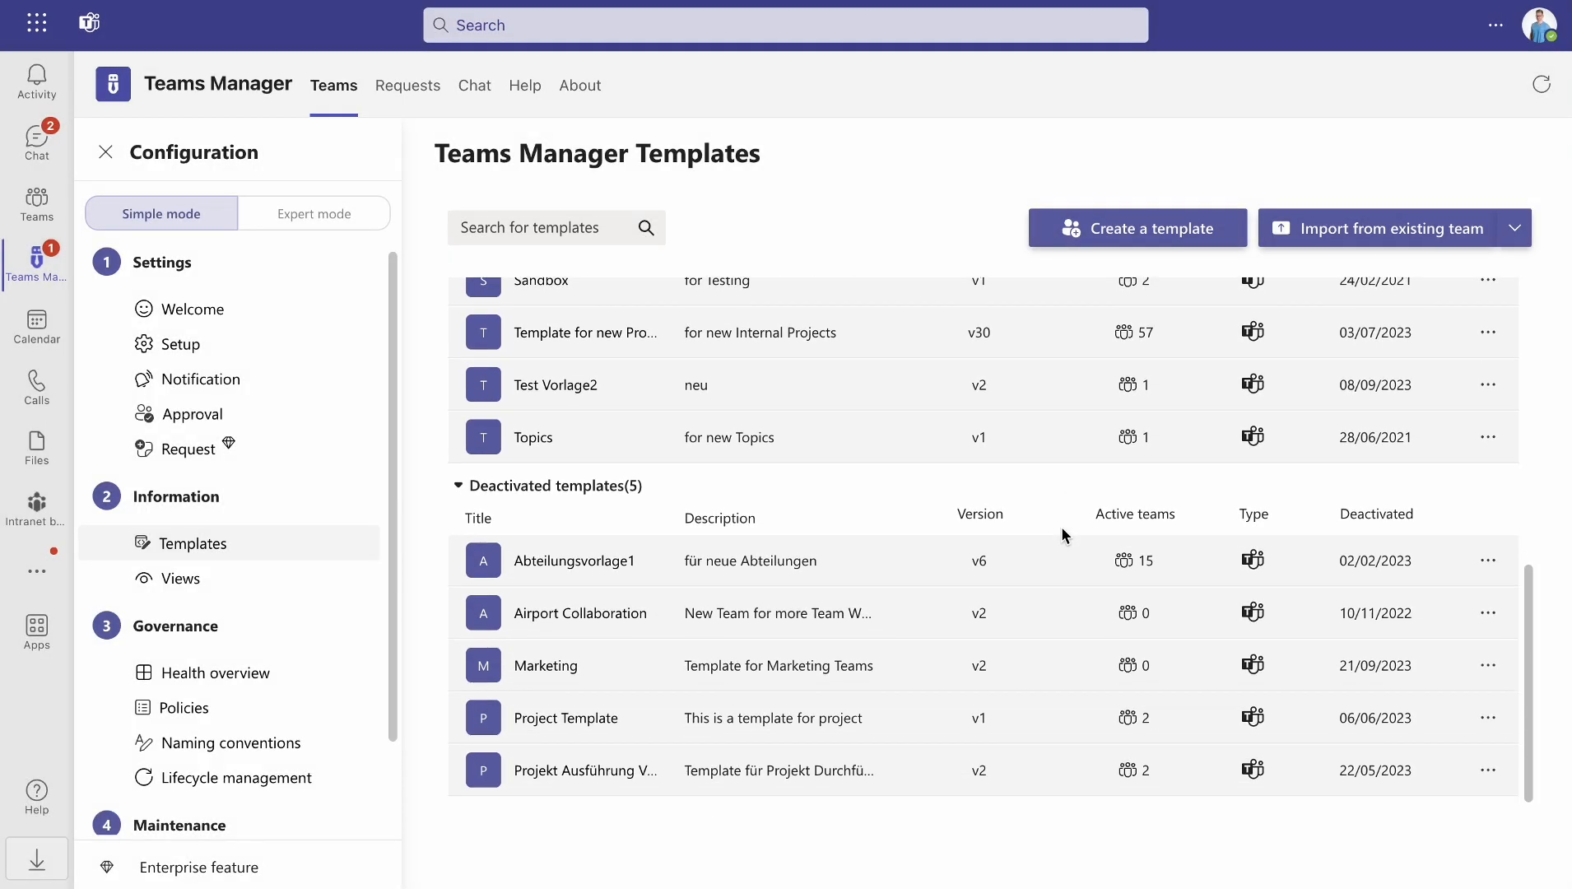
{"action": "mouse_move", "coordinate": [1416, 673]}
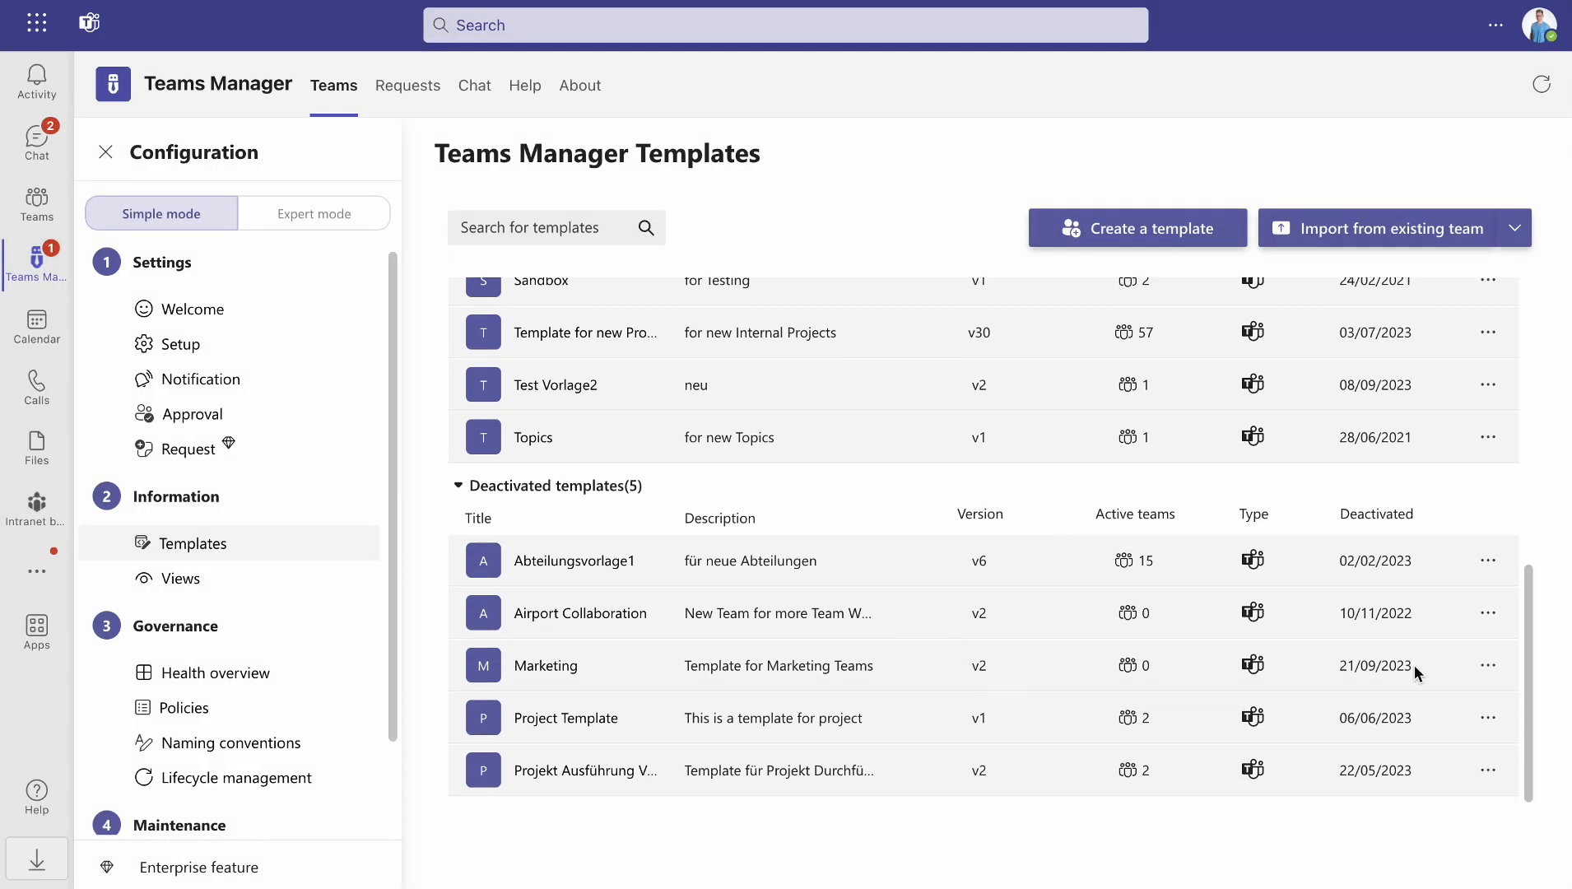
{"action": "left_click", "coordinate": [1488, 718]}
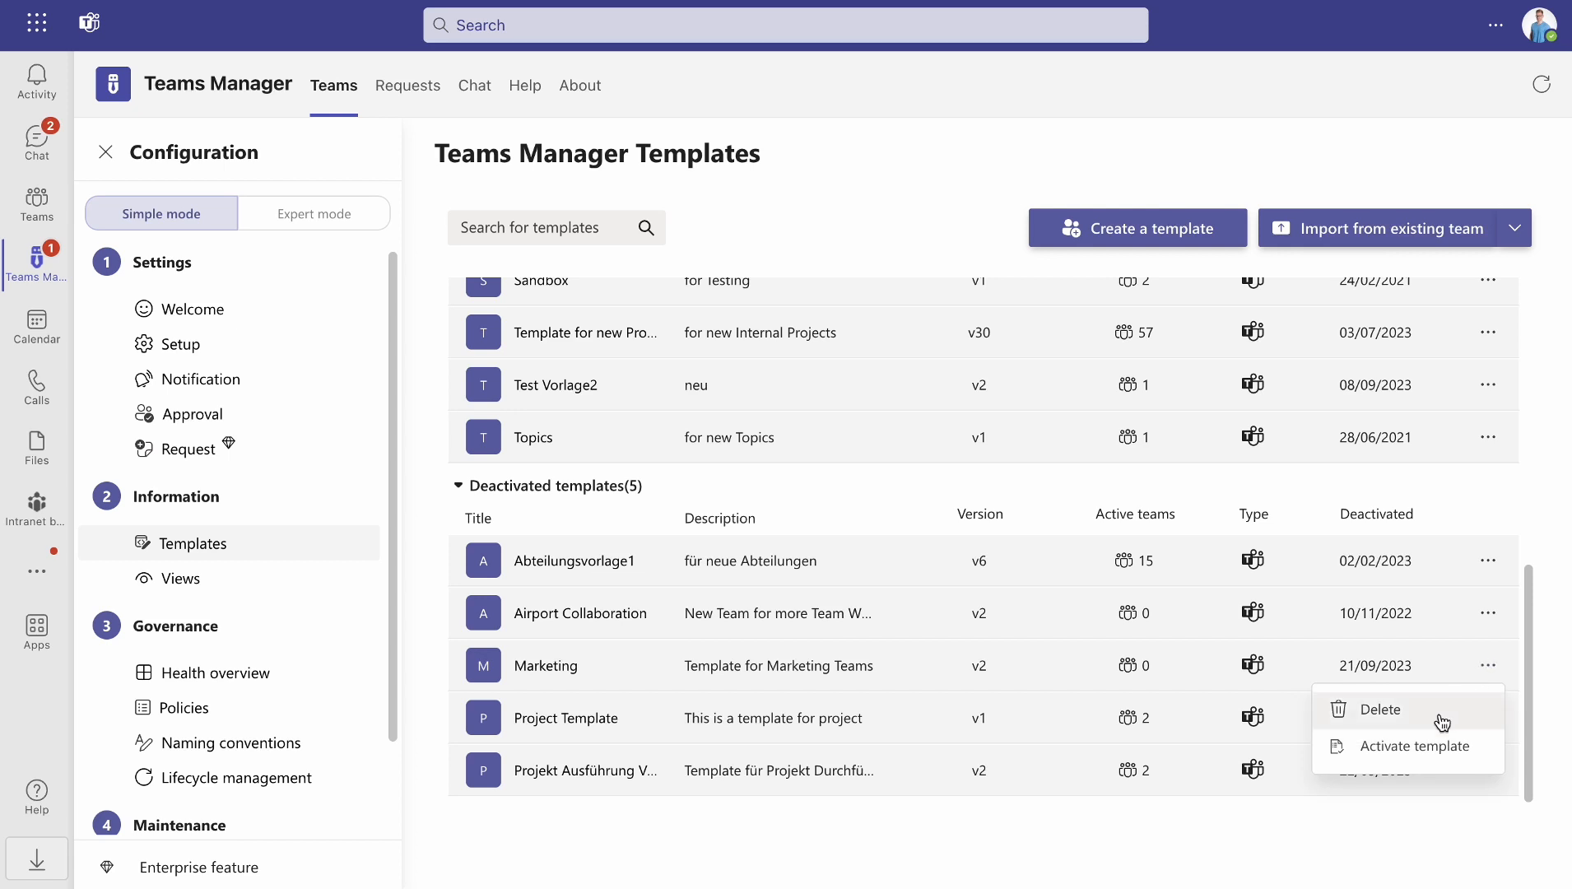
{"action": "left_click", "coordinate": [1410, 746]}
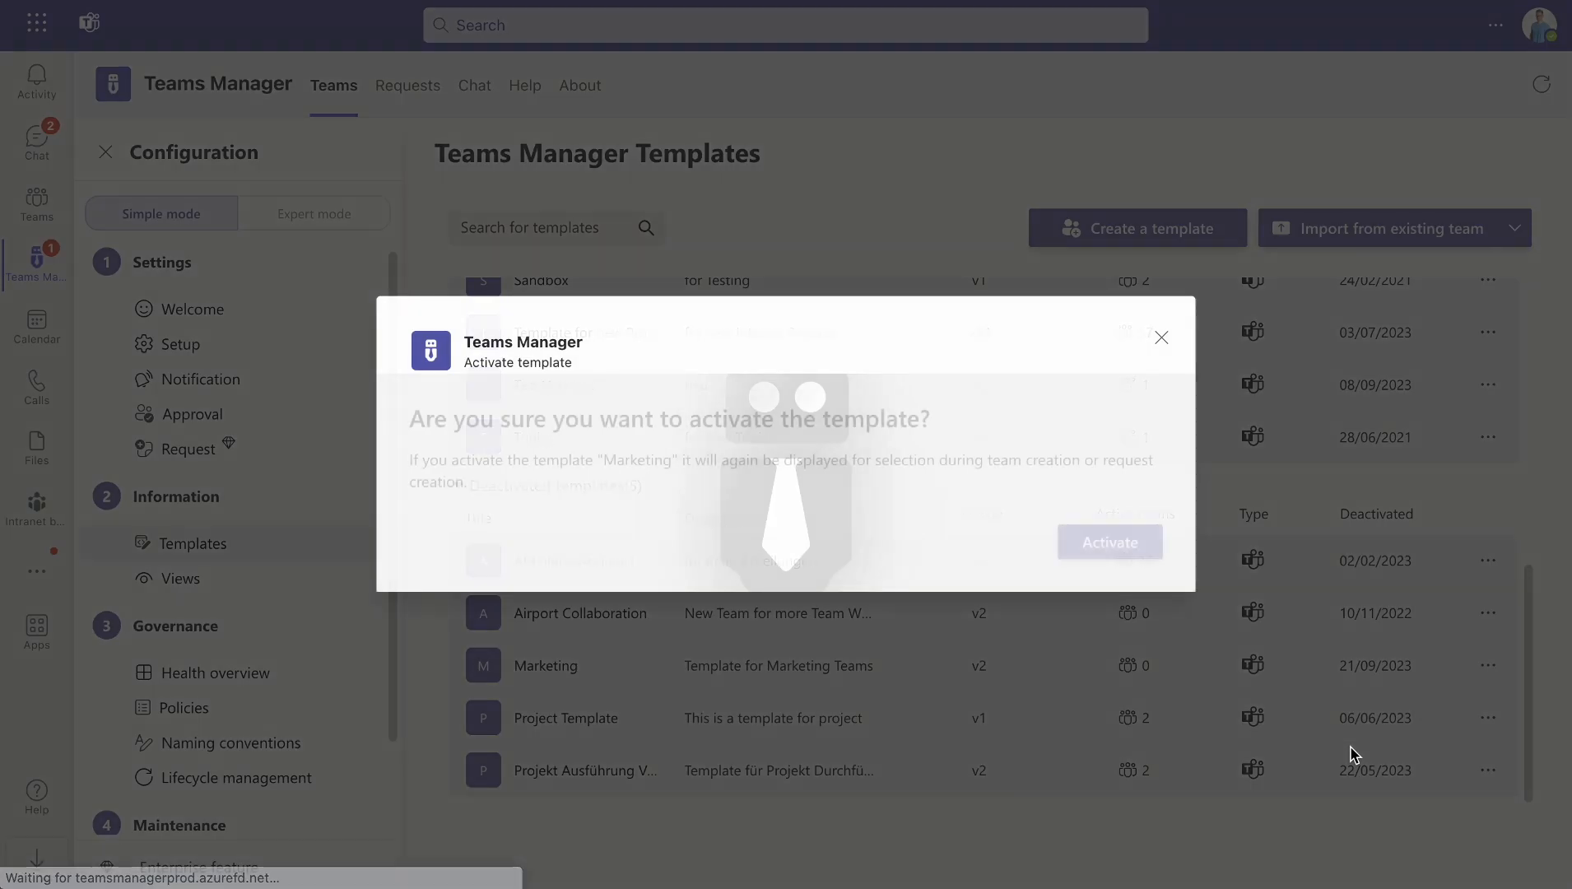